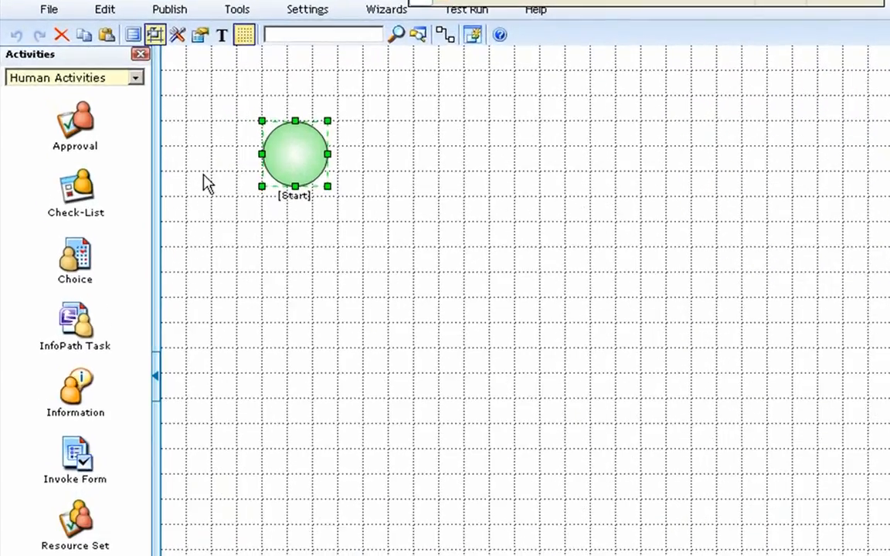
Browse the designer's saving, editing and publishing menus, then dismiss them
click(137, 78)
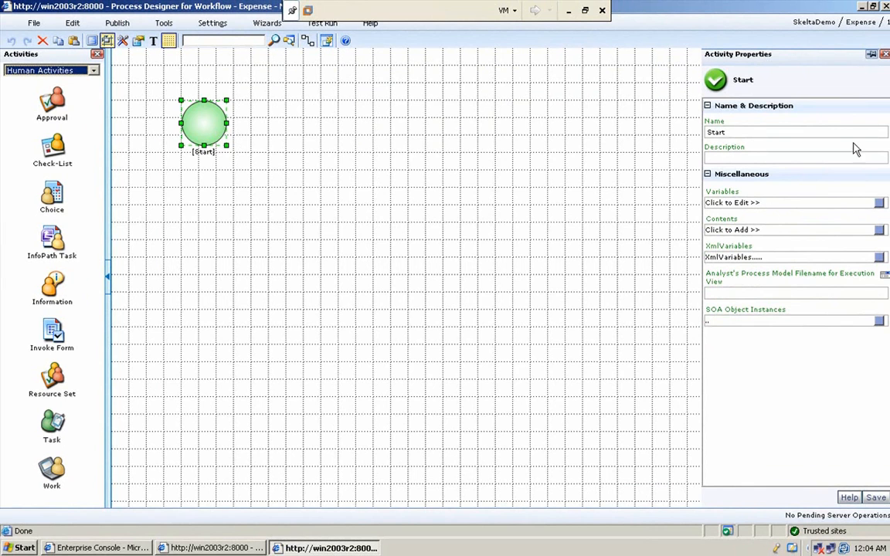
mouse_move(496, 191)
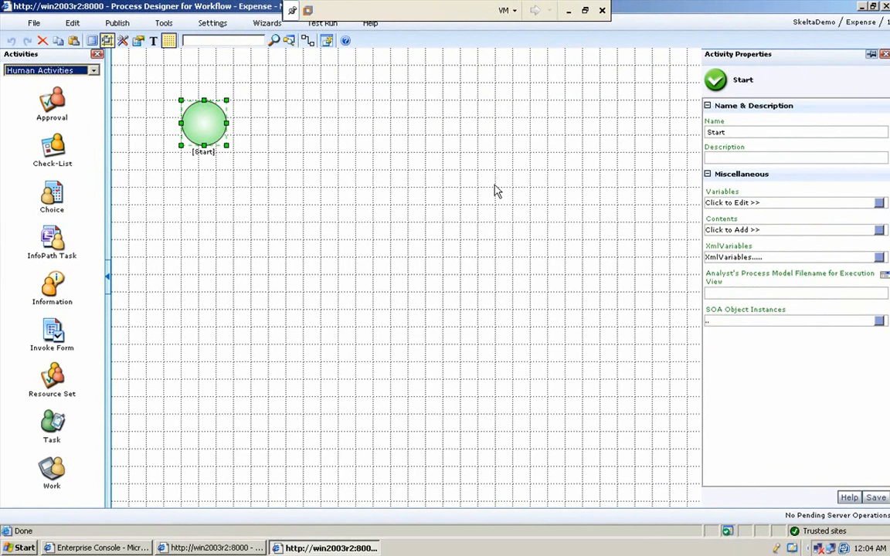
click(35, 25)
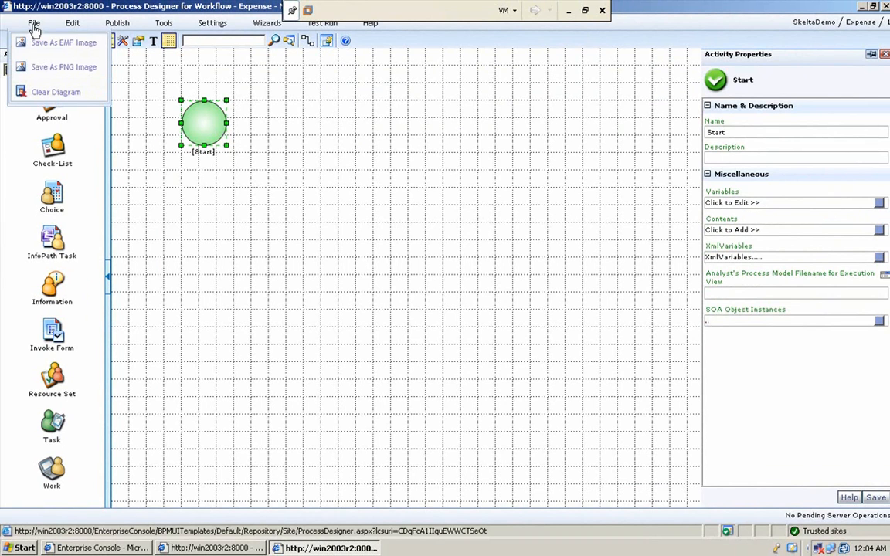
mouse_move(60, 42)
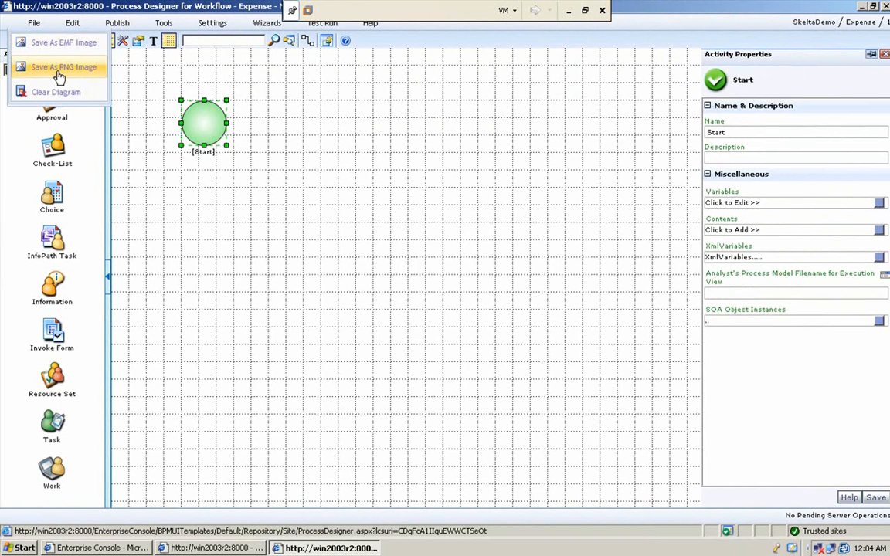
mouse_move(64, 92)
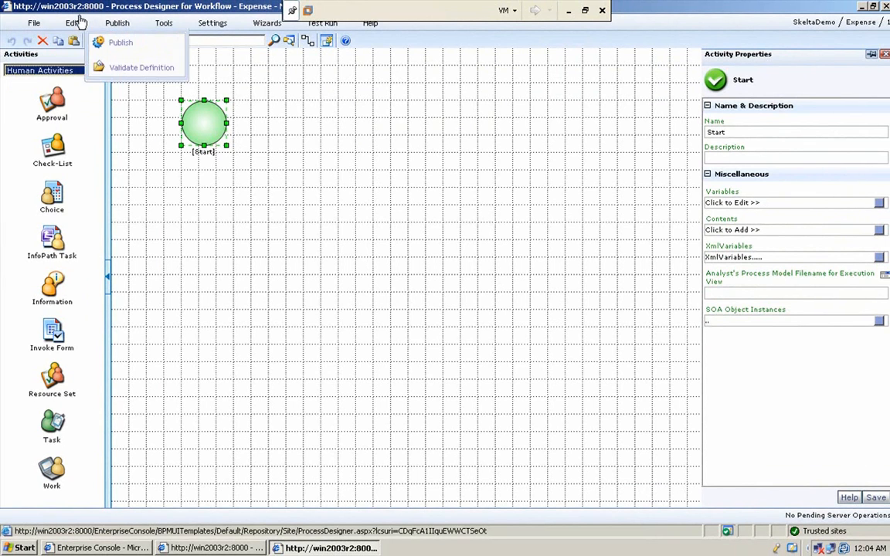
click(68, 29)
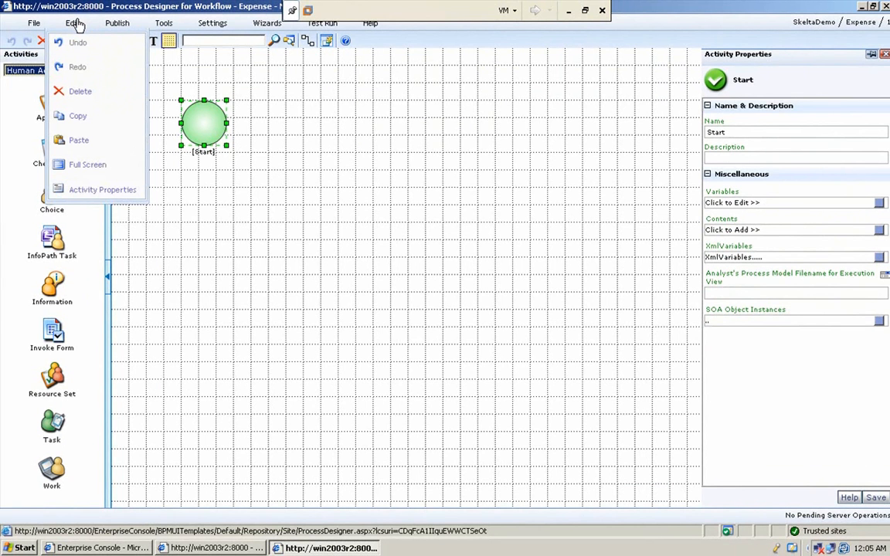
click(116, 23)
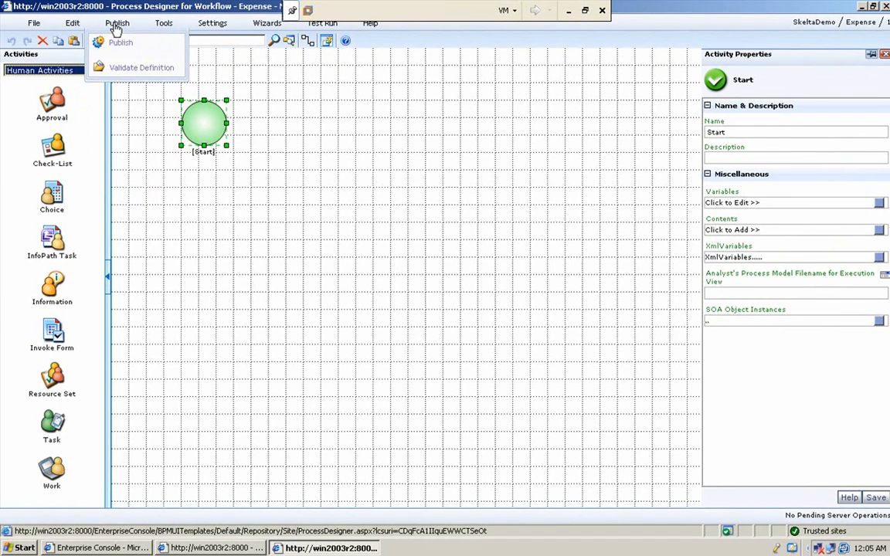
mouse_move(132, 44)
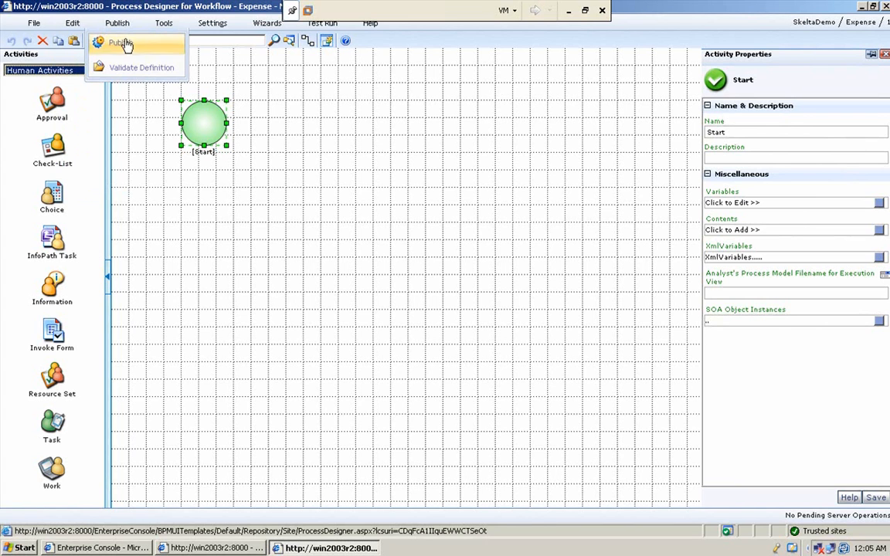
mouse_move(136, 69)
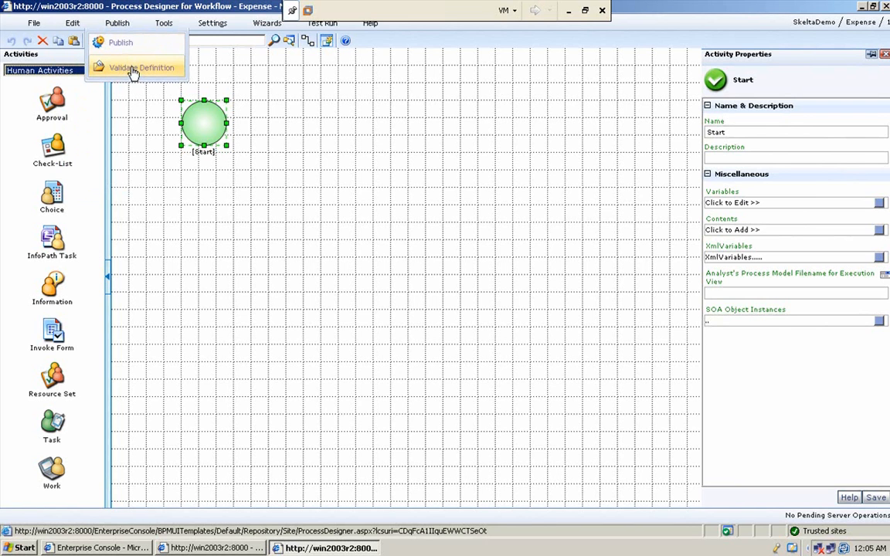
click(160, 22)
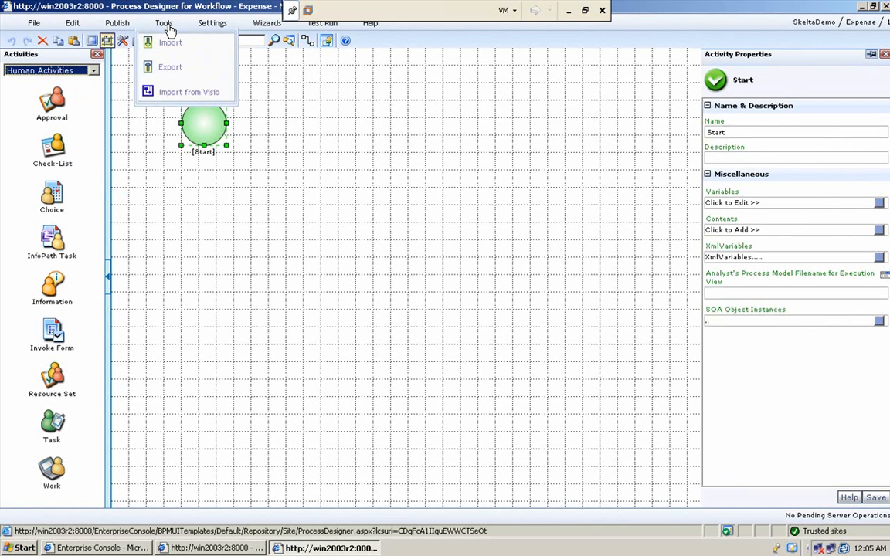
mouse_move(170, 70)
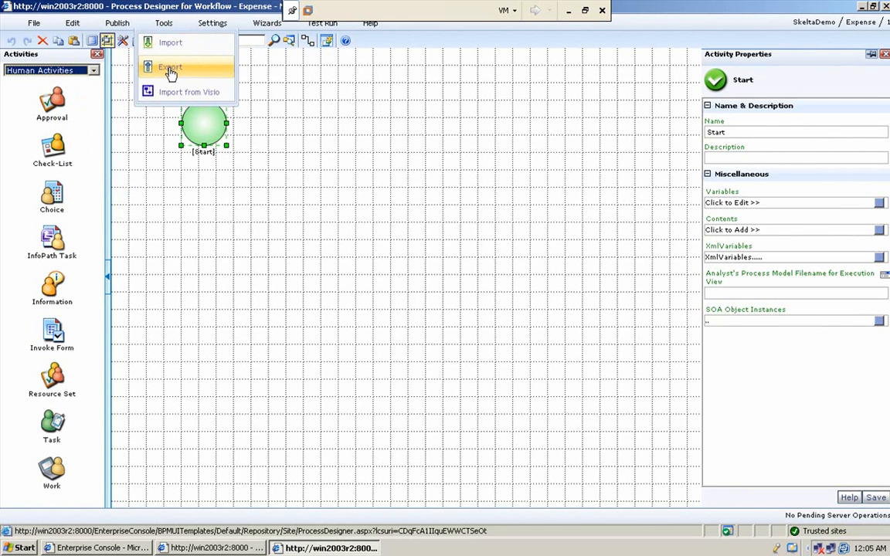
mouse_move(174, 42)
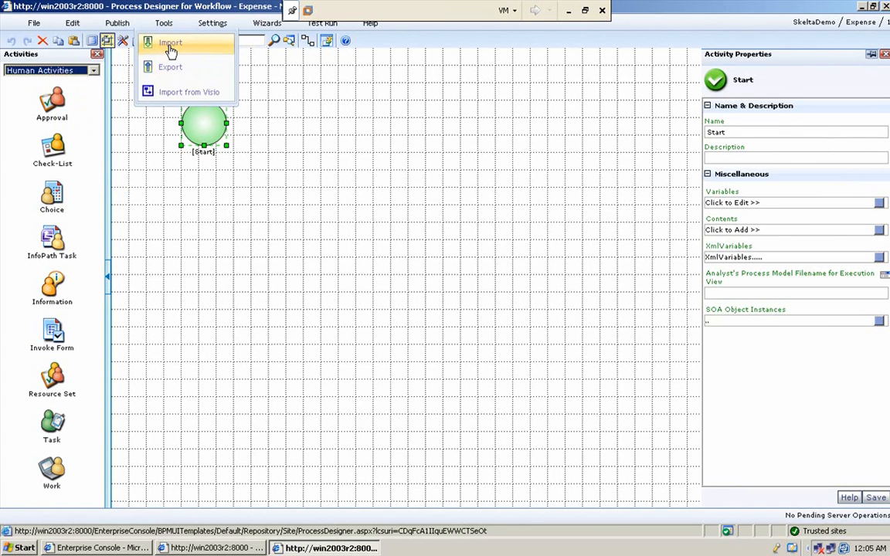
mouse_move(179, 46)
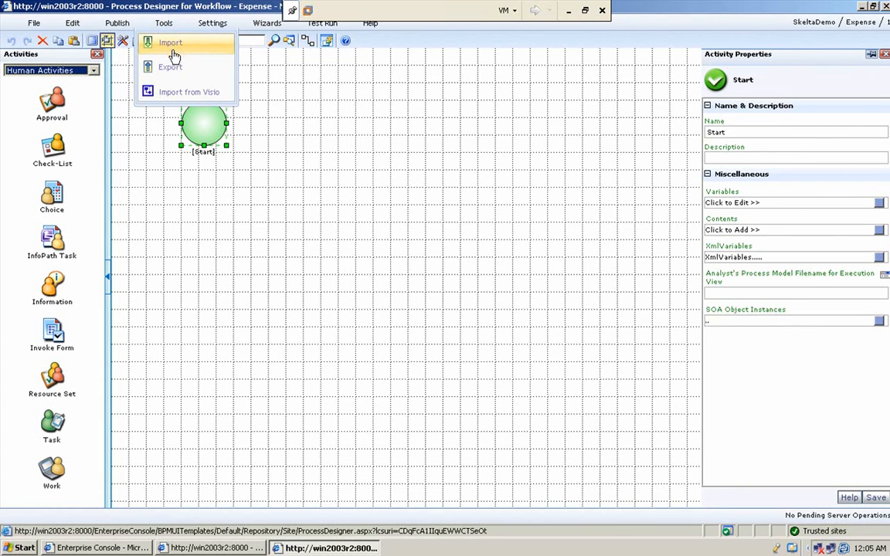
mouse_move(189, 92)
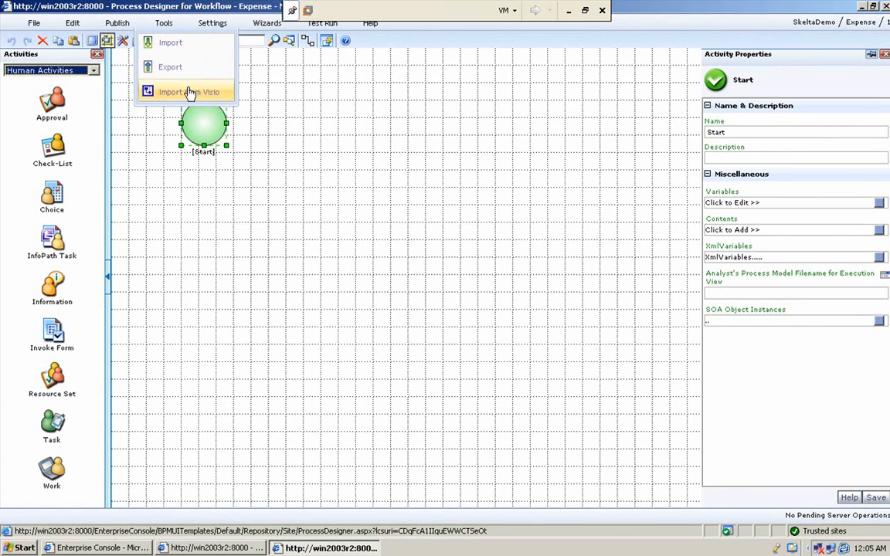
mouse_move(203, 93)
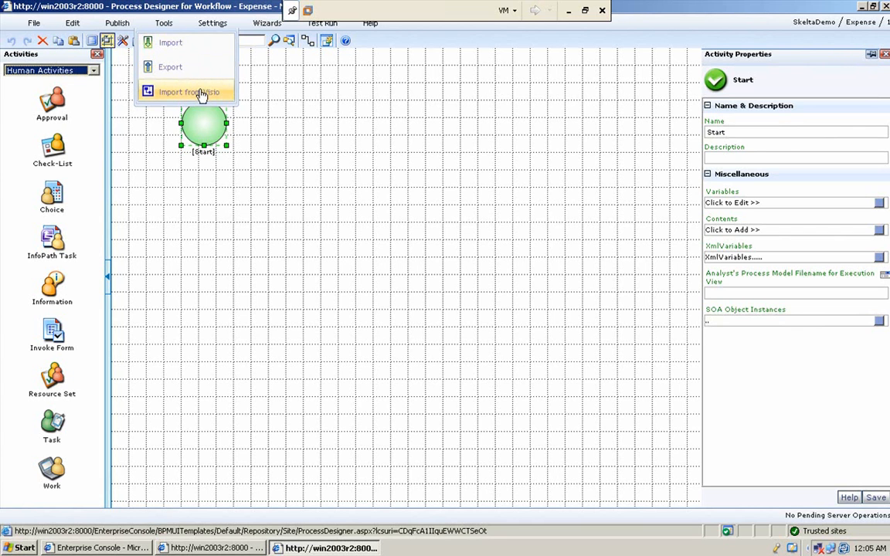
mouse_move(224, 95)
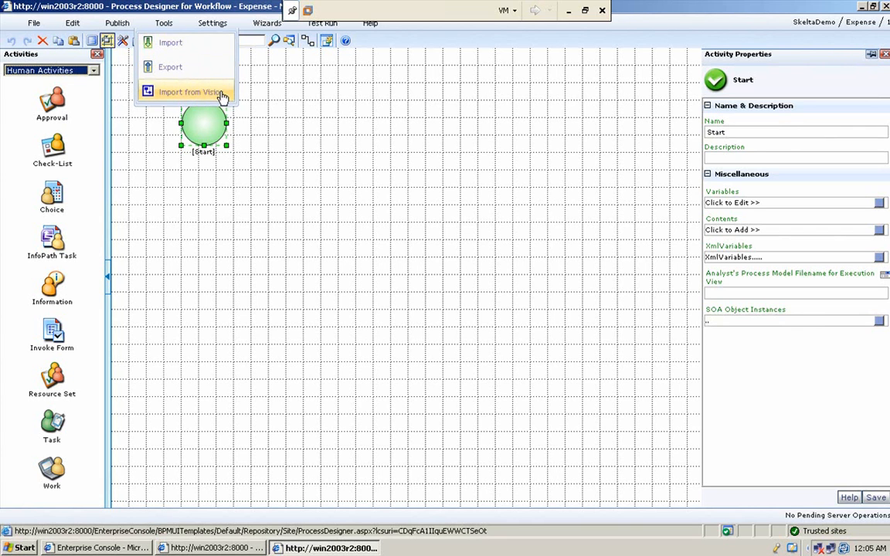
Browse the activity categories and switch the palette to Engine Activities
click(214, 23)
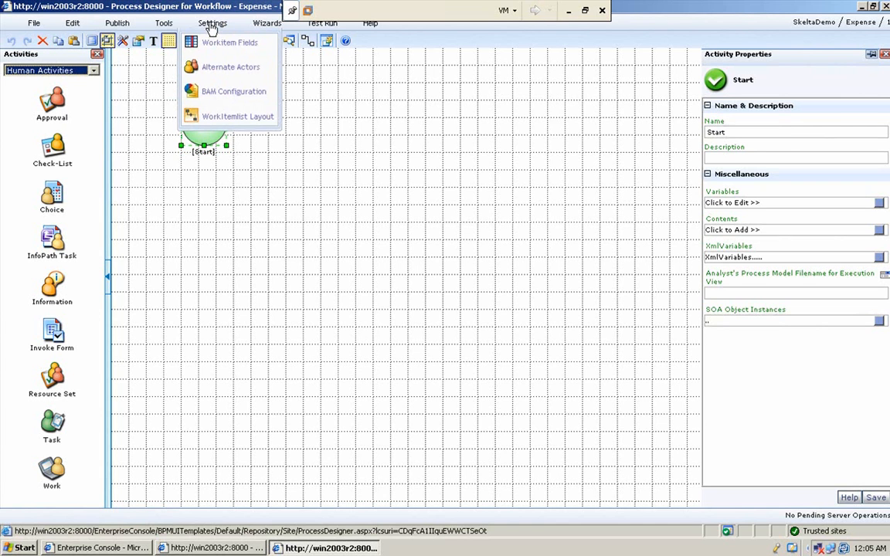
mouse_move(236, 68)
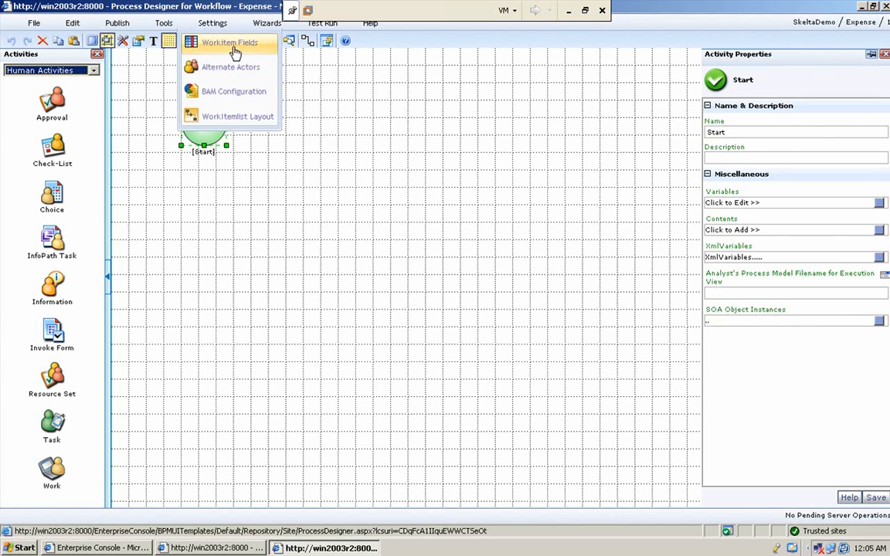
mouse_move(238, 69)
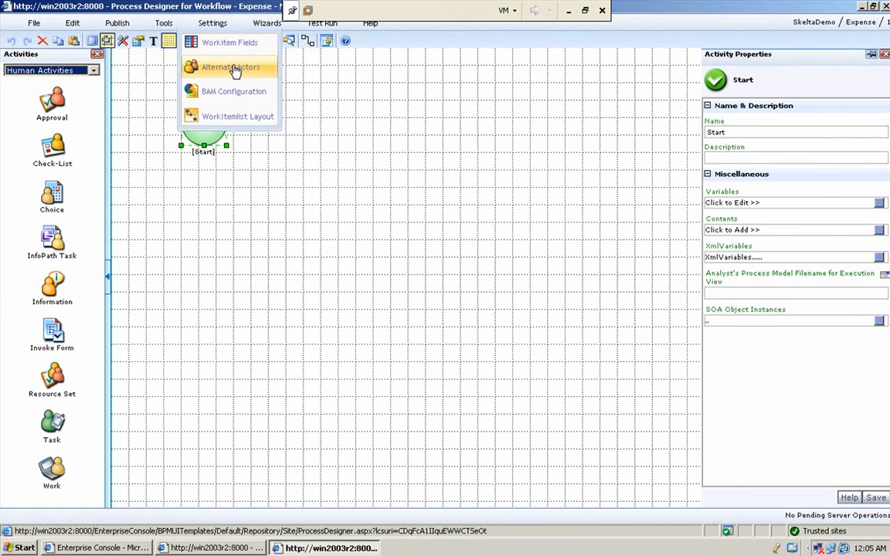
mouse_move(235, 91)
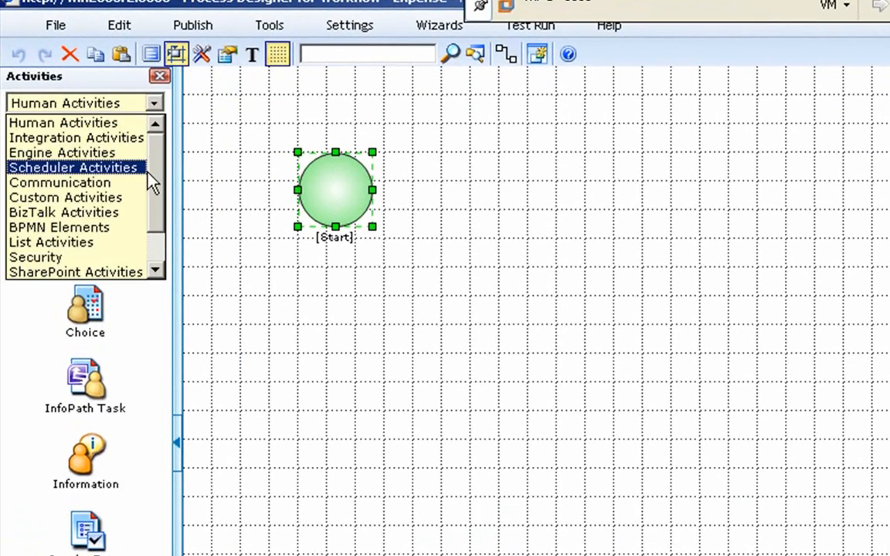
mouse_move(155, 151)
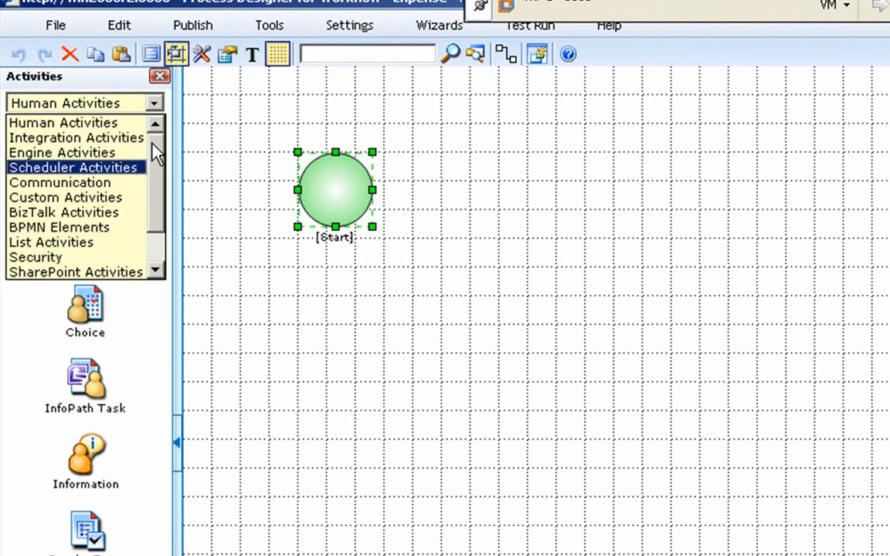
click(62, 152)
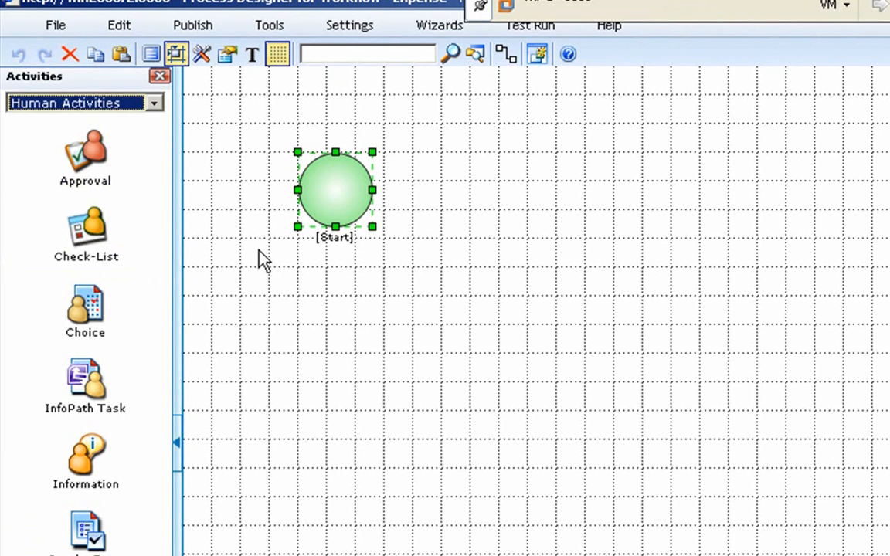
mouse_move(244, 238)
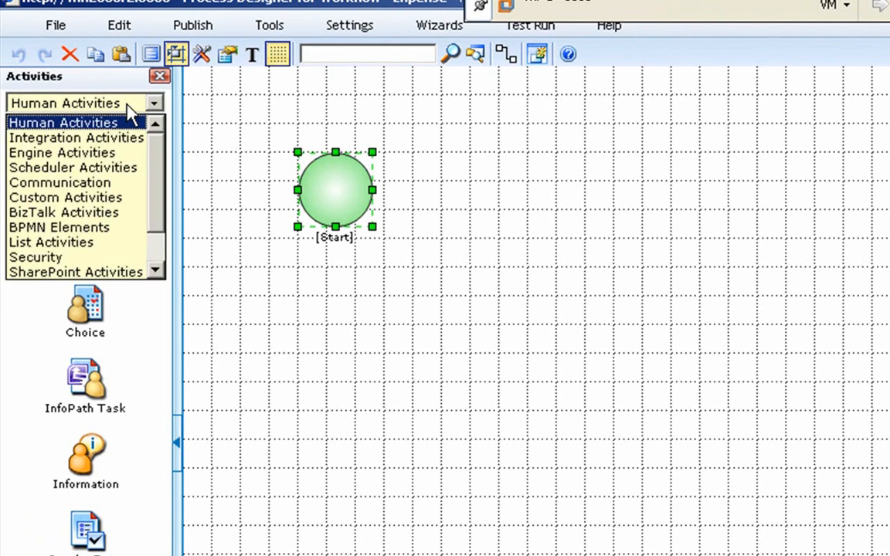
click(62, 152)
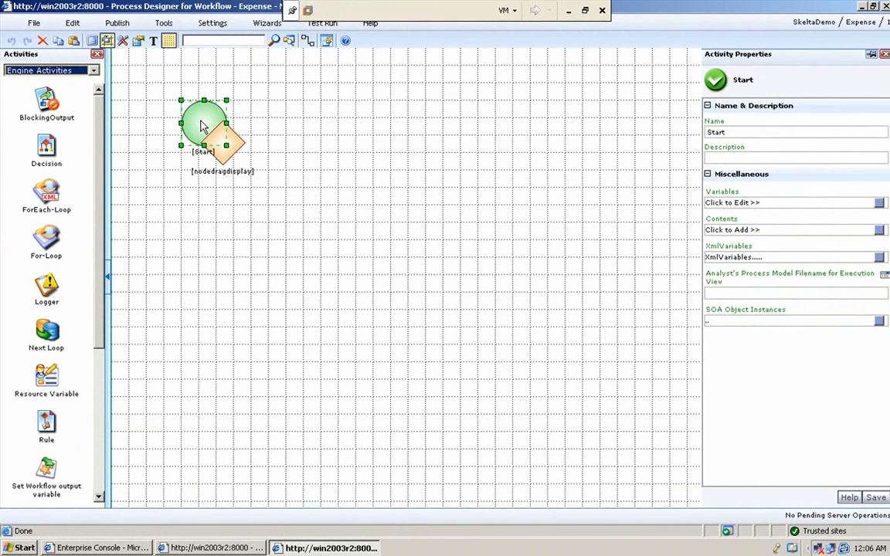
Add a Rule activity after Start, move Rule1 to its right, and select it
drag(227, 146, 234, 207)
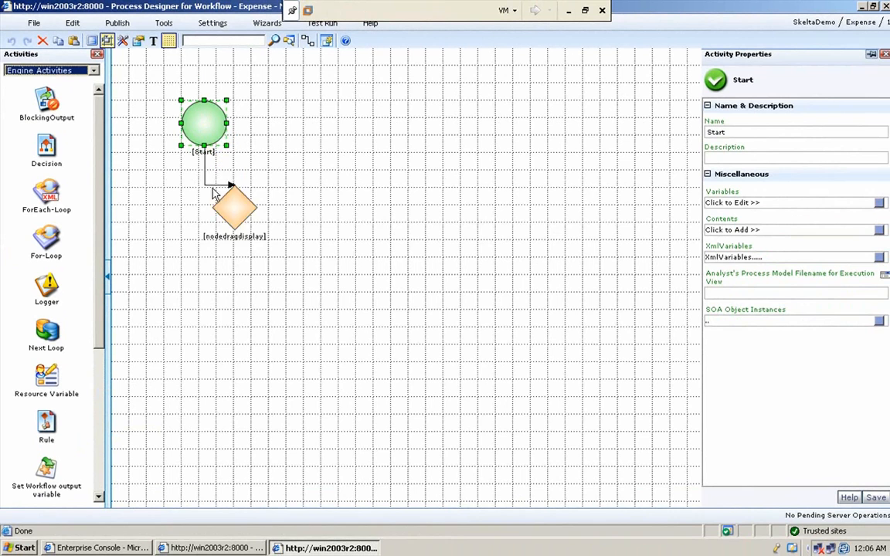
drag(233, 209, 336, 132)
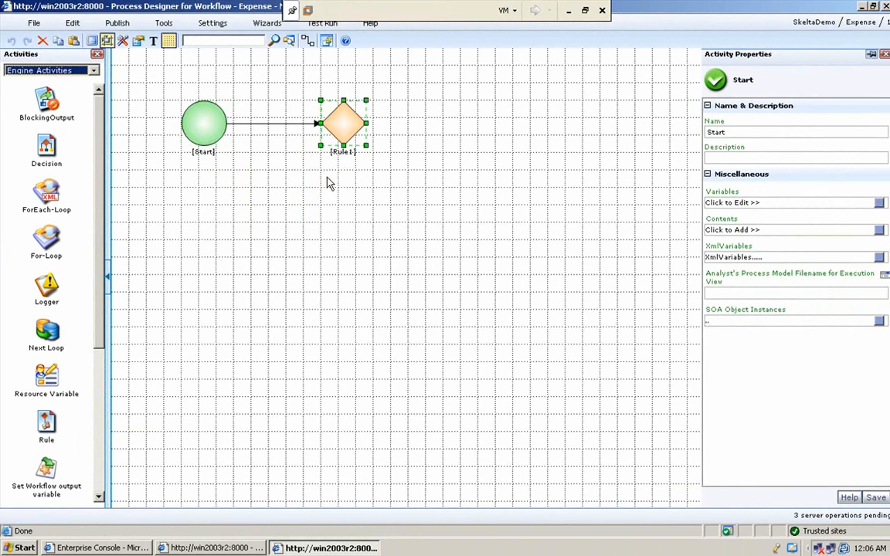
mouse_move(48, 440)
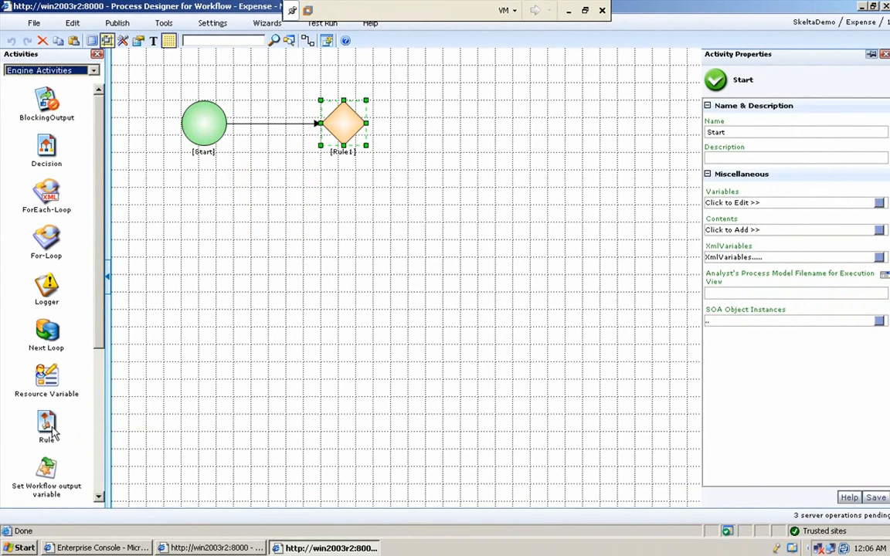
click(343, 127)
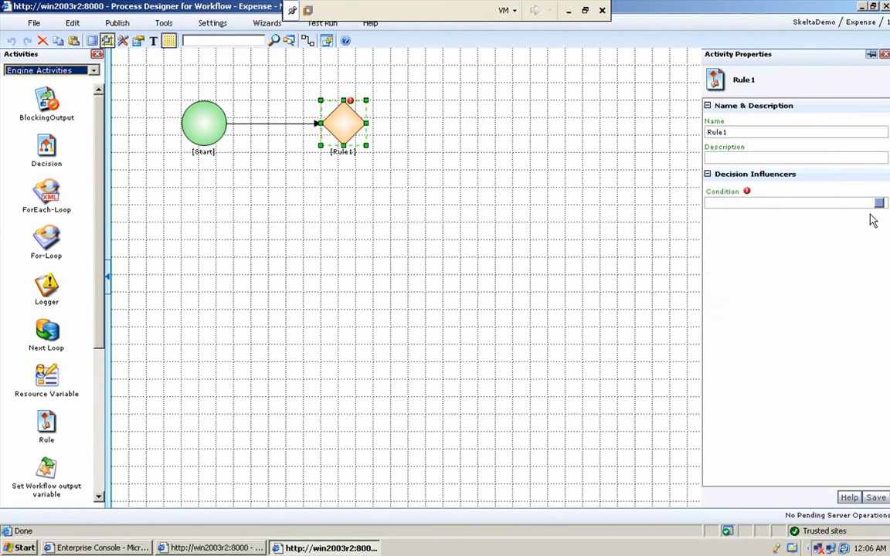
Give Rule1 the condition Variable.ExpenseAmount > 5000, add it and update
click(881, 203)
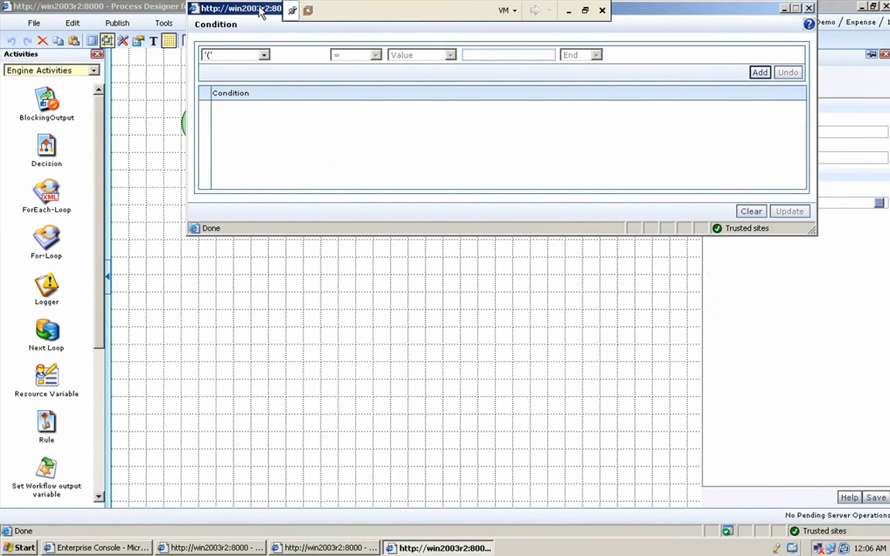
click(214, 207)
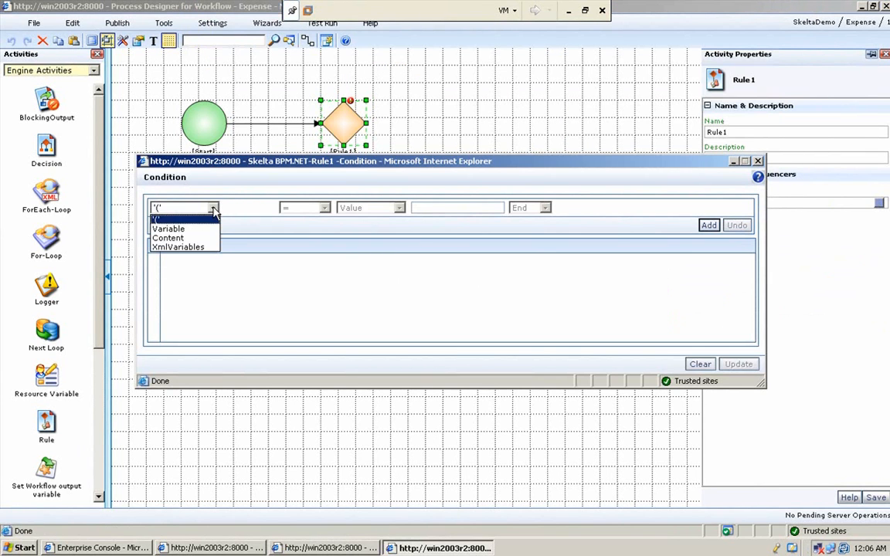
click(168, 228)
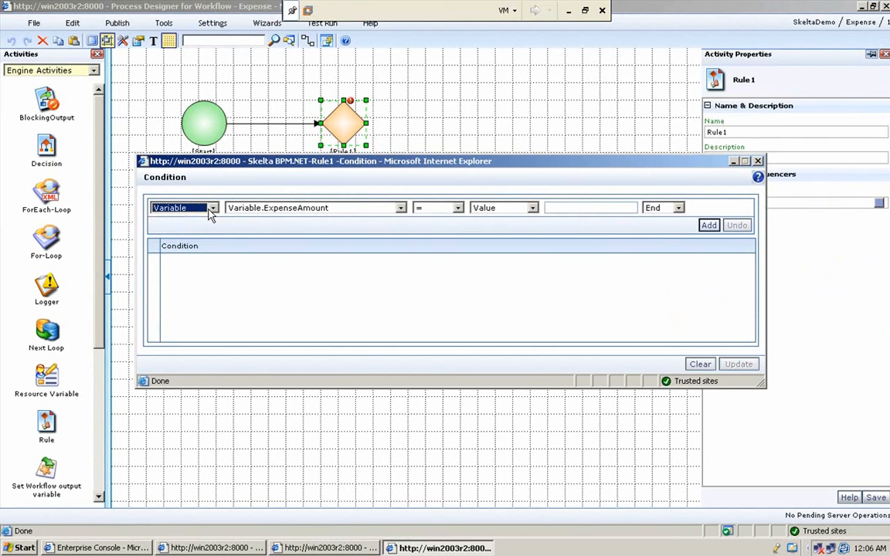
mouse_move(382, 212)
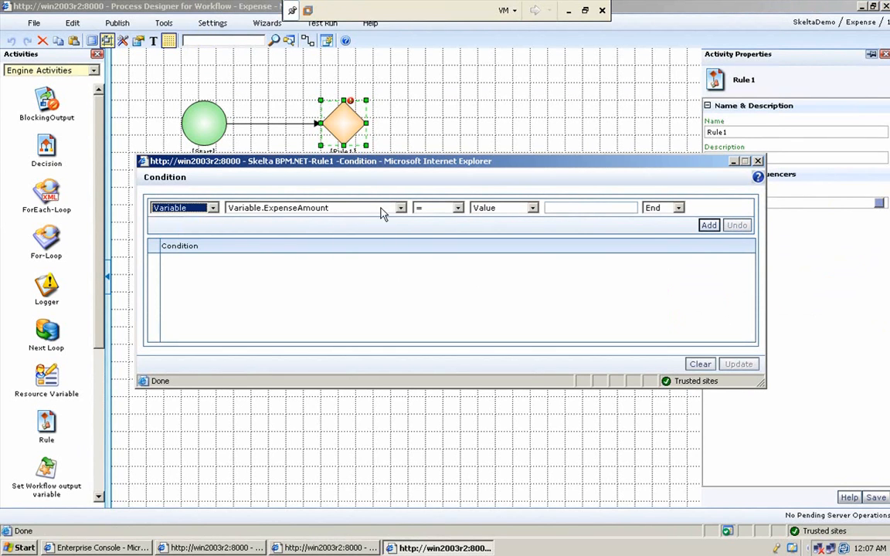
click(458, 207)
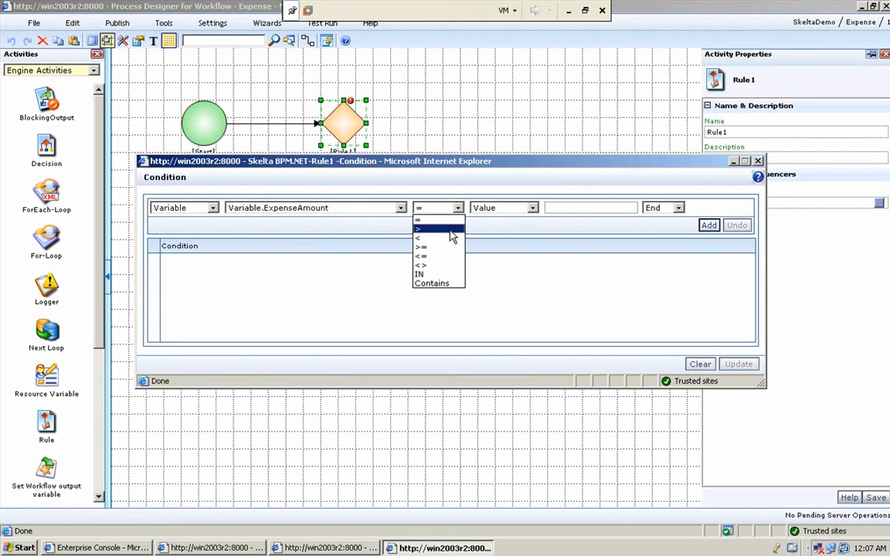
click(418, 229)
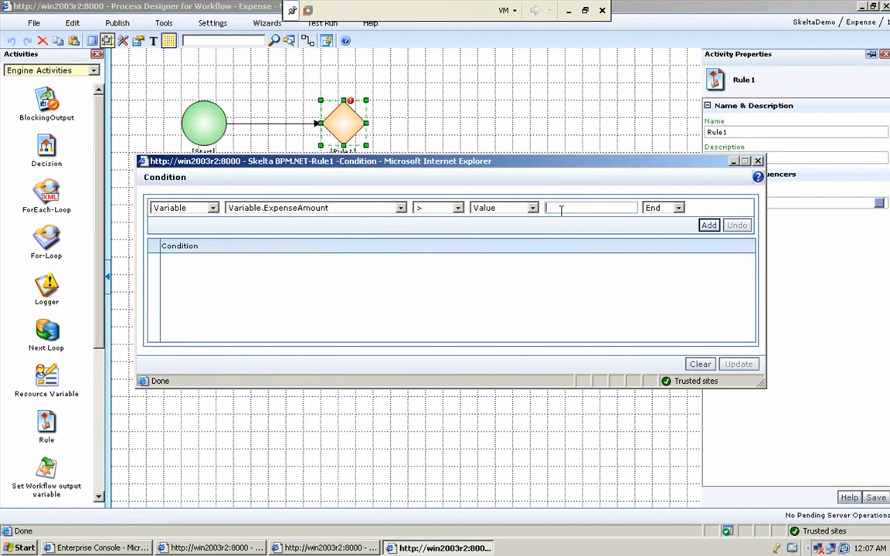
text(5000)
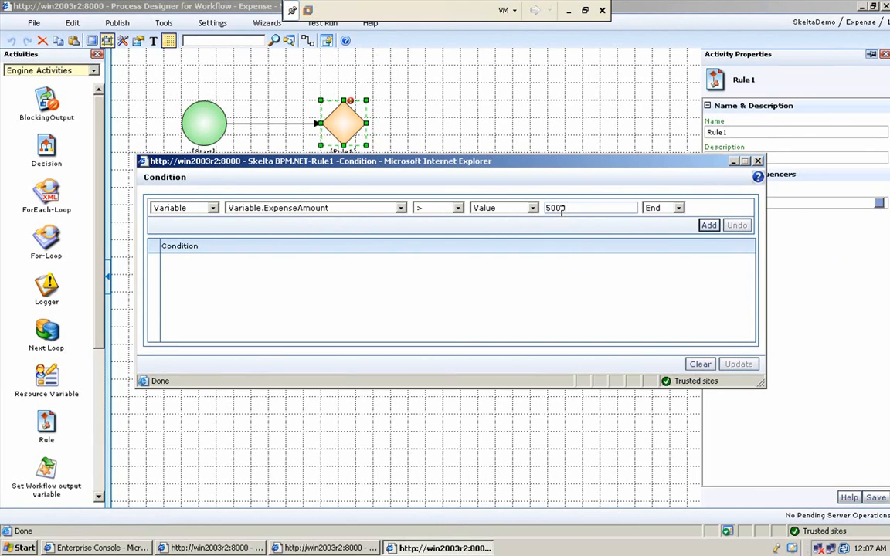
click(678, 207)
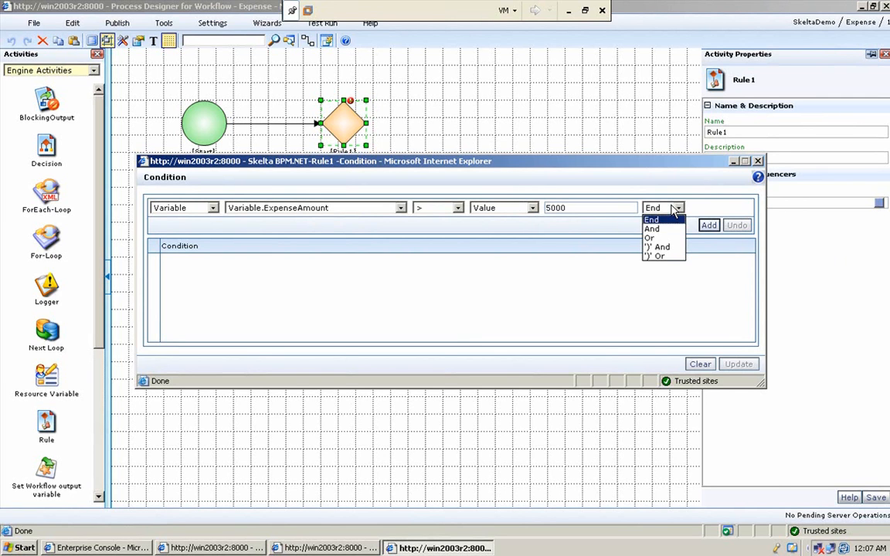
click(708, 225)
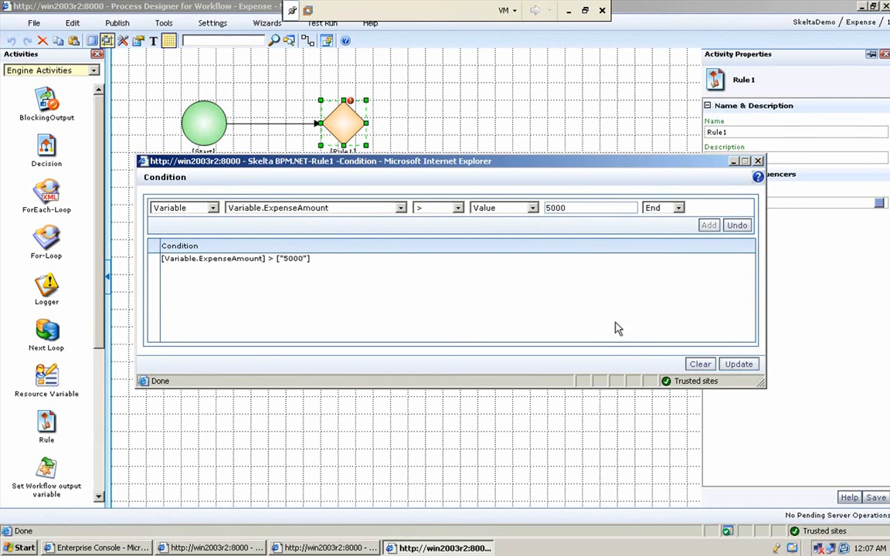
mouse_move(576, 350)
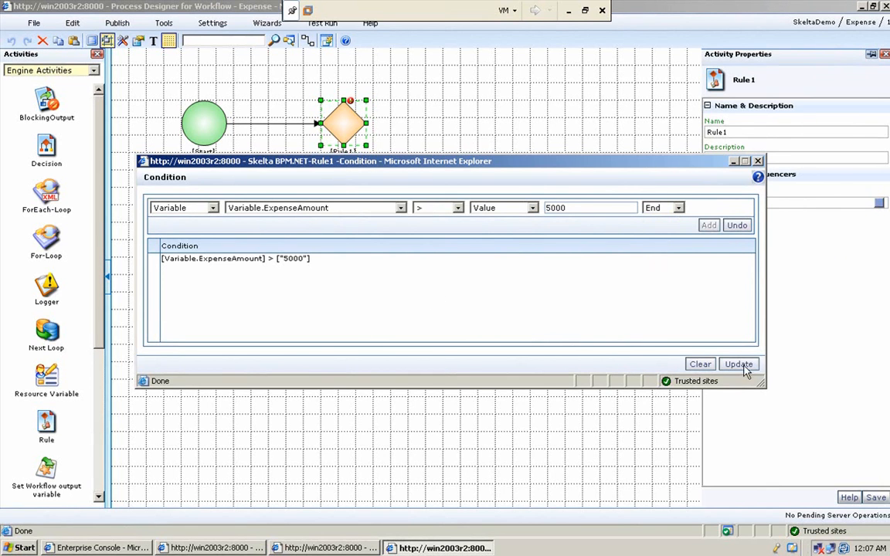
click(739, 364)
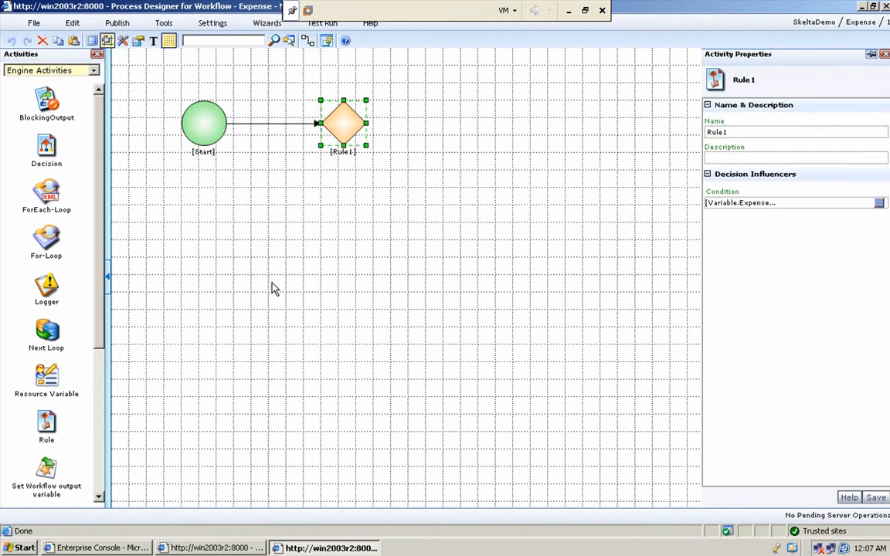
mouse_move(65, 209)
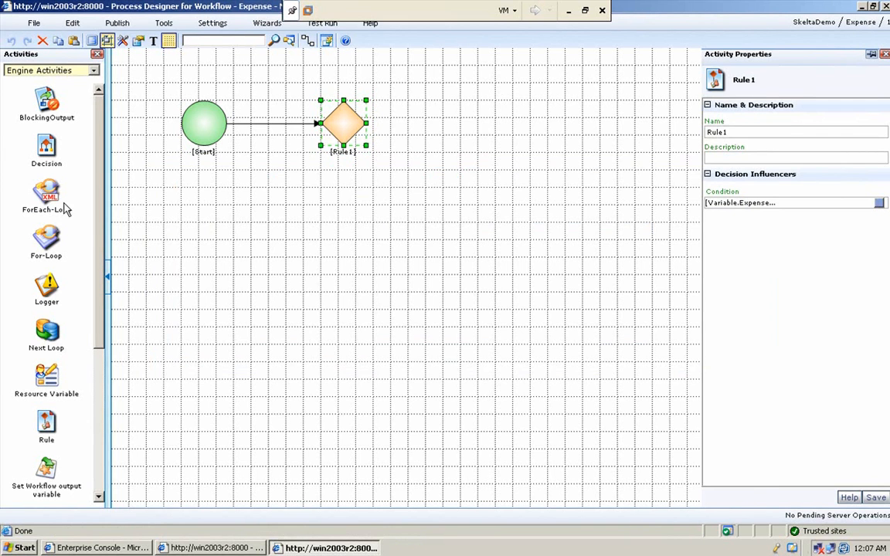
Add Approval1 from Human Activities below Rule1 and mark their link True
scroll(down, 3)
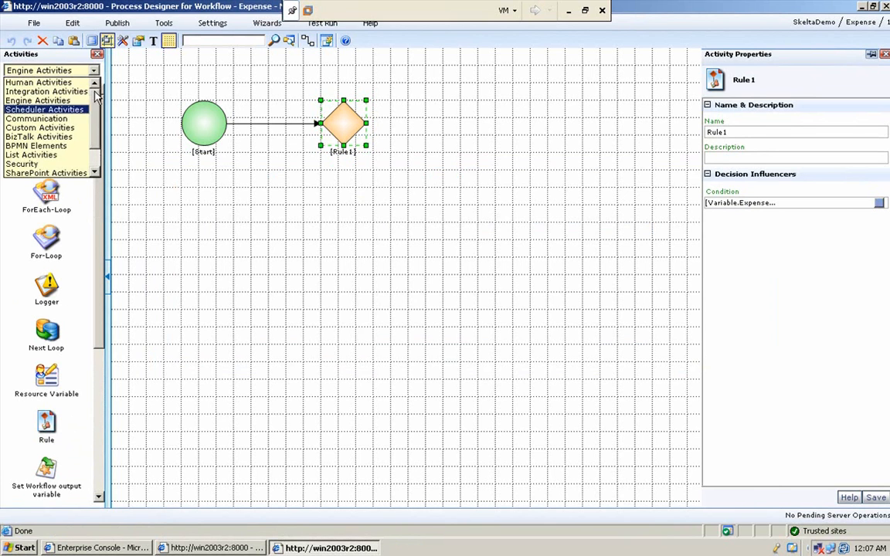
click(38, 83)
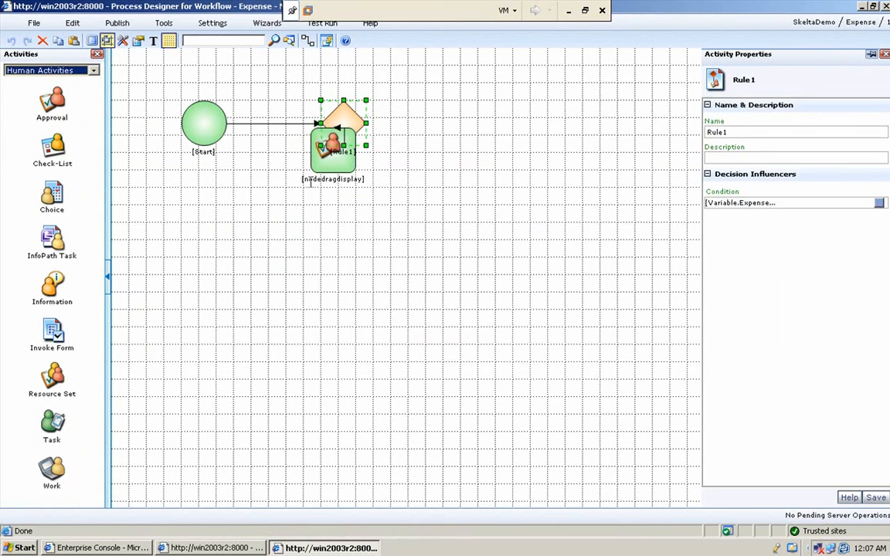
drag(332, 147, 342, 263)
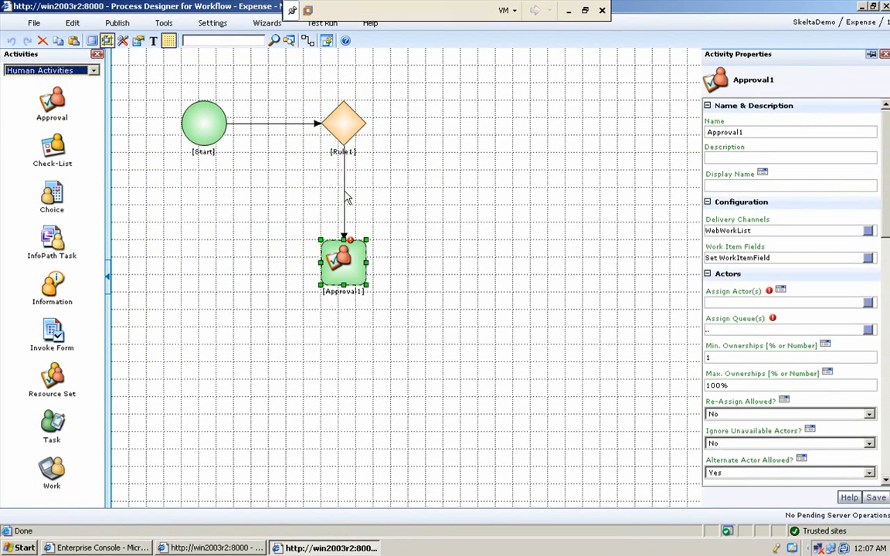
right_click(344, 197)
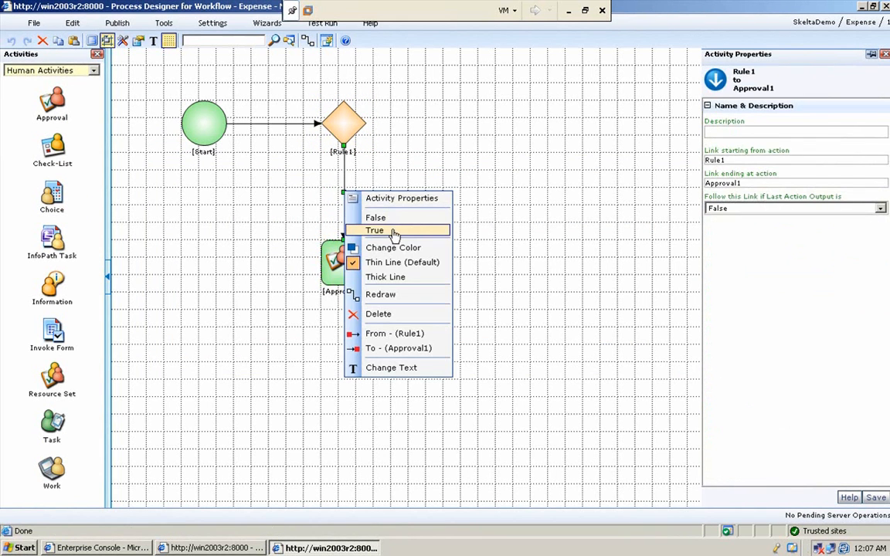
click(374, 231)
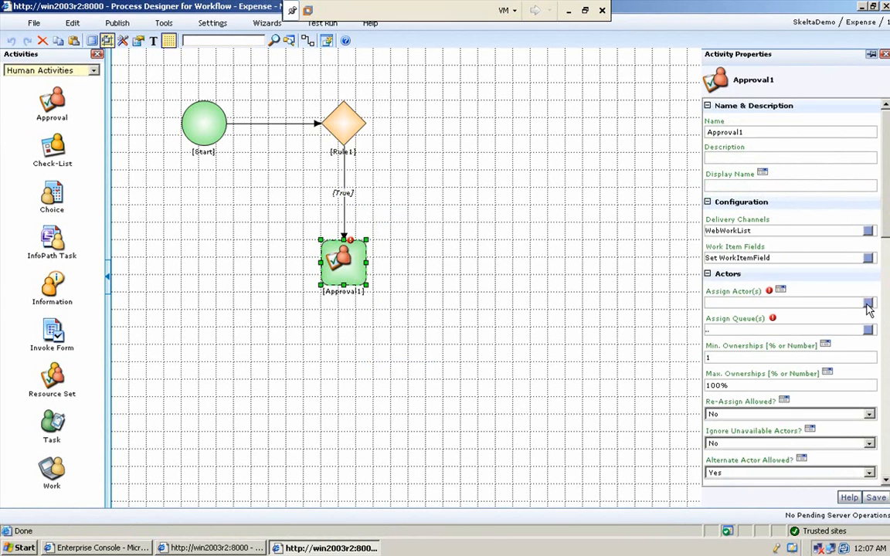
Add the actor rule Designation = Value 'CFO' to Approval1 and update
click(868, 304)
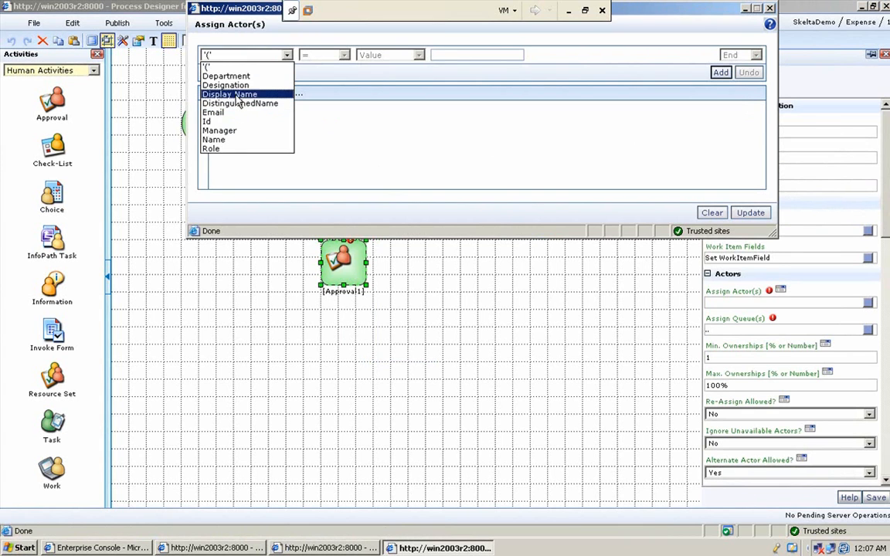
click(224, 84)
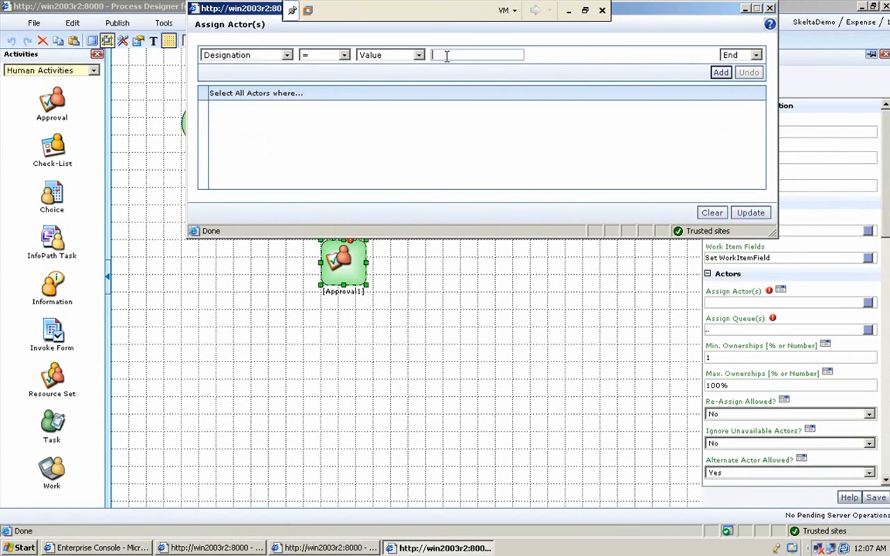
text(CFO)
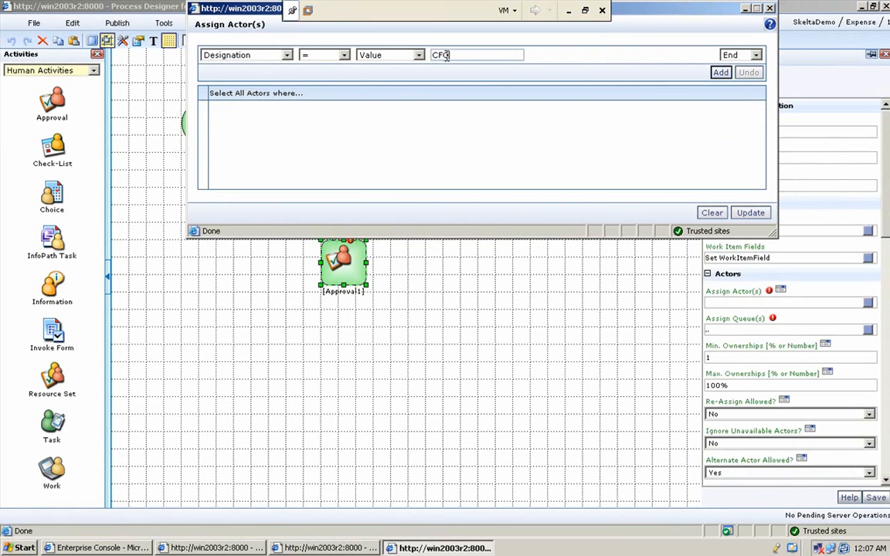
click(416, 54)
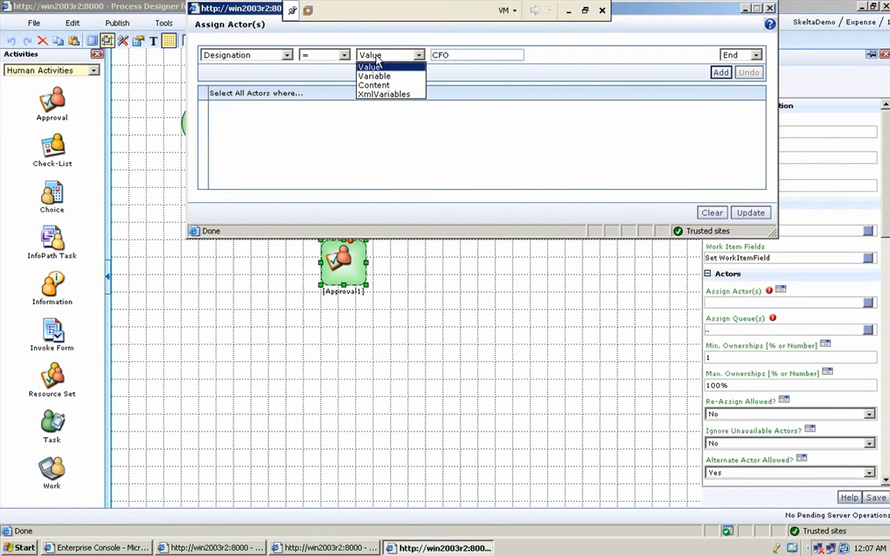
click(372, 65)
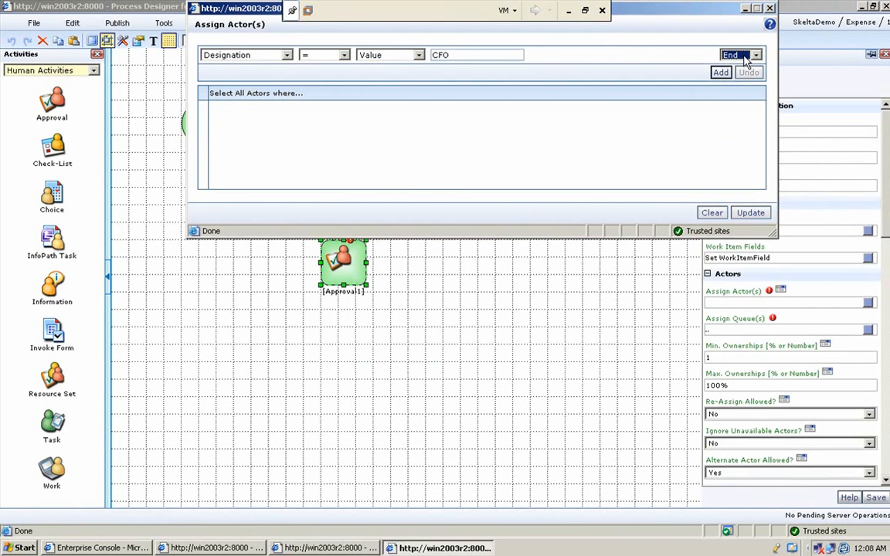
click(720, 72)
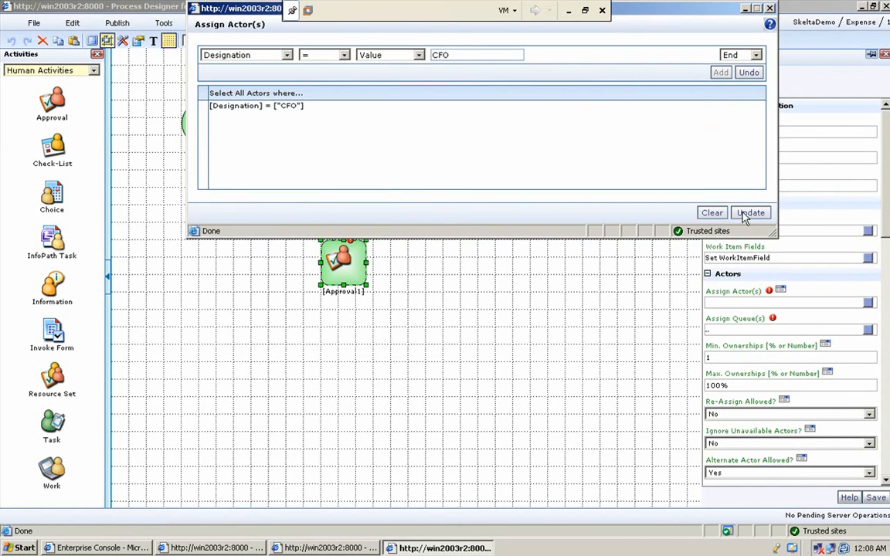
click(750, 212)
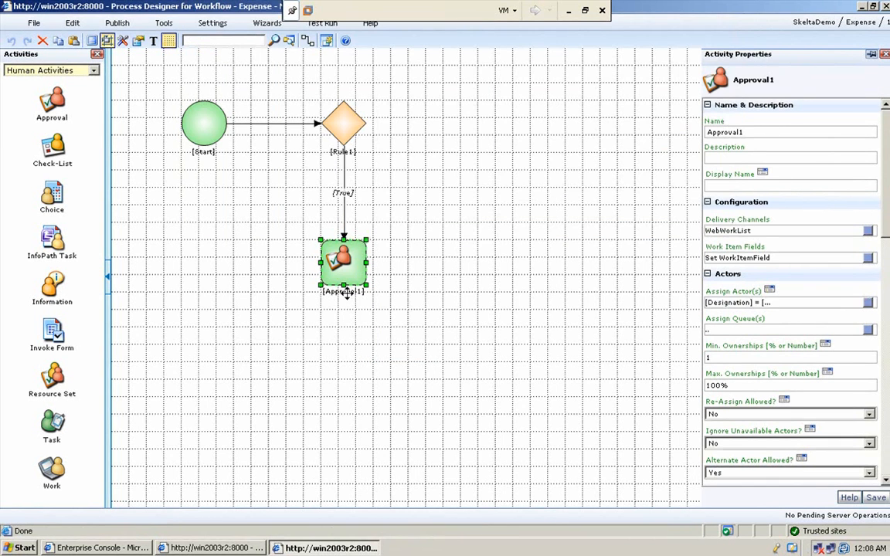
mouse_move(47, 104)
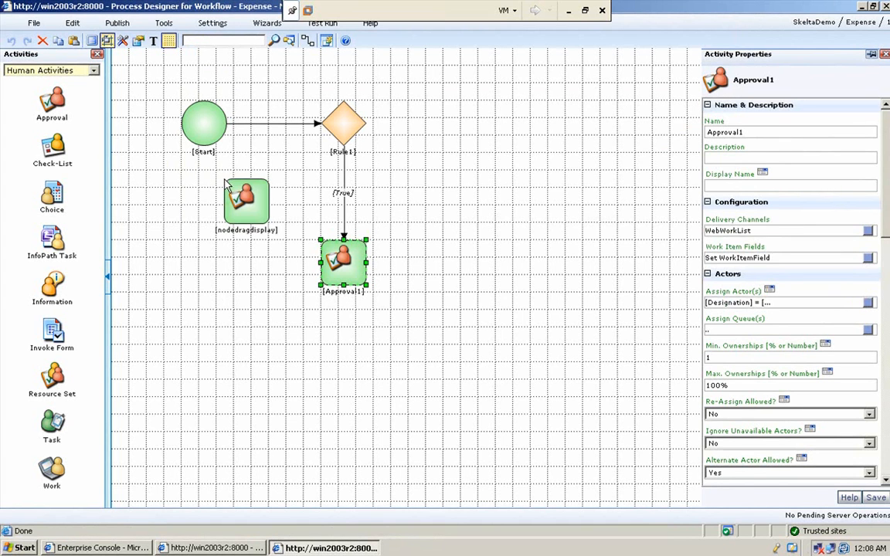
Drop a second Approval activity right of Rule1 and select Approval2
drag(246, 199, 360, 128)
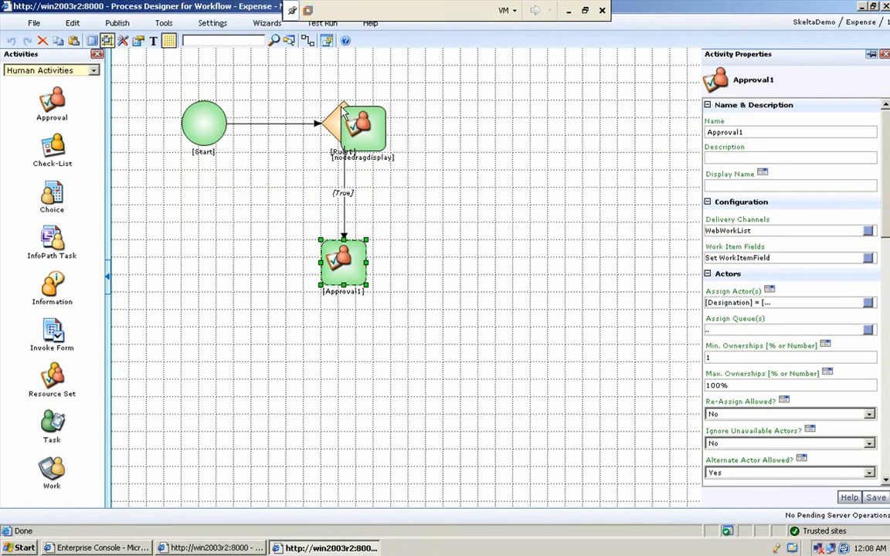
drag(359, 127, 490, 128)
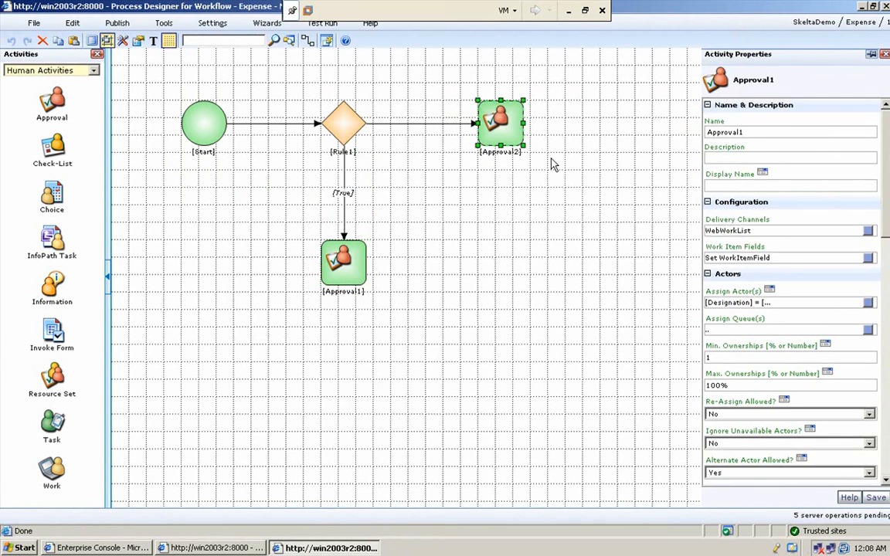
click(498, 123)
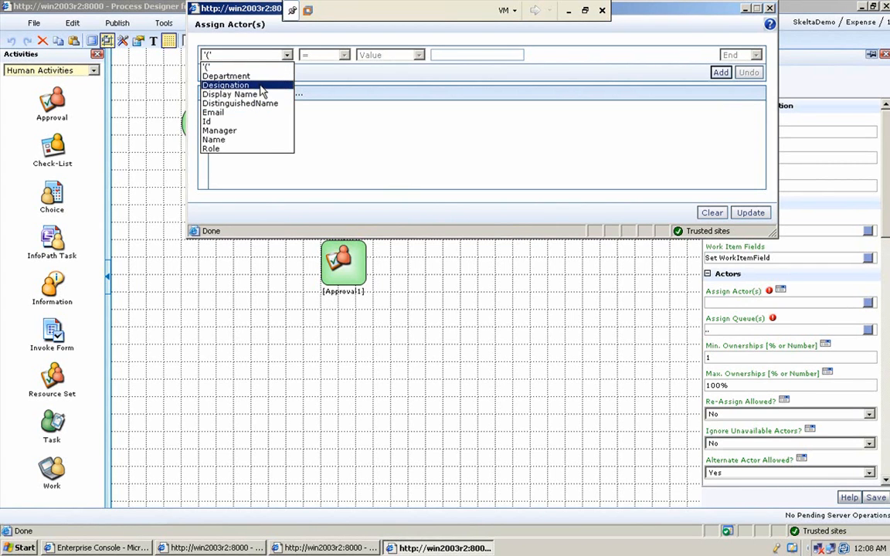
Add the actor rule Designation = 'Manager' to Approval2 and update
click(225, 85)
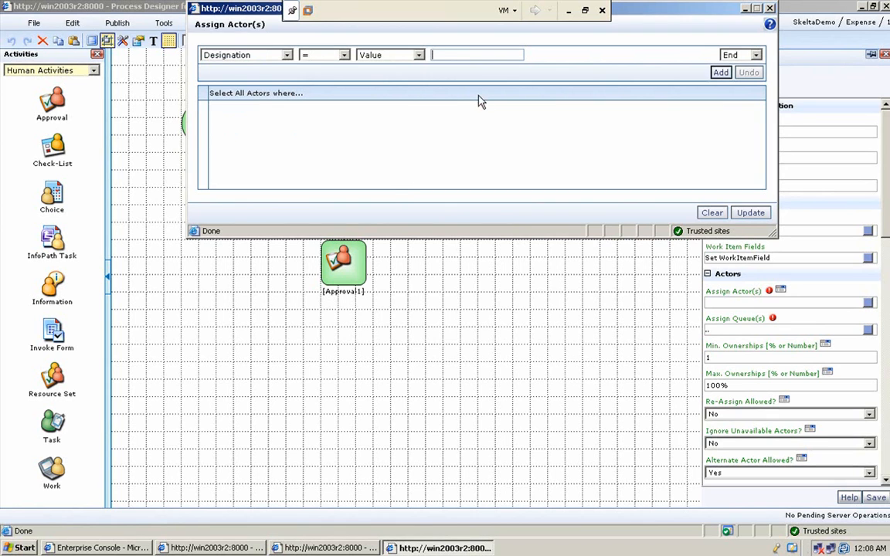
text(Manager)
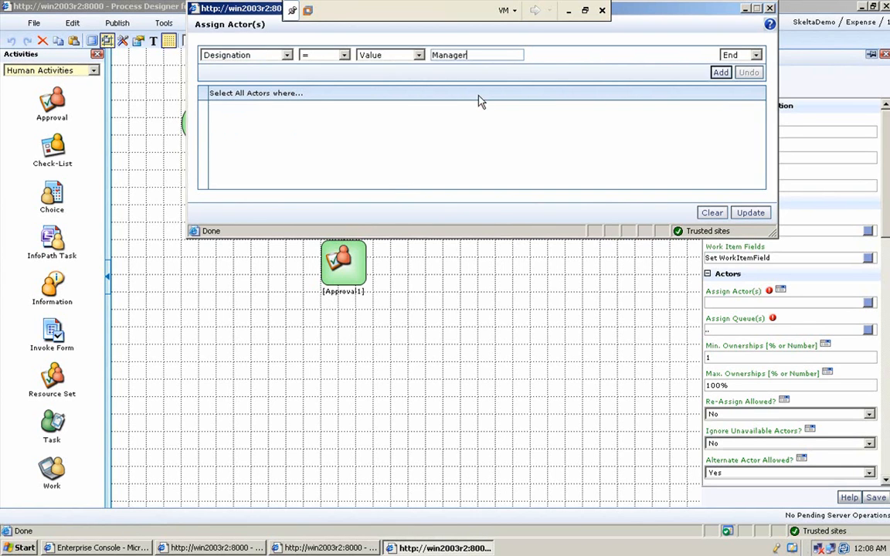
click(719, 72)
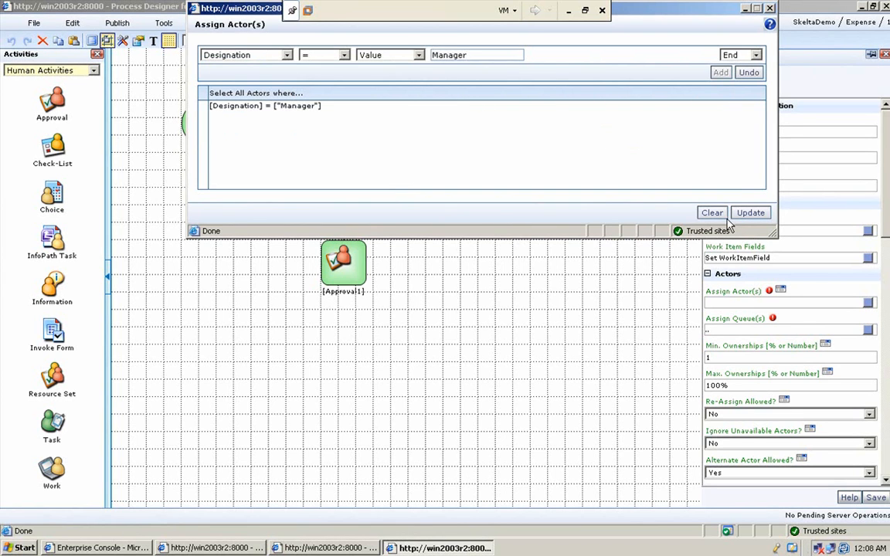
click(750, 212)
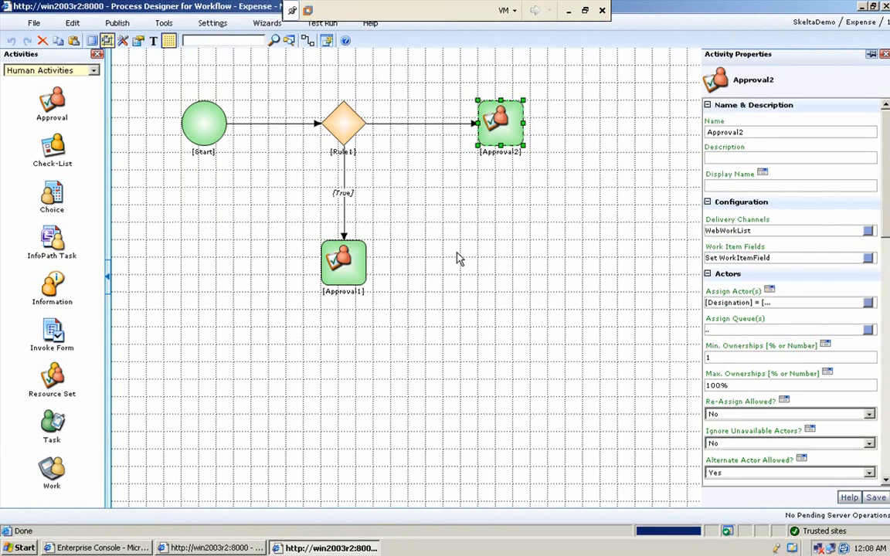
mouse_move(503, 151)
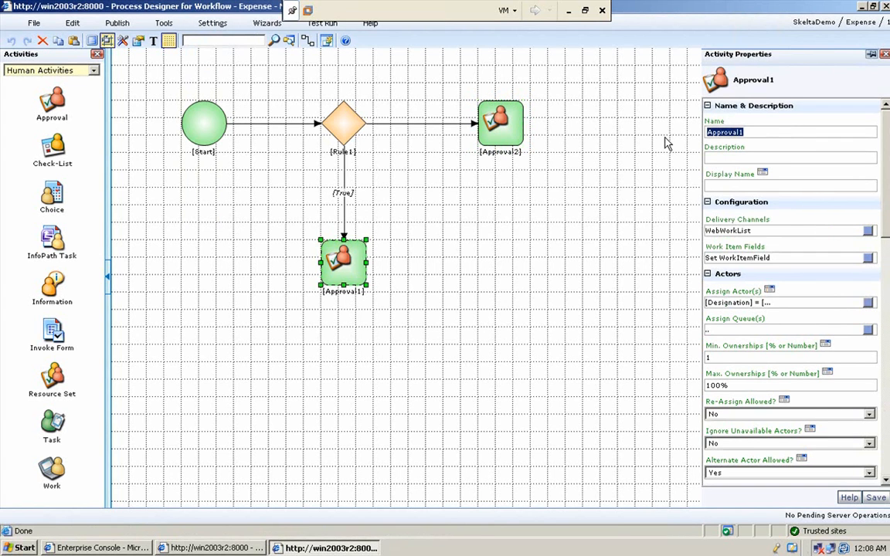
Rename Approval1 to 'CFO Approval' and enter 'Manager Approval' as Approval2's name
text(CFO)
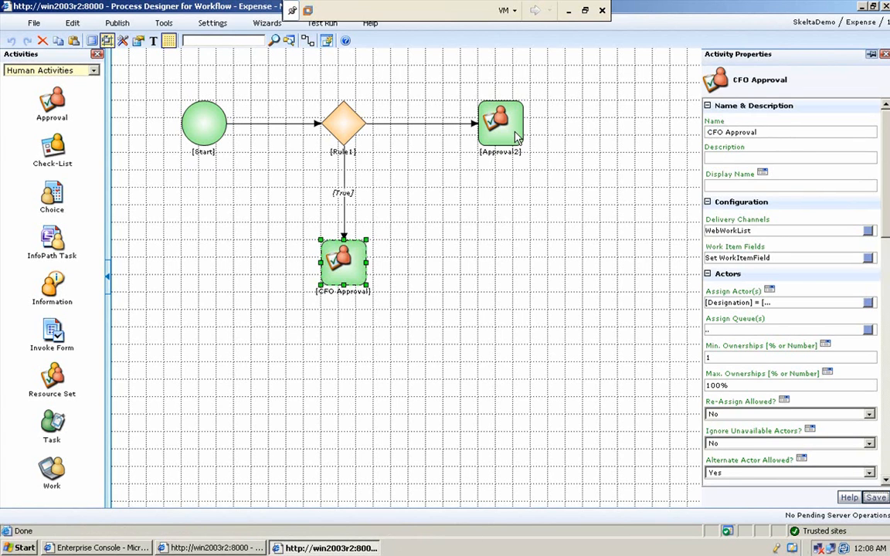
click(496, 124)
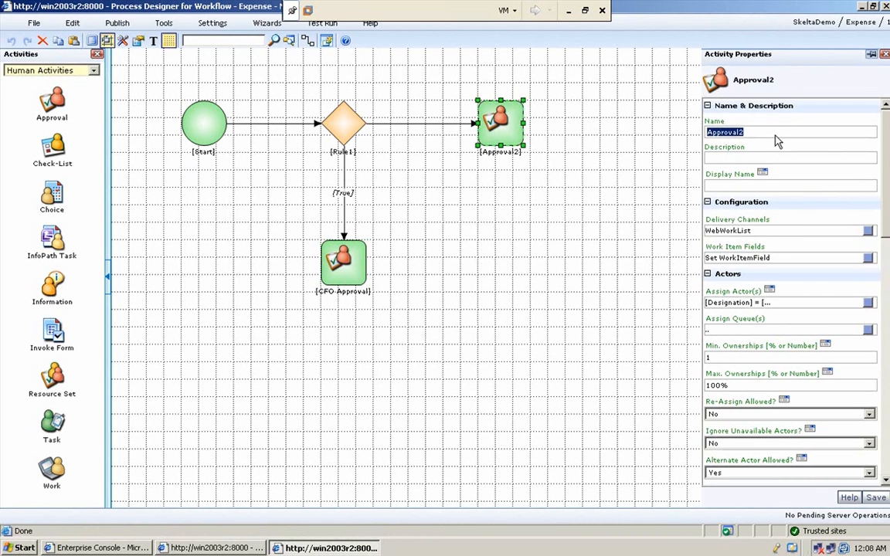
text(Manager)
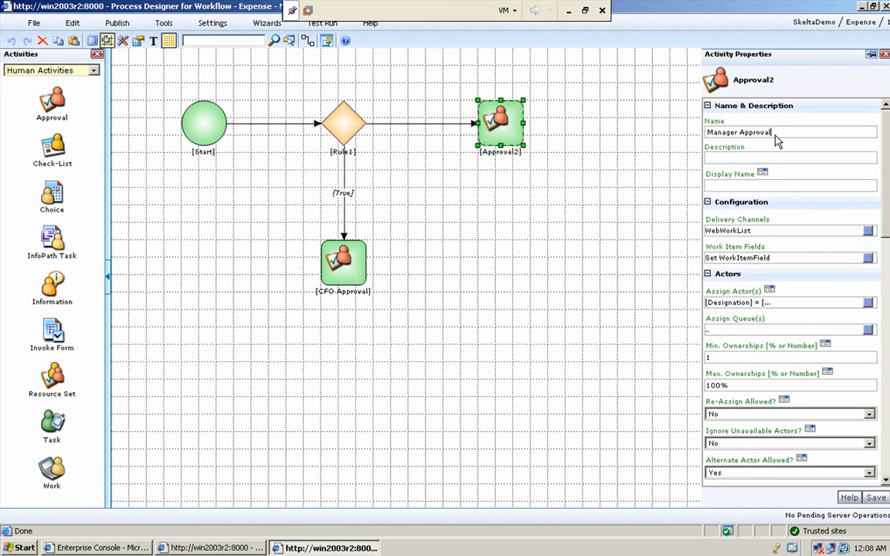
mouse_move(675, 453)
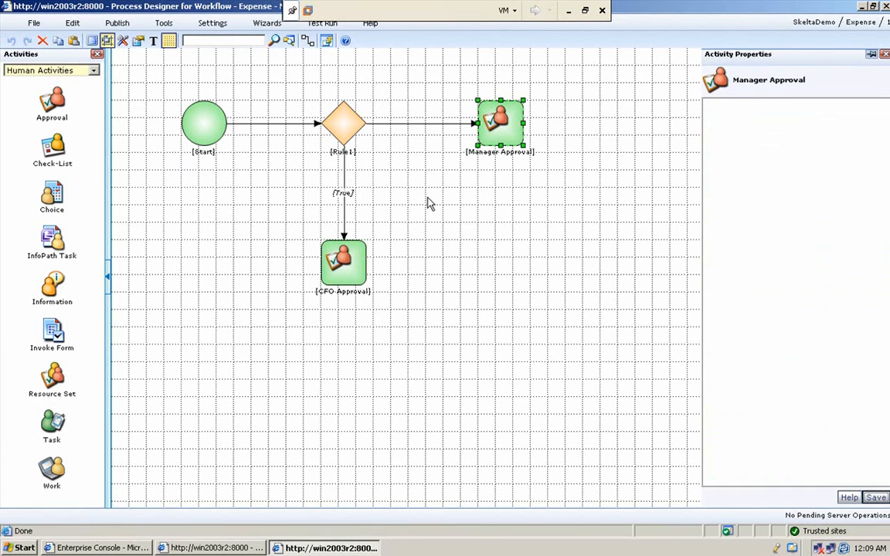
click(495, 124)
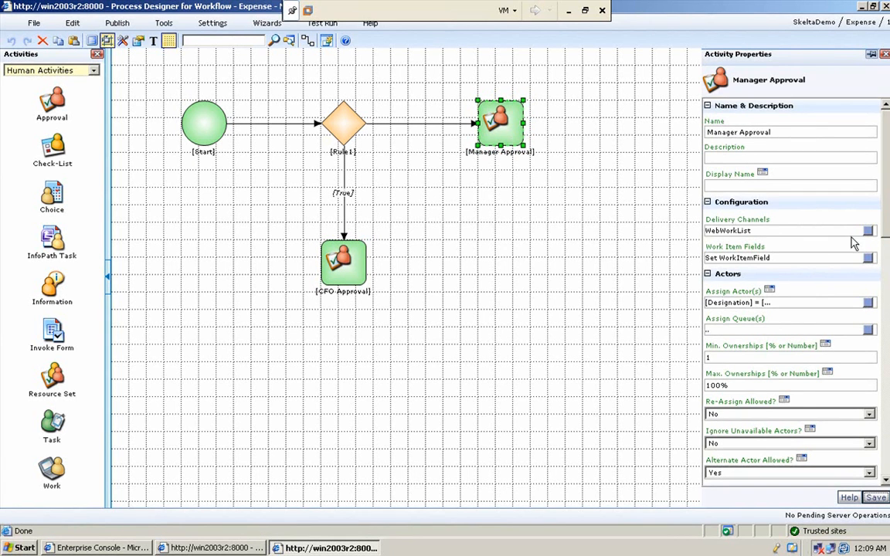
scroll(down, 3)
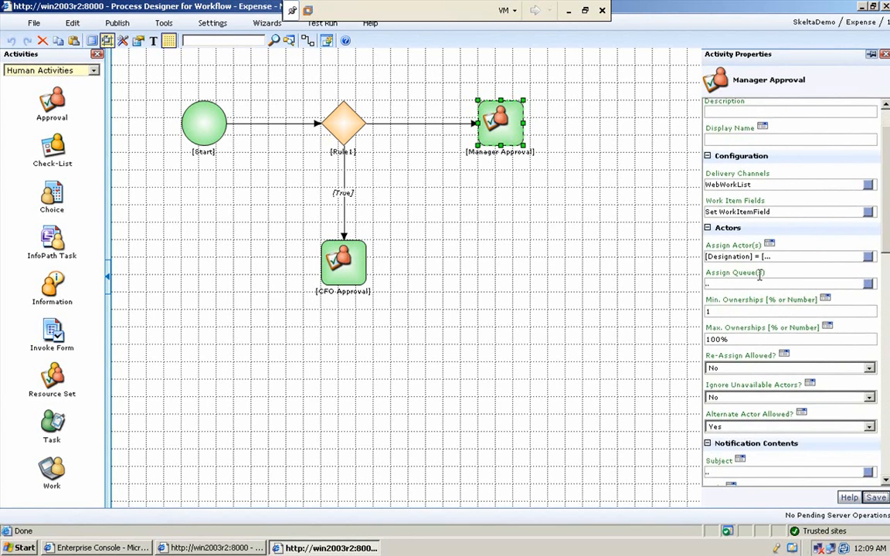
mouse_move(694, 246)
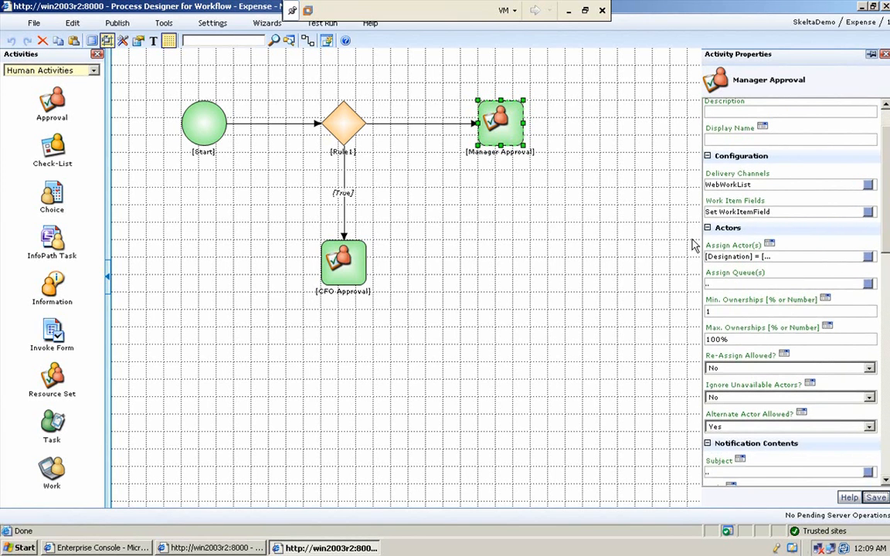
mouse_move(839, 268)
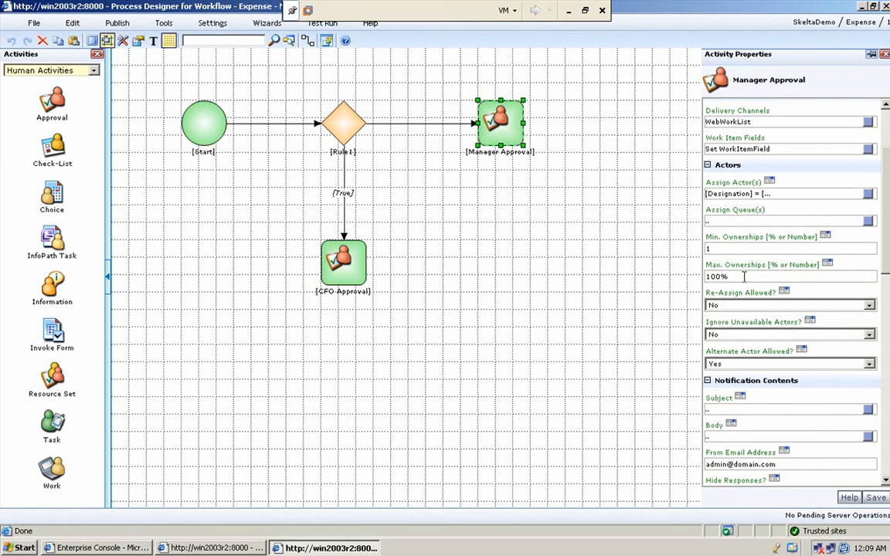
mouse_move(748, 332)
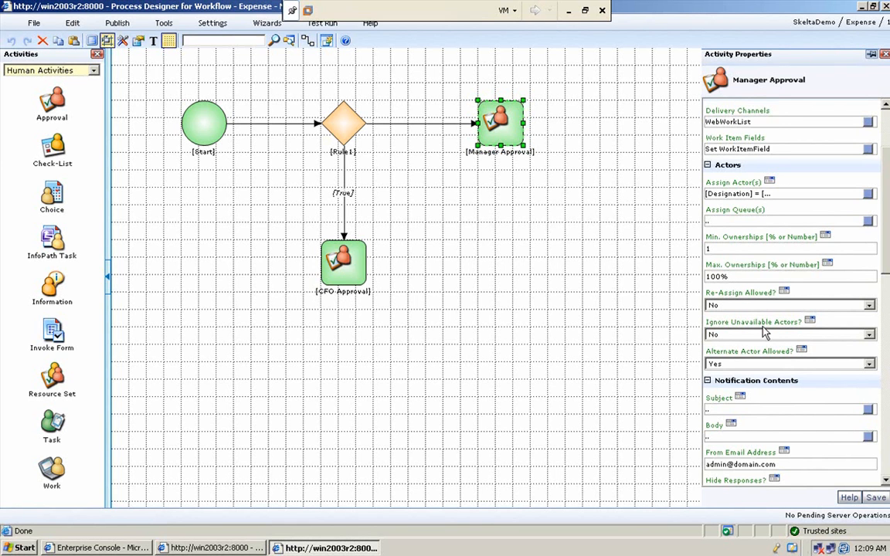
scroll(down, 3)
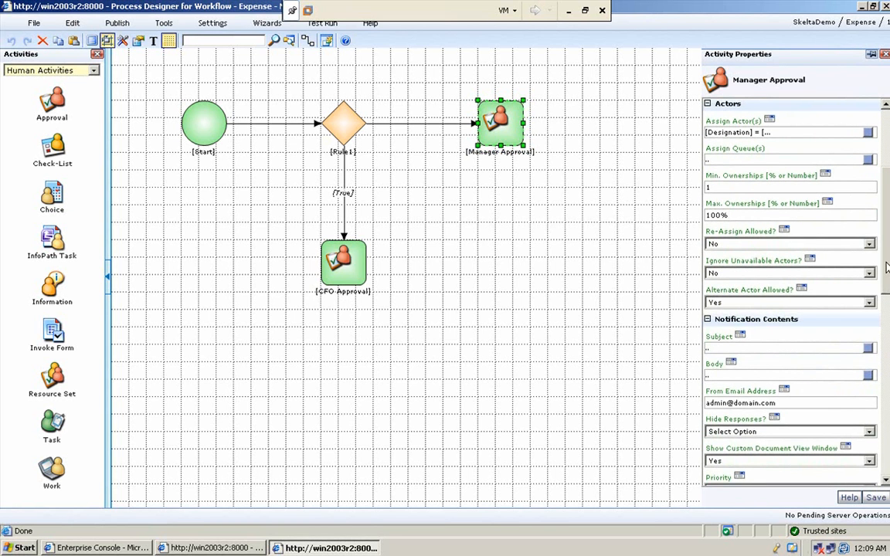
scroll(down, 3)
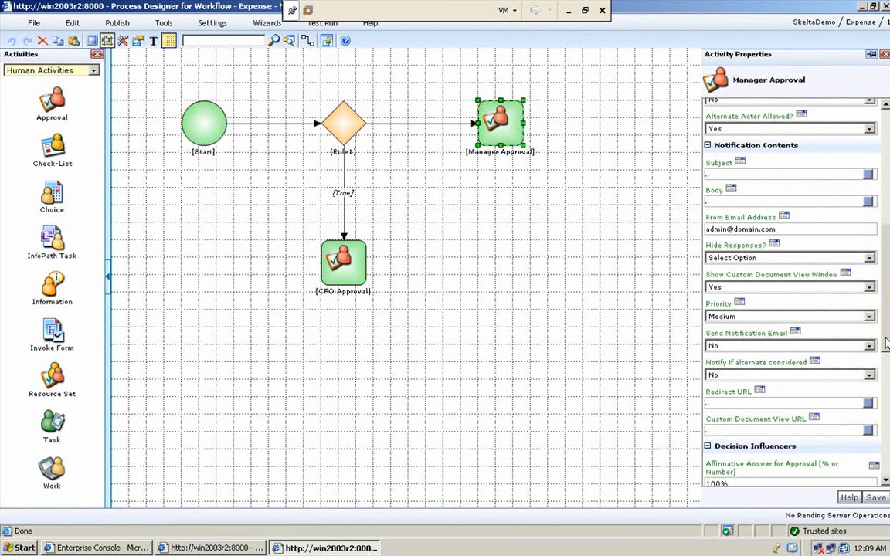
scroll(down, 3)
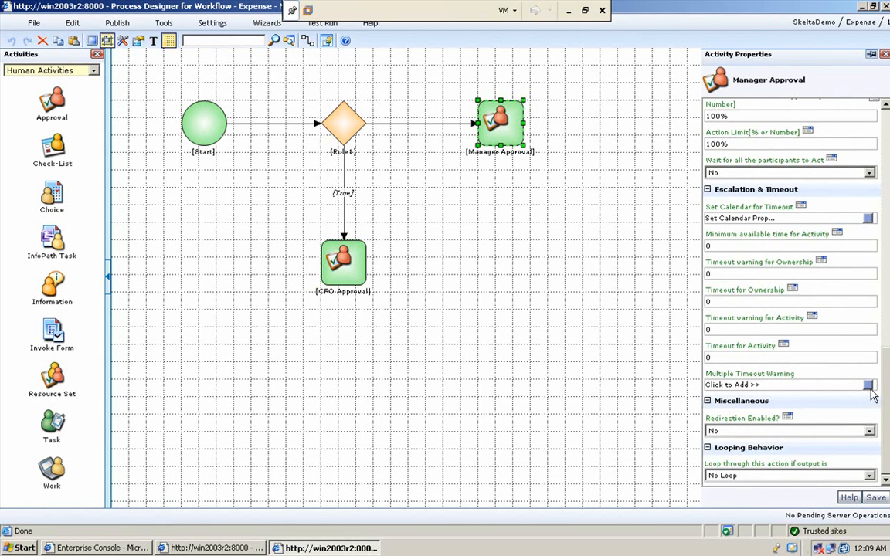
mouse_move(870, 394)
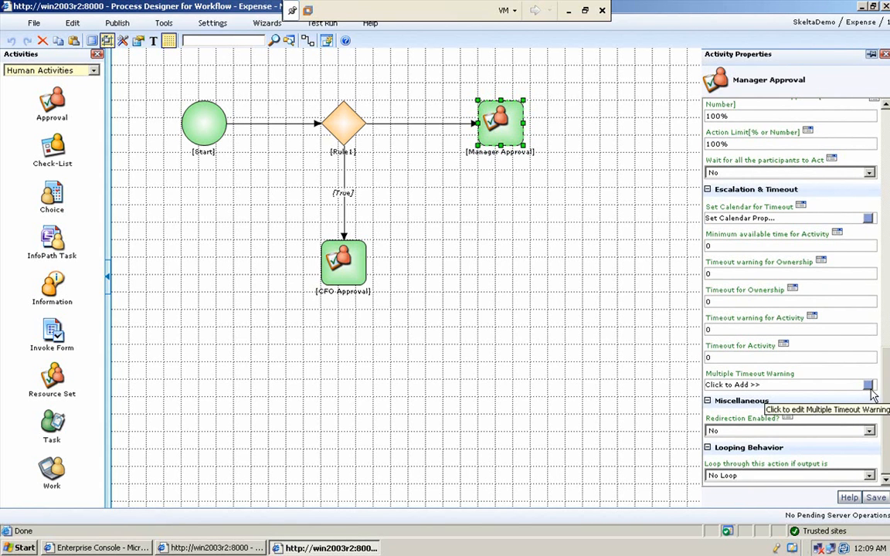
mouse_move(875, 387)
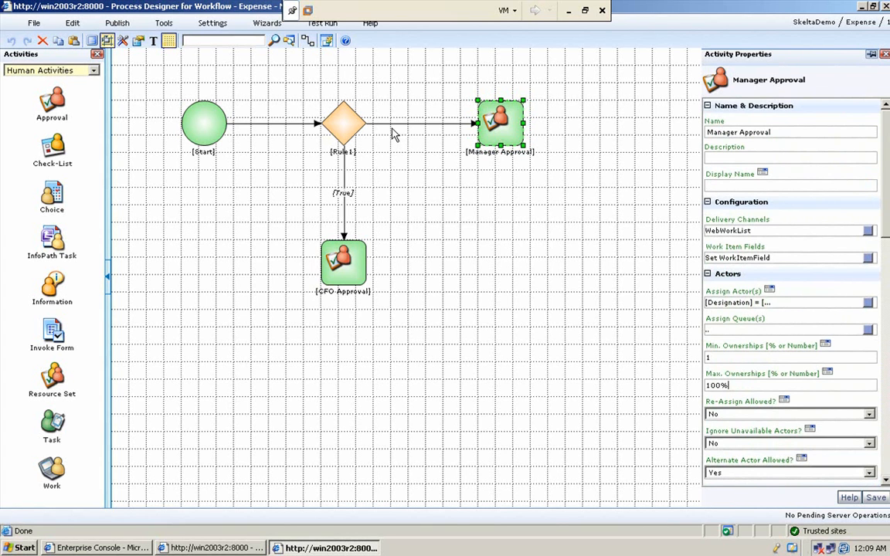
mouse_move(411, 133)
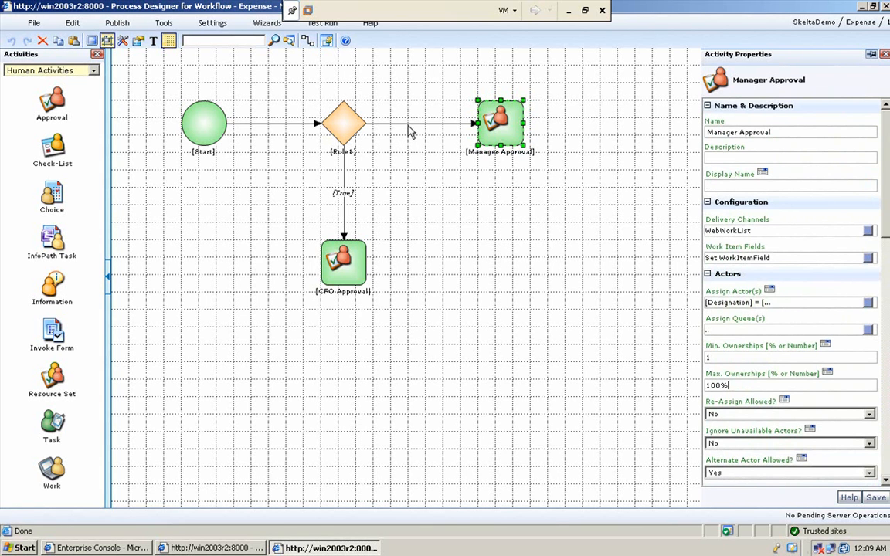
Mark the Rule1-to-Manager Approval connector as the False outcome
right_click(409, 123)
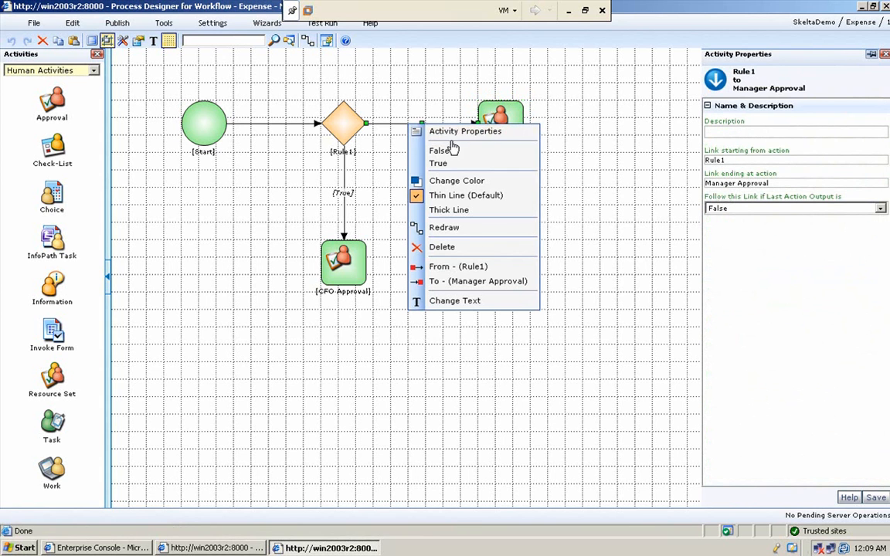
mouse_move(448, 152)
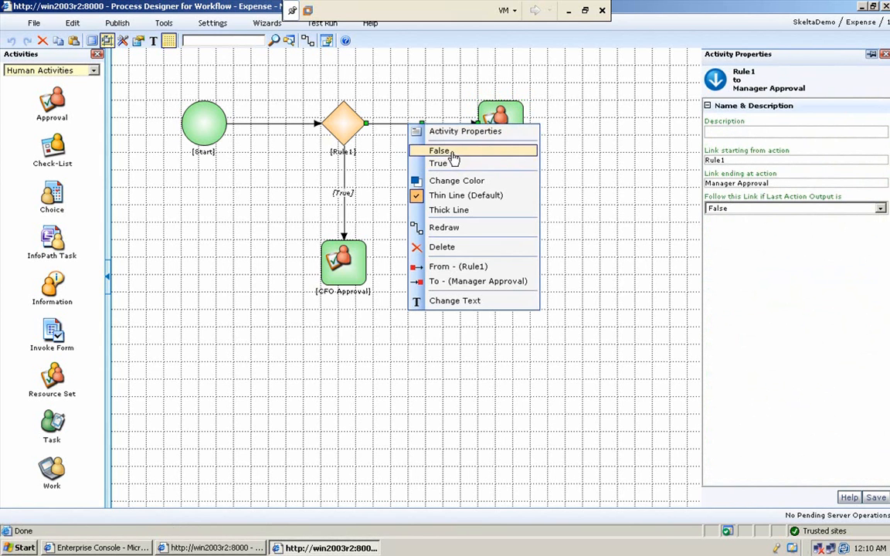
click(439, 150)
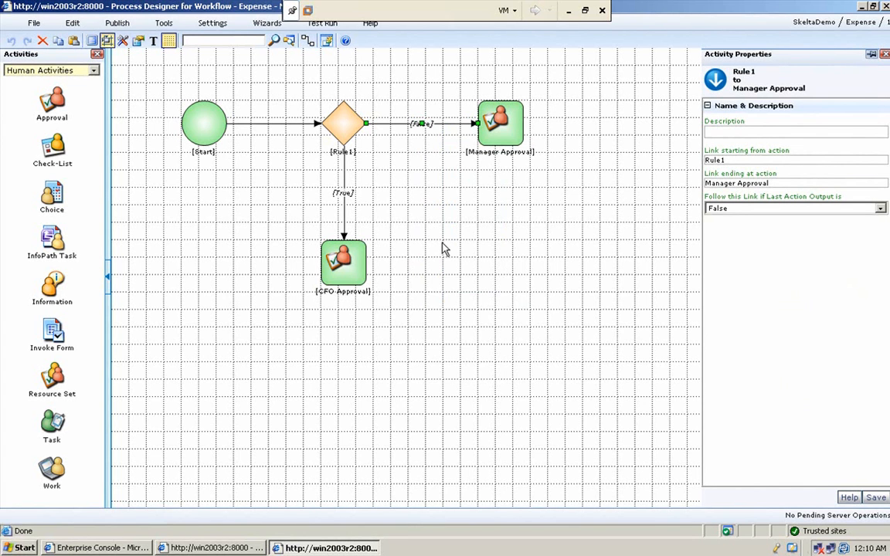
mouse_move(317, 220)
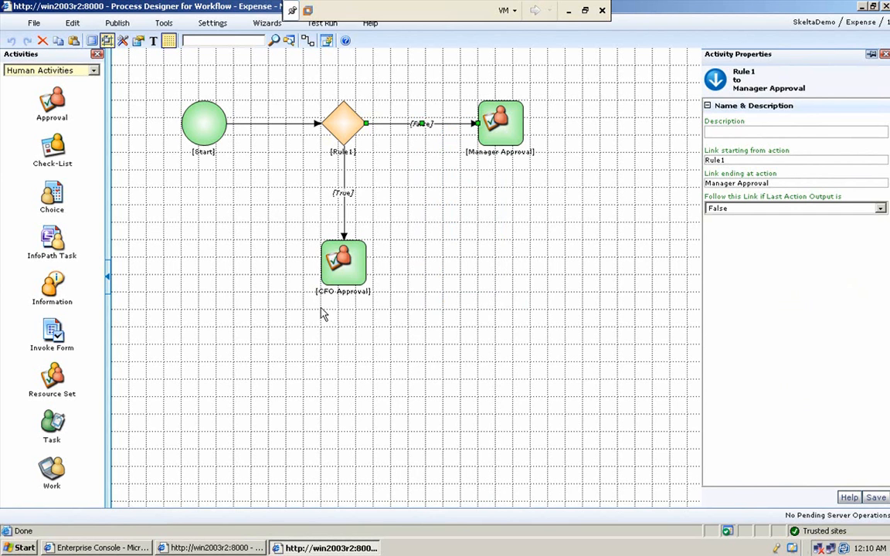
mouse_move(425, 326)
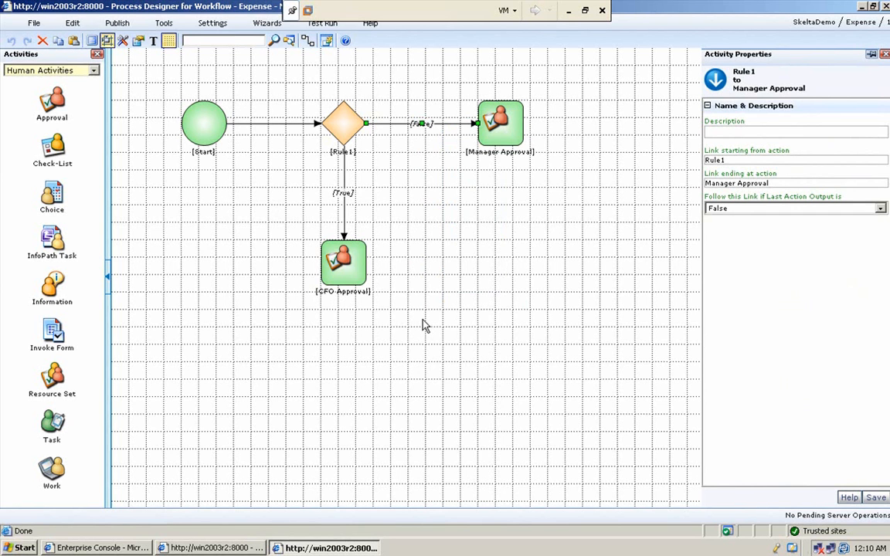
mouse_move(497, 265)
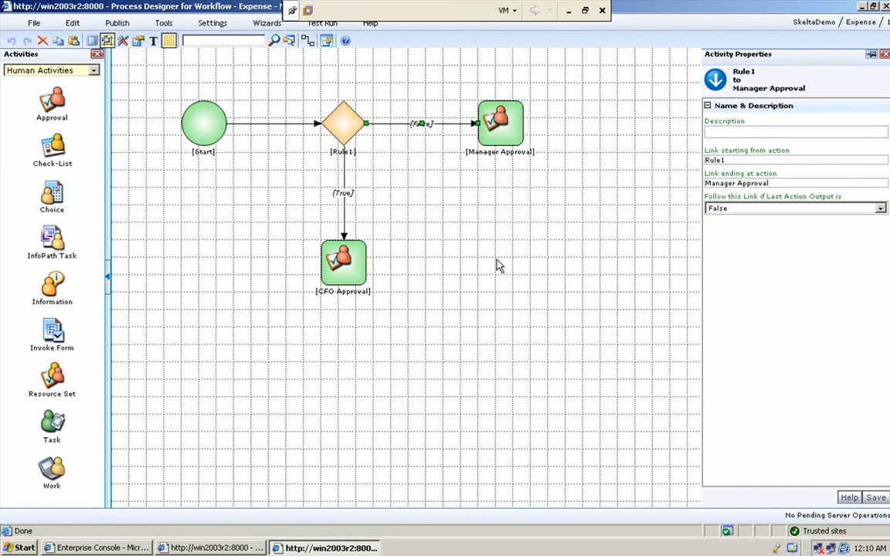
mouse_move(487, 262)
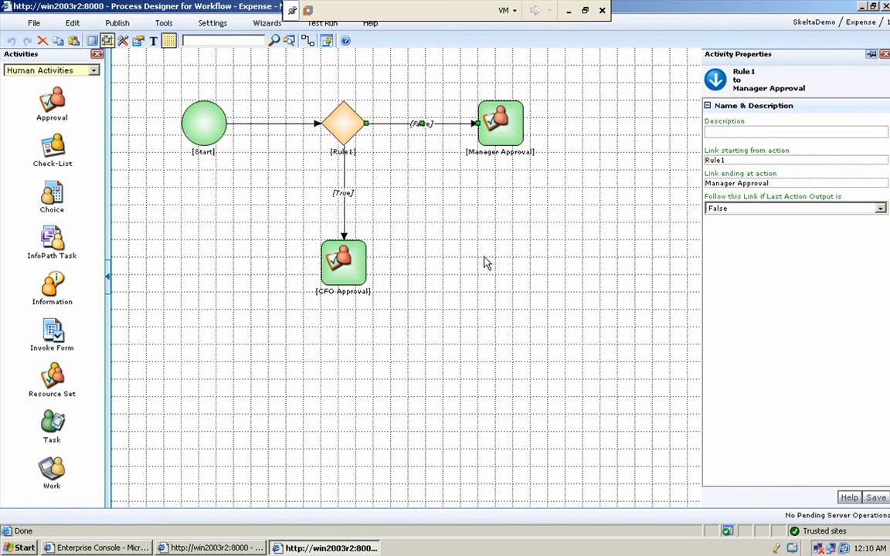
mouse_move(684, 15)
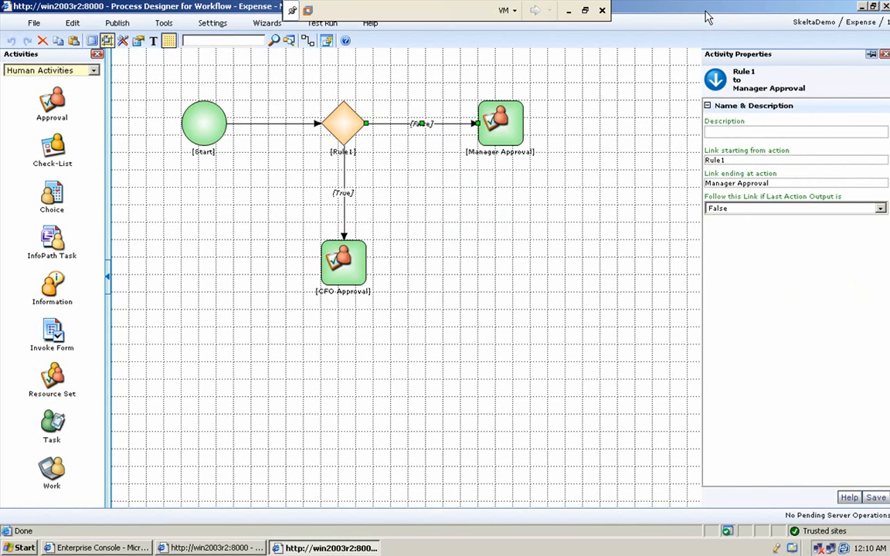
mouse_move(479, 247)
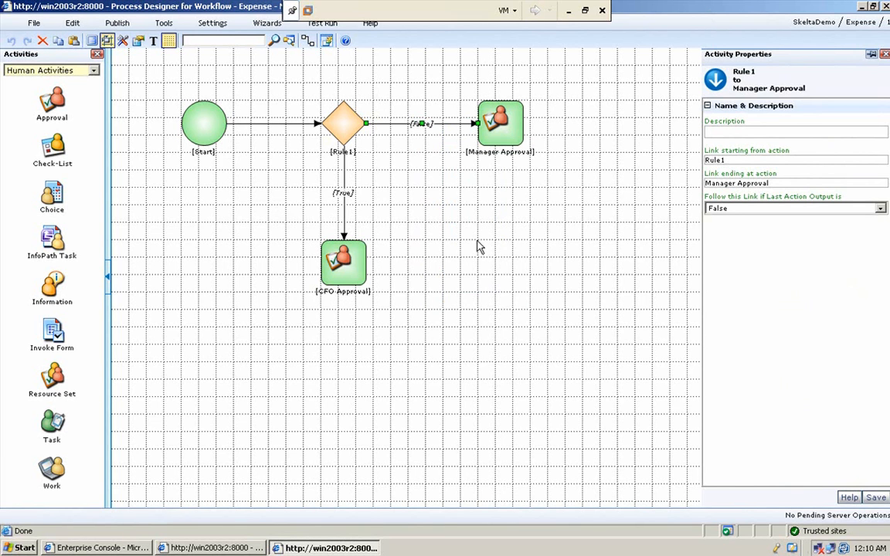
mouse_move(148, 225)
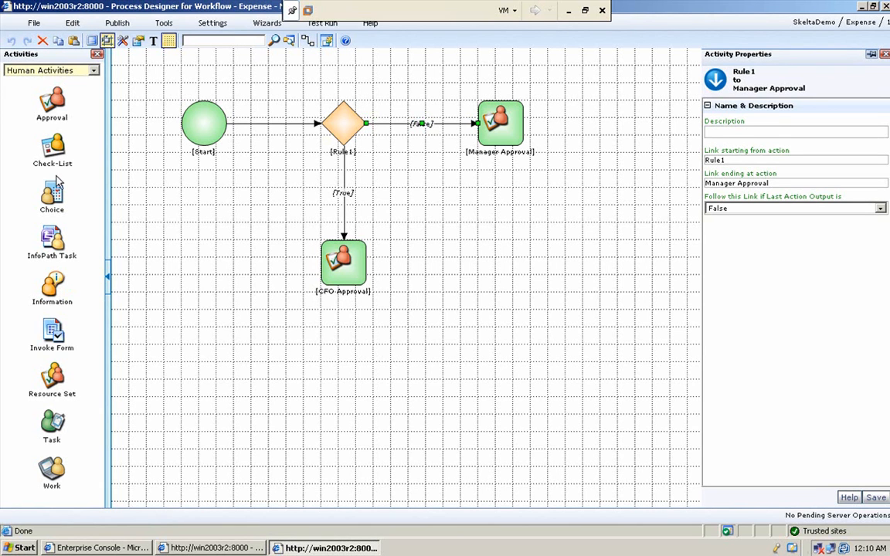
mouse_move(97, 433)
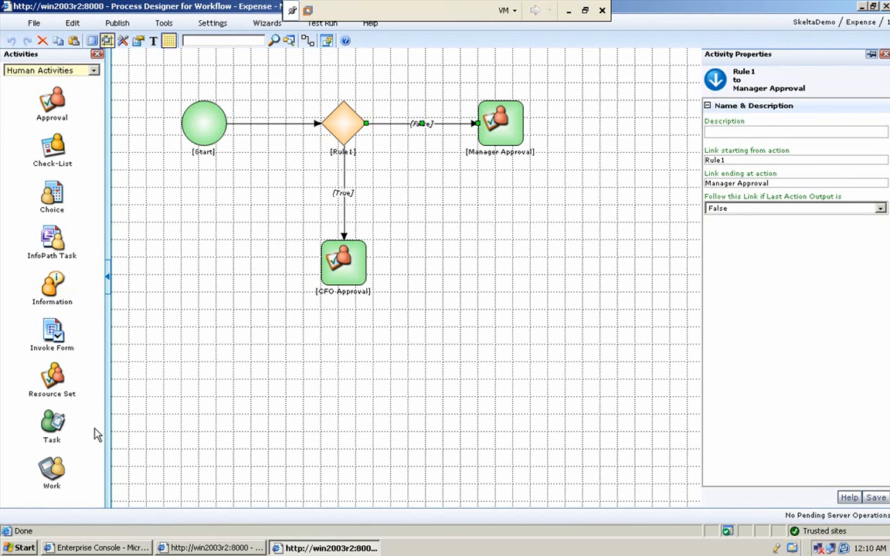
mouse_move(71, 329)
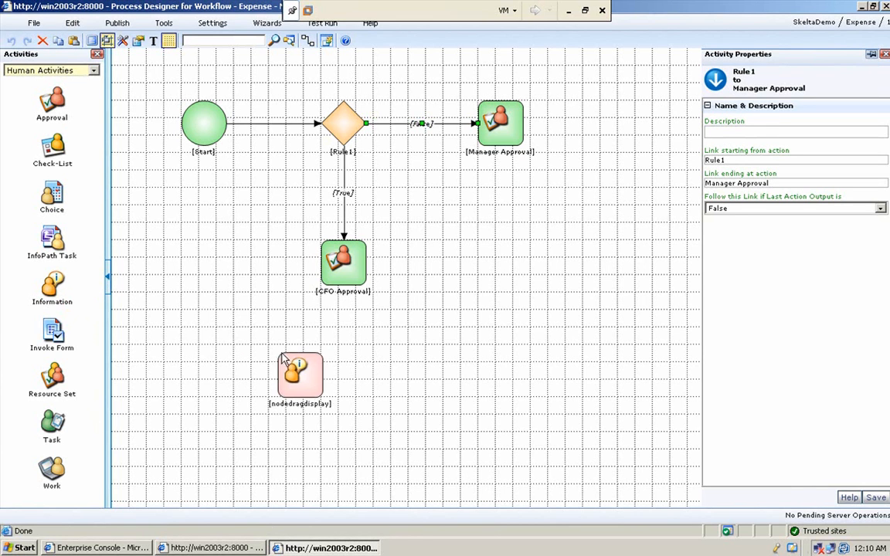
Add Information1 below CFO Approval, label their link Approved, and select it
drag(299, 374, 348, 289)
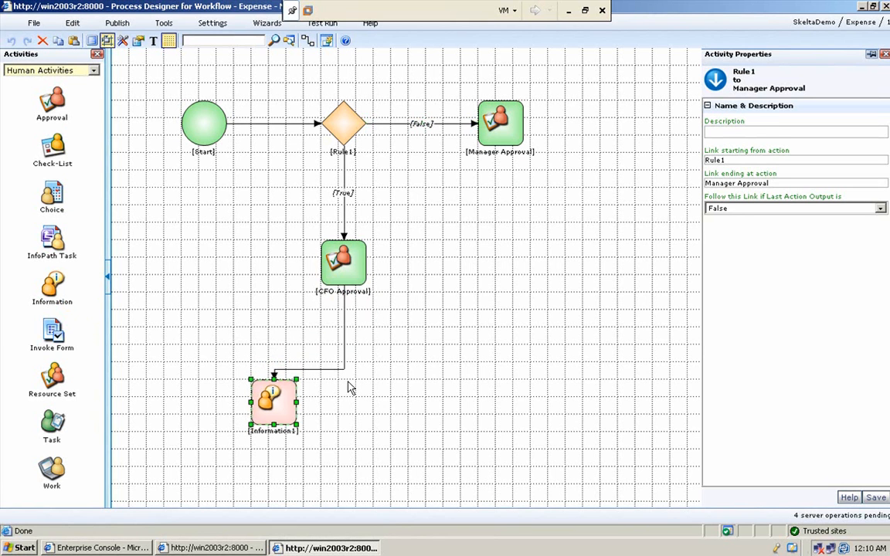
click(273, 401)
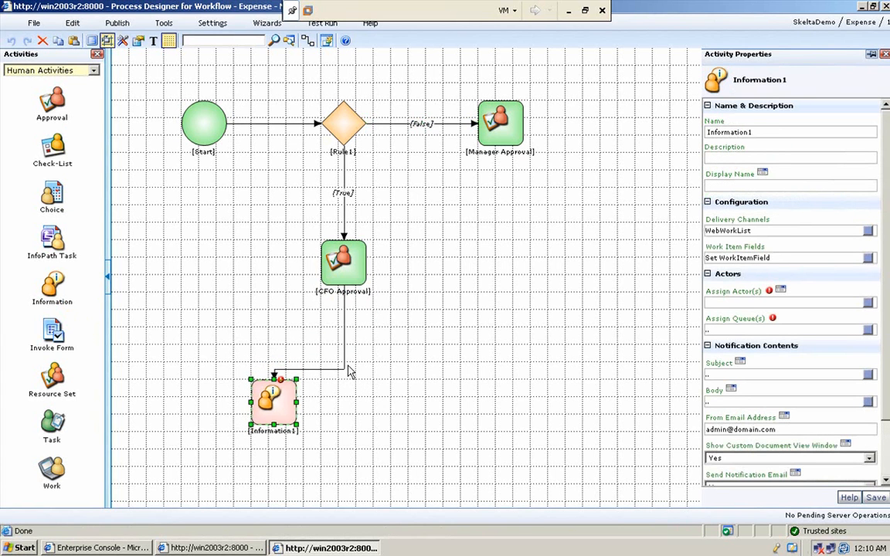
right_click(349, 371)
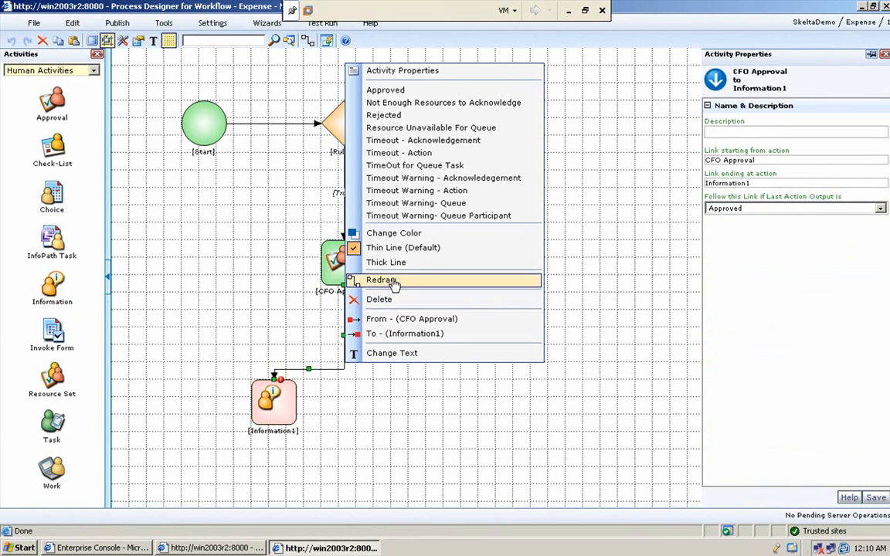
click(380, 280)
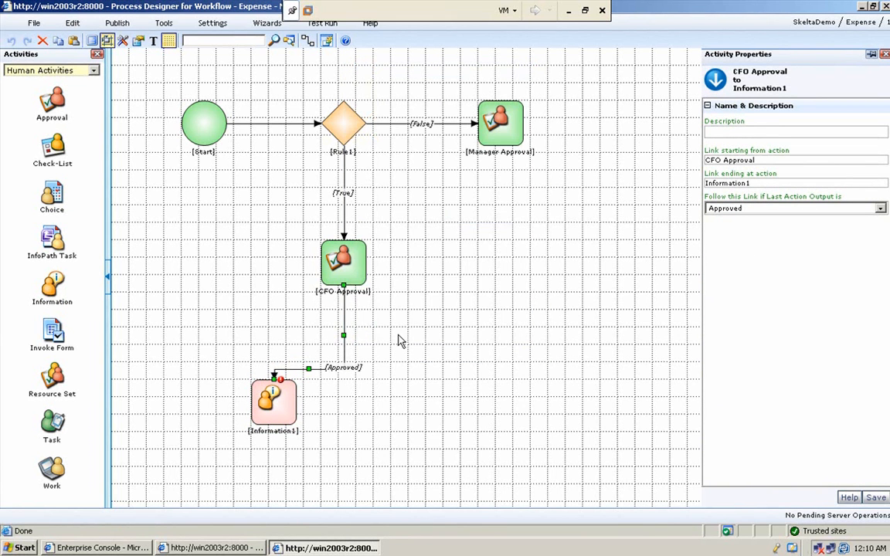
click(273, 402)
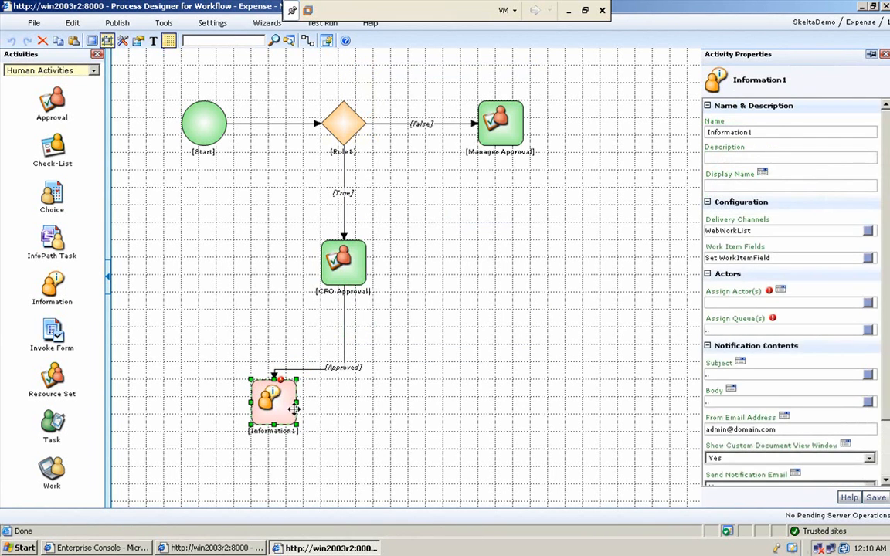
mouse_move(847, 312)
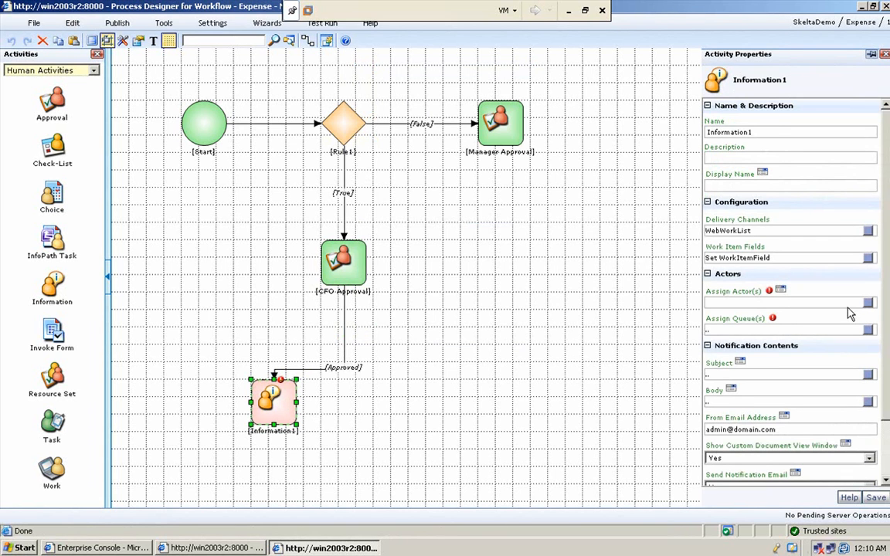
Give Information1 an actor condition Id = Variable.SubmittedBy.Id and apply it
click(779, 288)
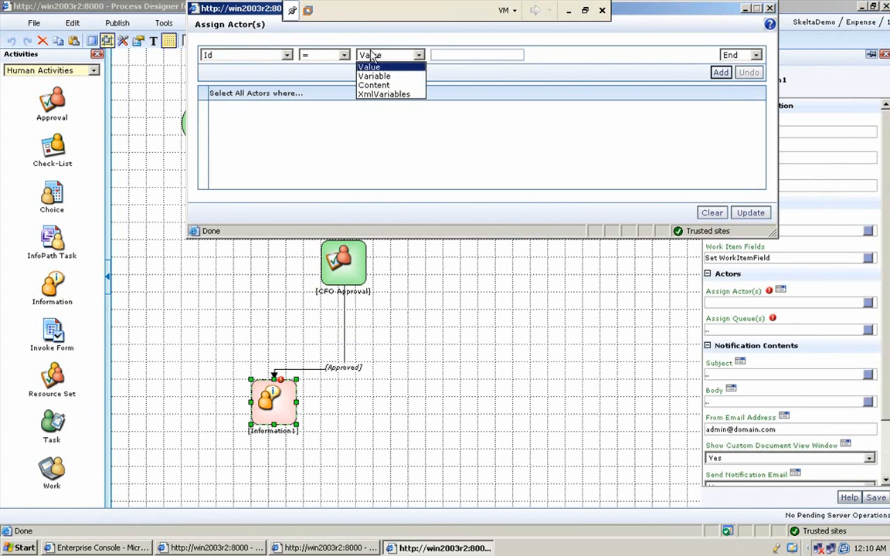
click(374, 76)
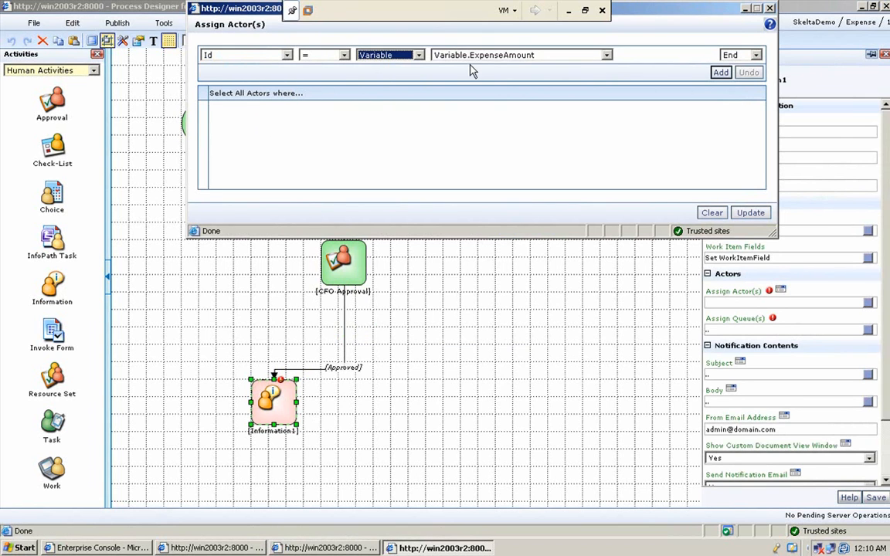
click(605, 55)
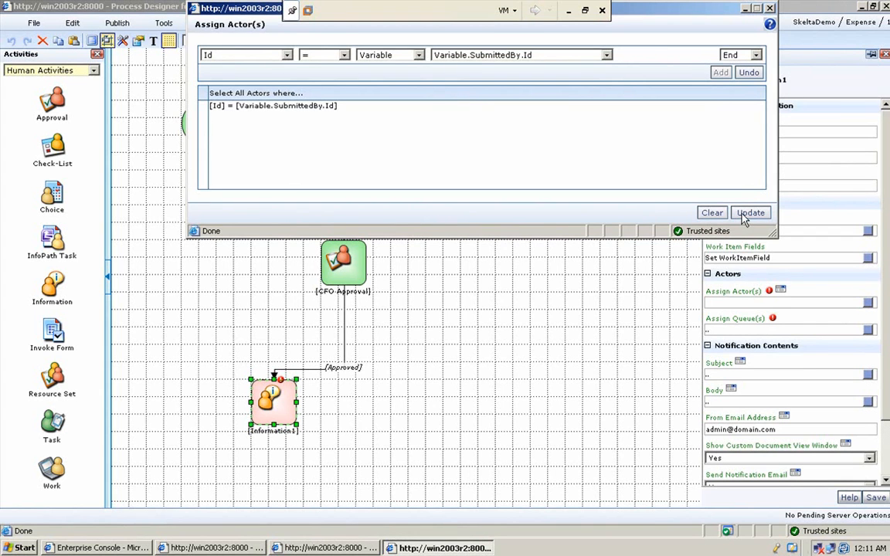
click(750, 213)
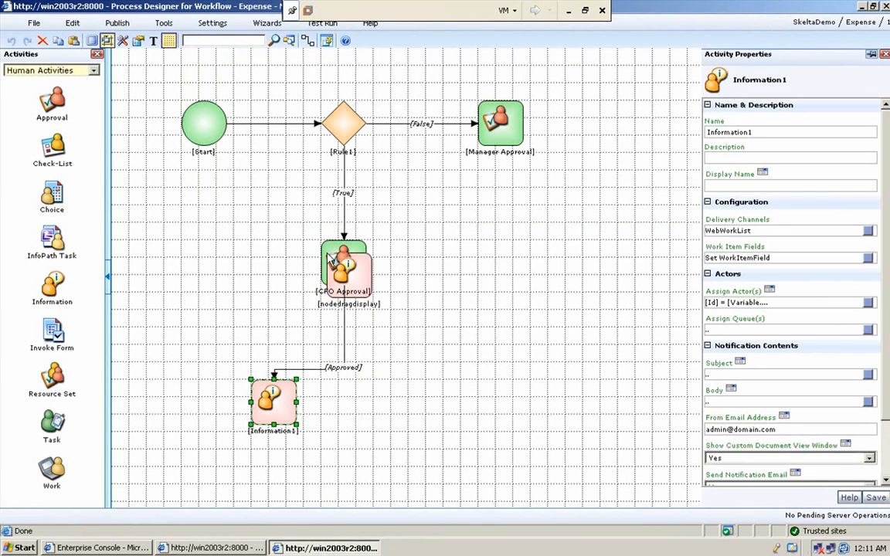
Place Information2 beside Information1 and assign actors where Id = Variable.SubmittedBy.Id
drag(344, 267, 423, 410)
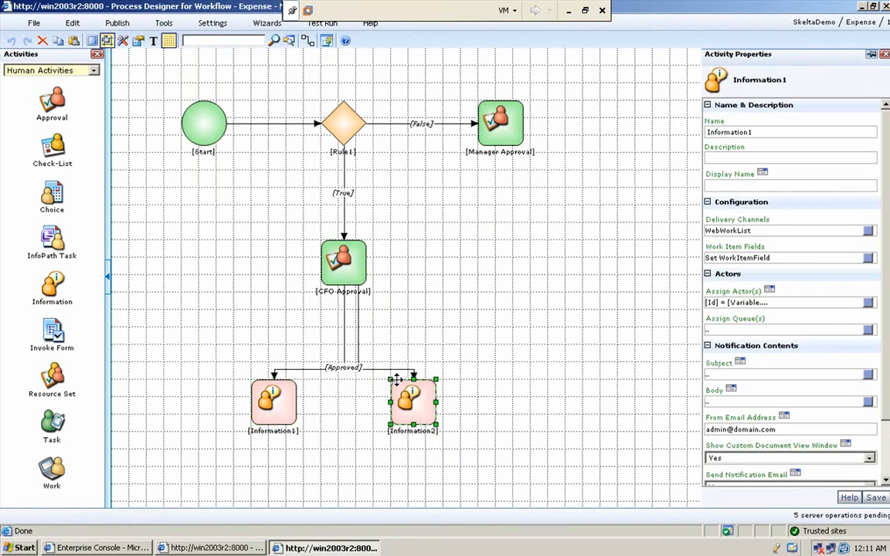
click(408, 404)
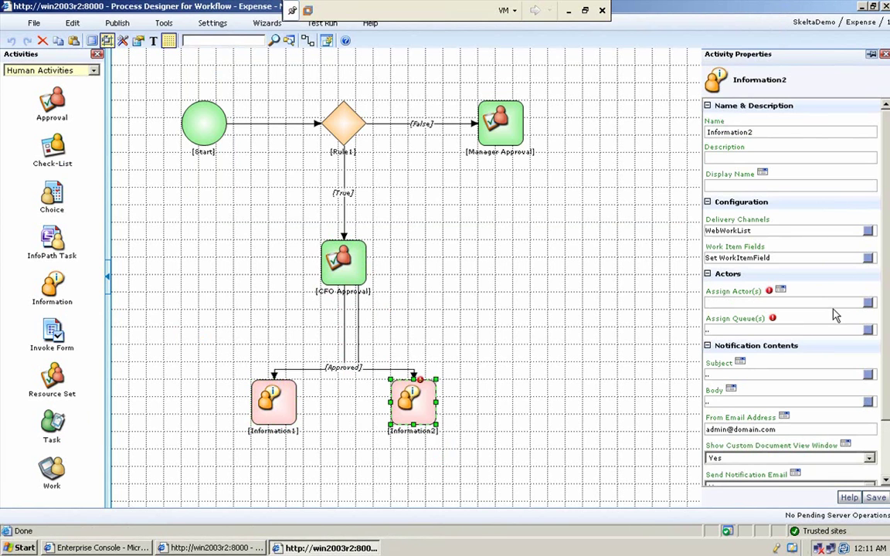
click(781, 291)
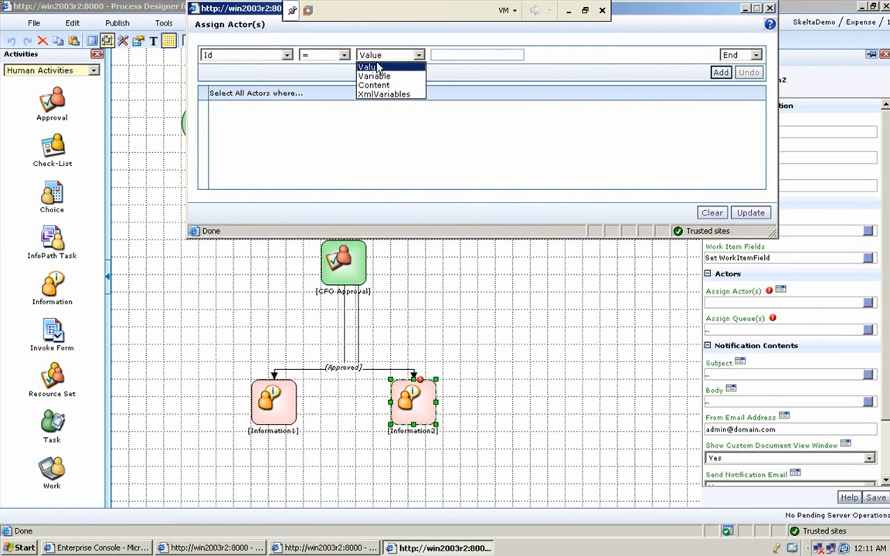
click(373, 75)
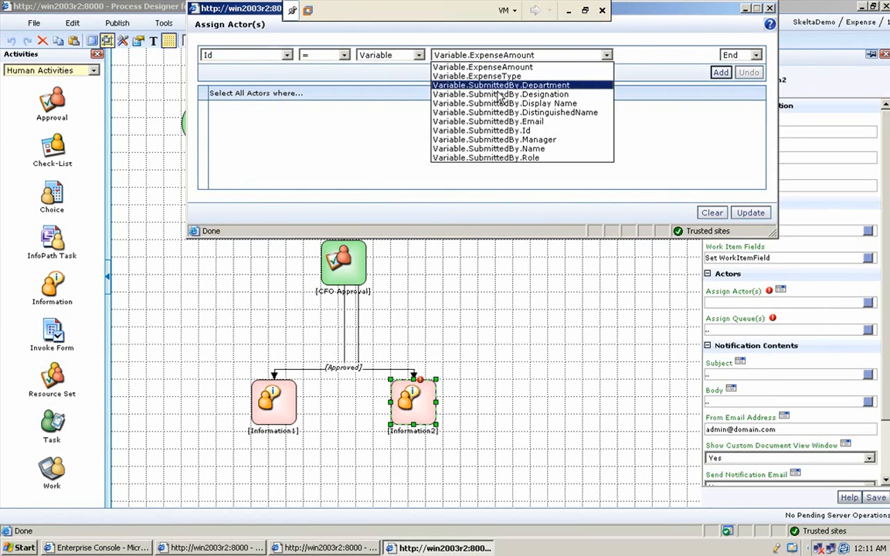
click(486, 130)
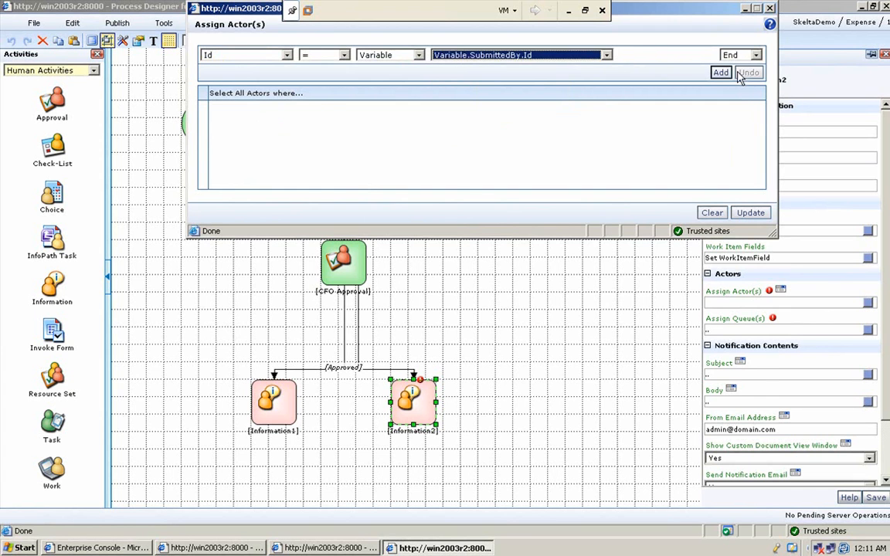
click(718, 72)
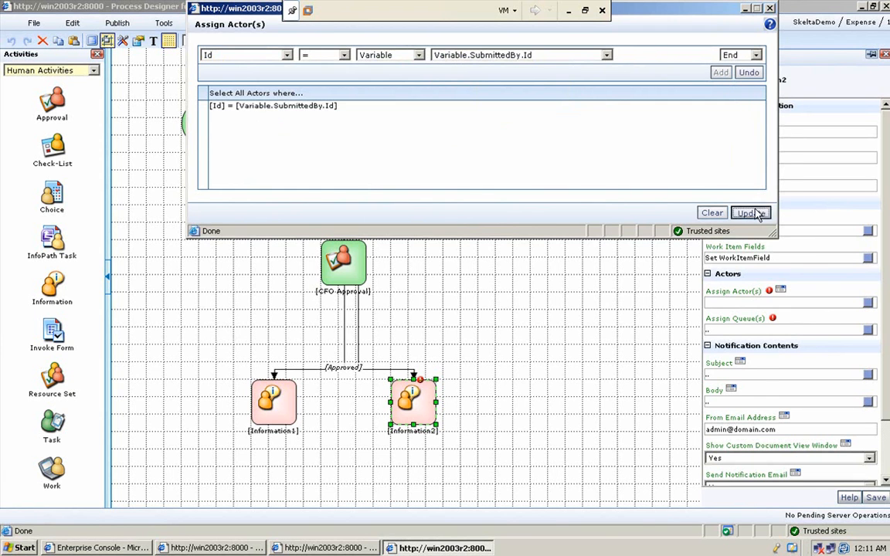
click(750, 212)
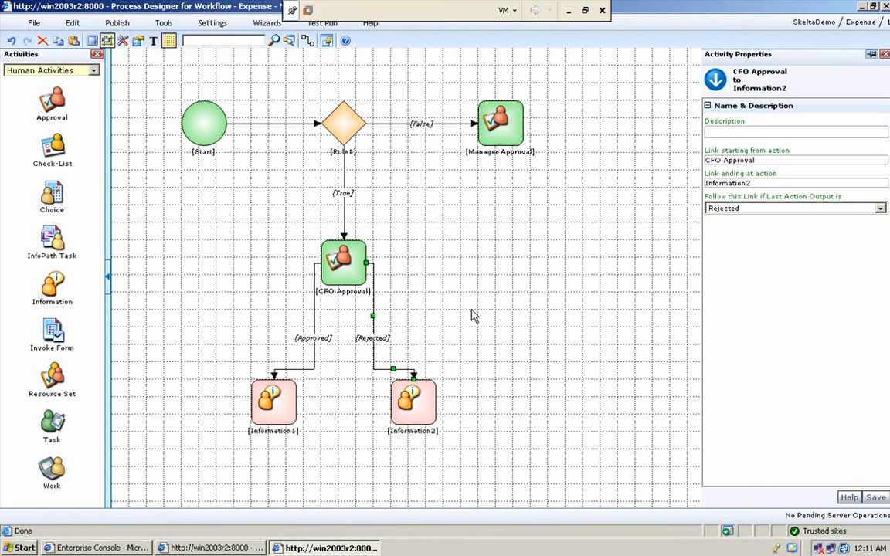
mouse_move(517, 171)
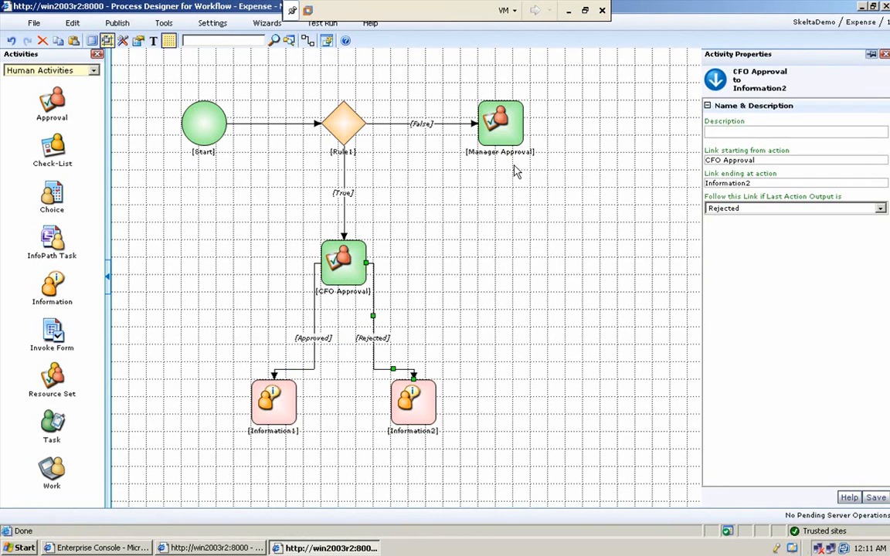
mouse_move(519, 142)
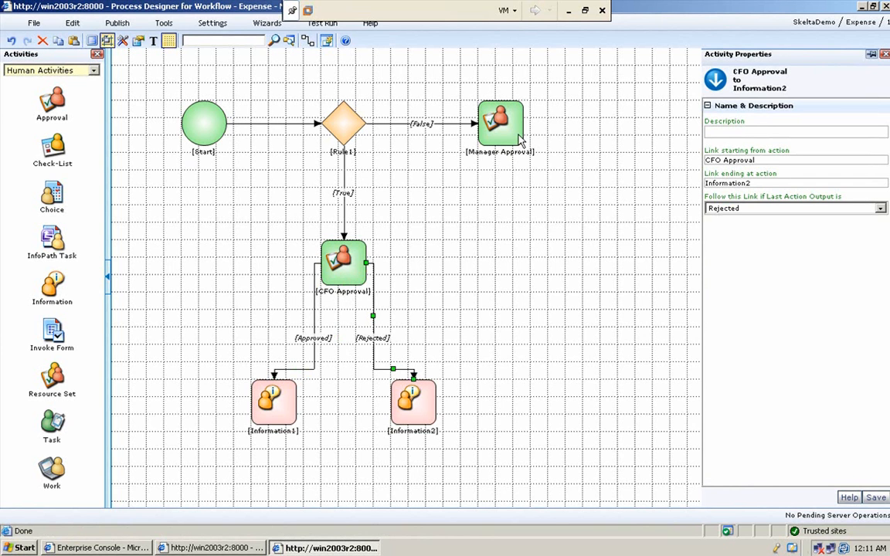
mouse_move(520, 153)
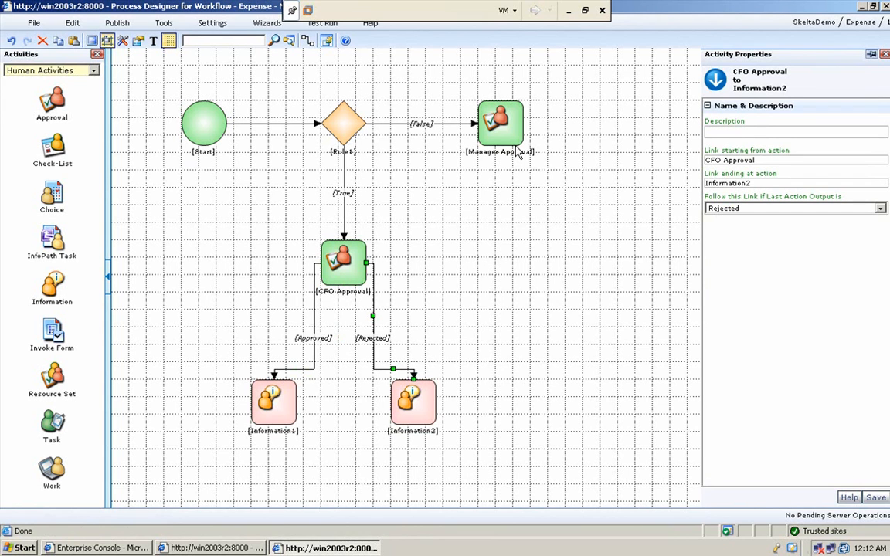
mouse_move(278, 409)
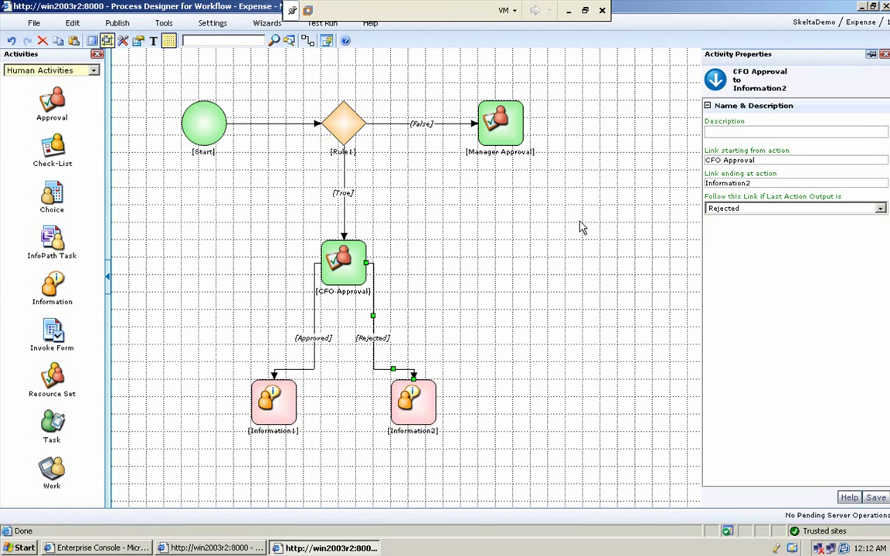
mouse_move(429, 419)
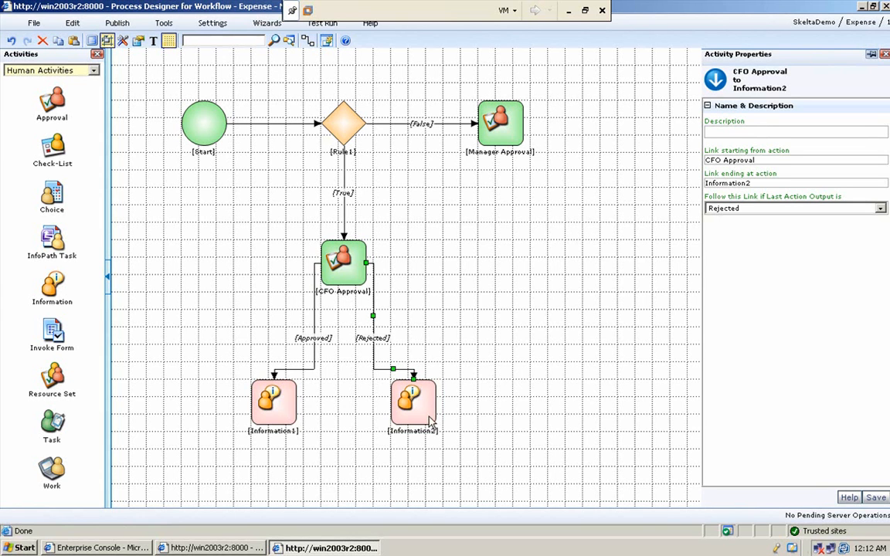
click(411, 404)
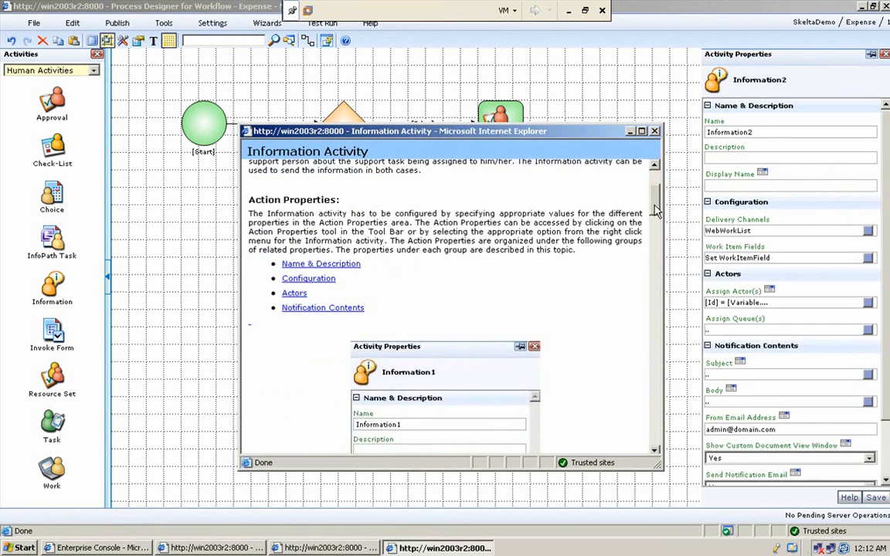
click(321, 263)
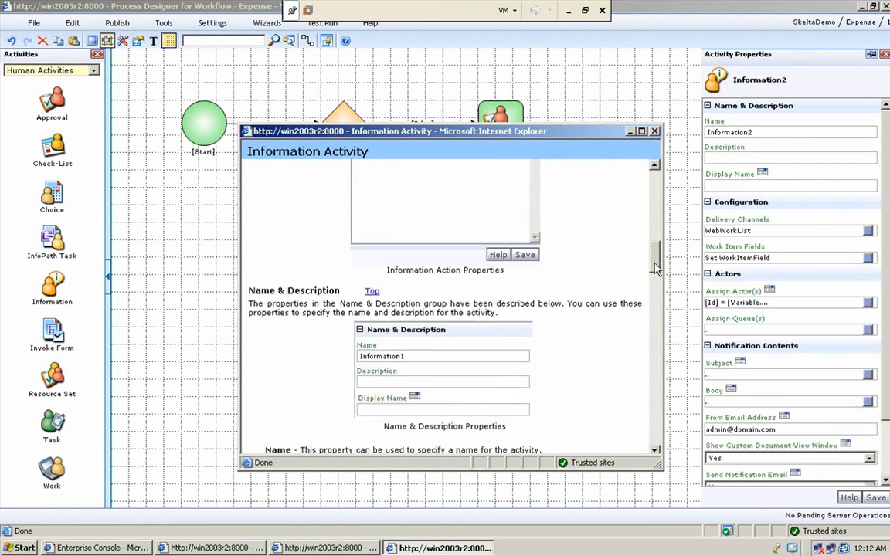
scroll(down, 3)
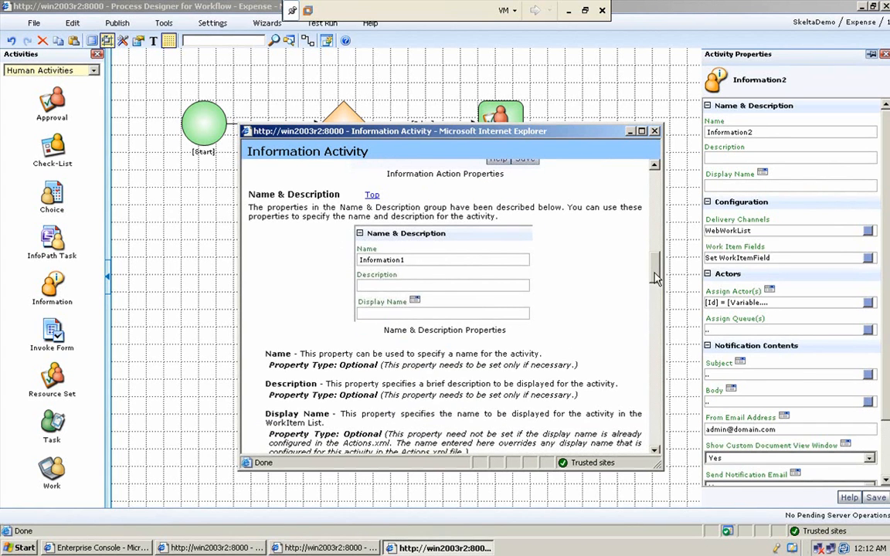
scroll(down, 3)
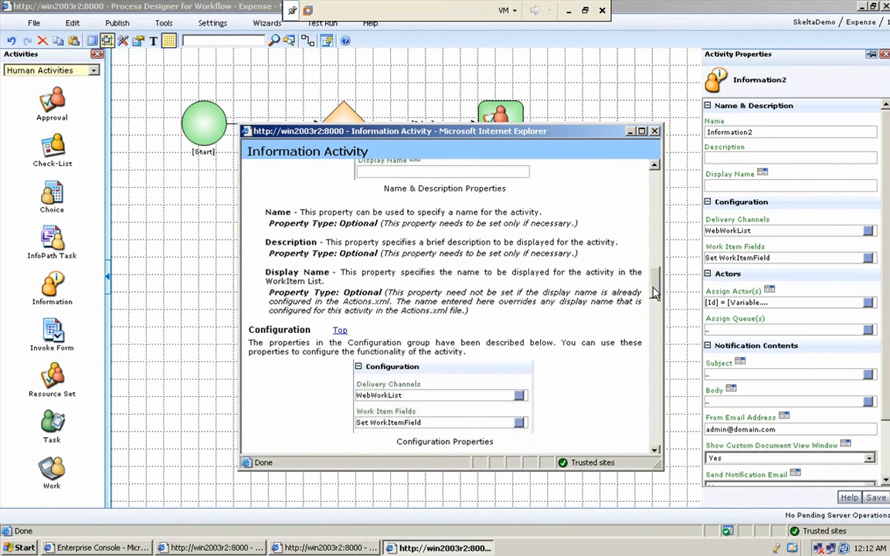
scroll(down, 3)
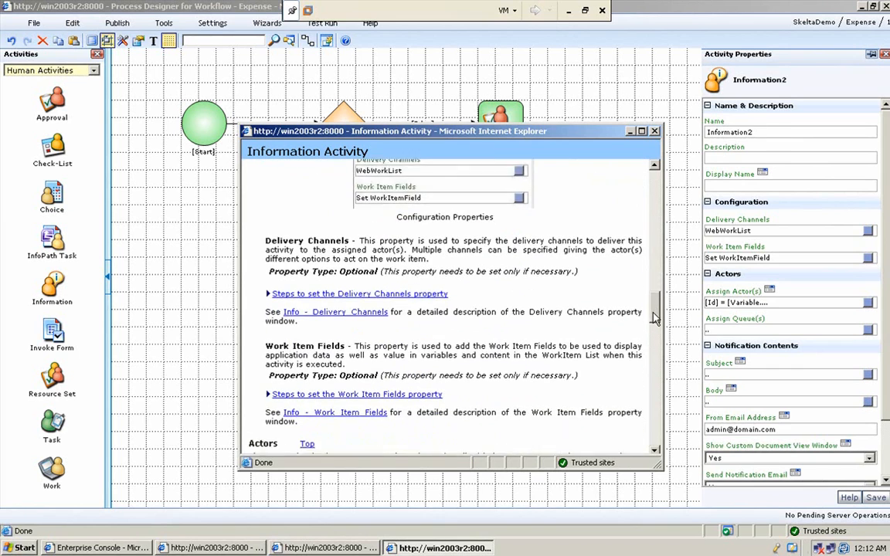
scroll(down, 3)
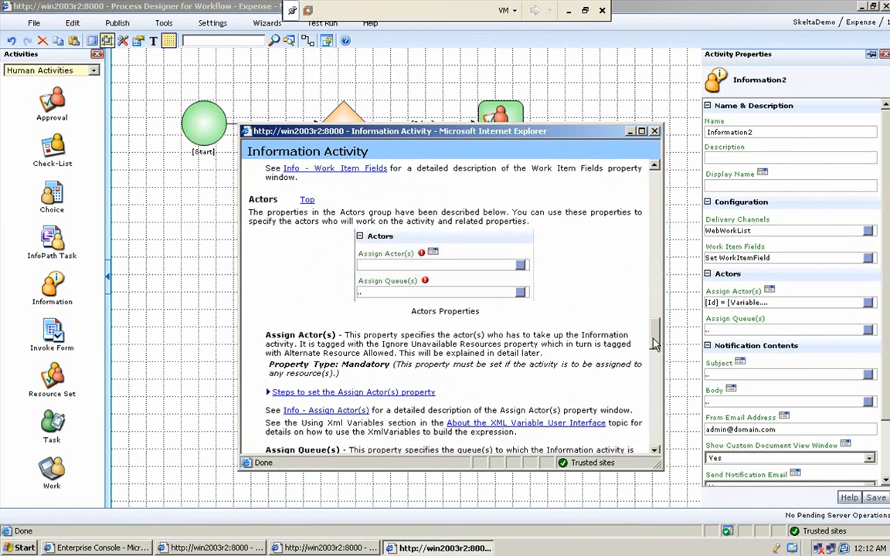
scroll(down, 3)
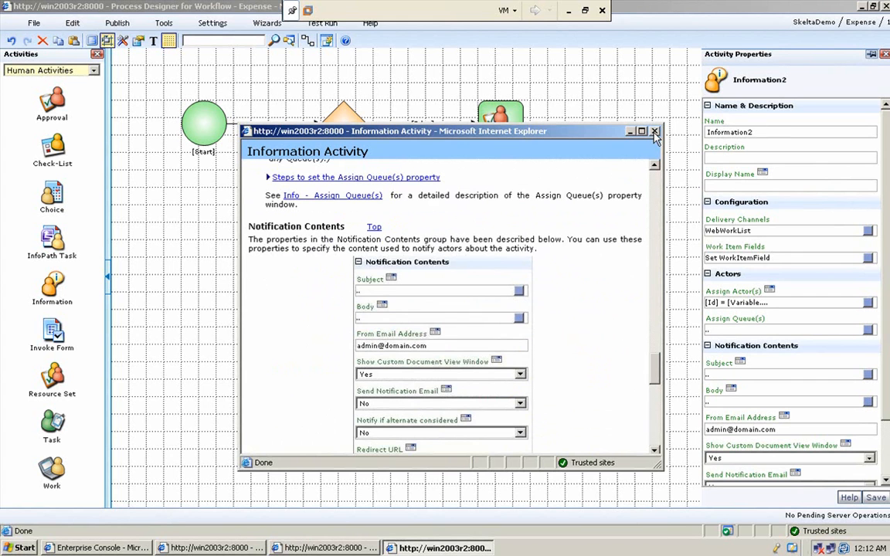
click(654, 131)
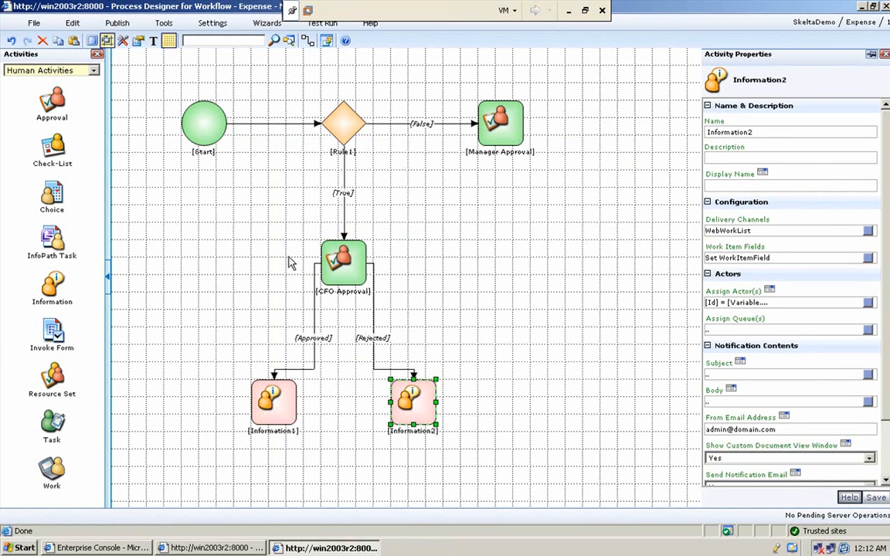
mouse_move(69, 89)
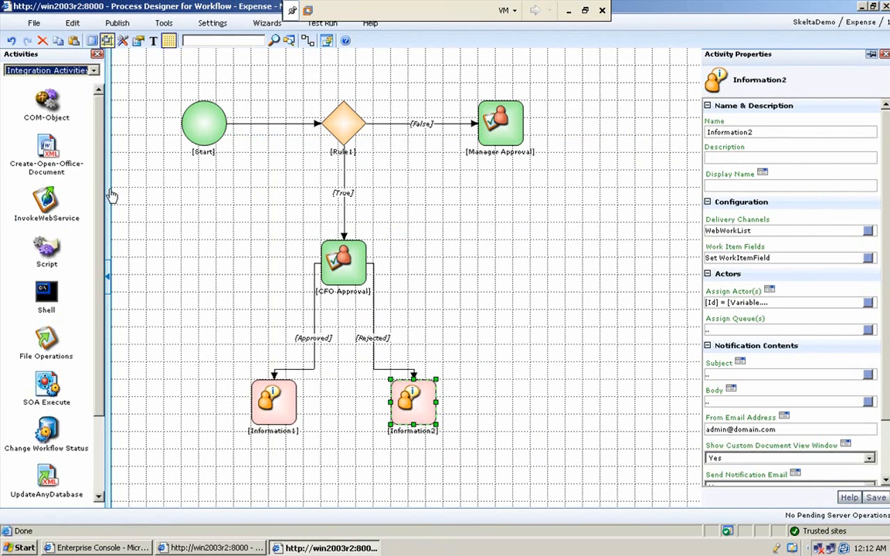
mouse_move(75, 149)
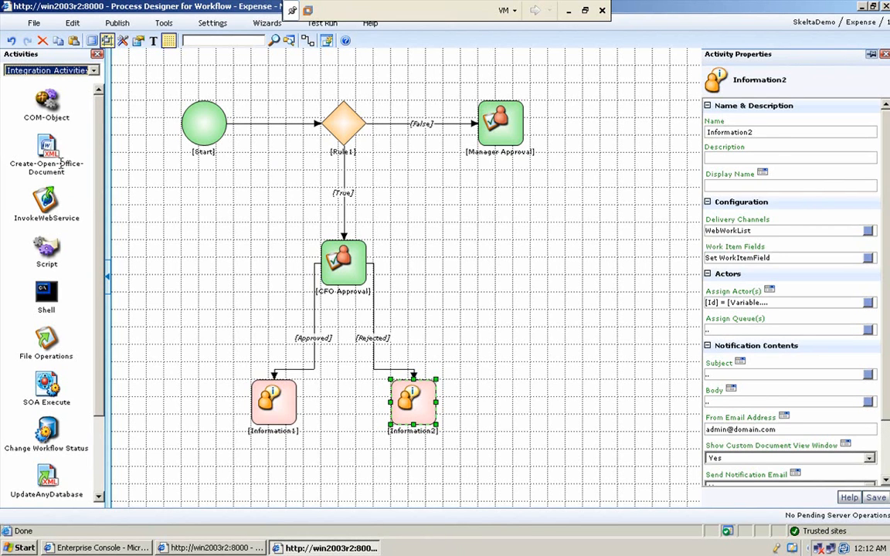
mouse_move(53, 209)
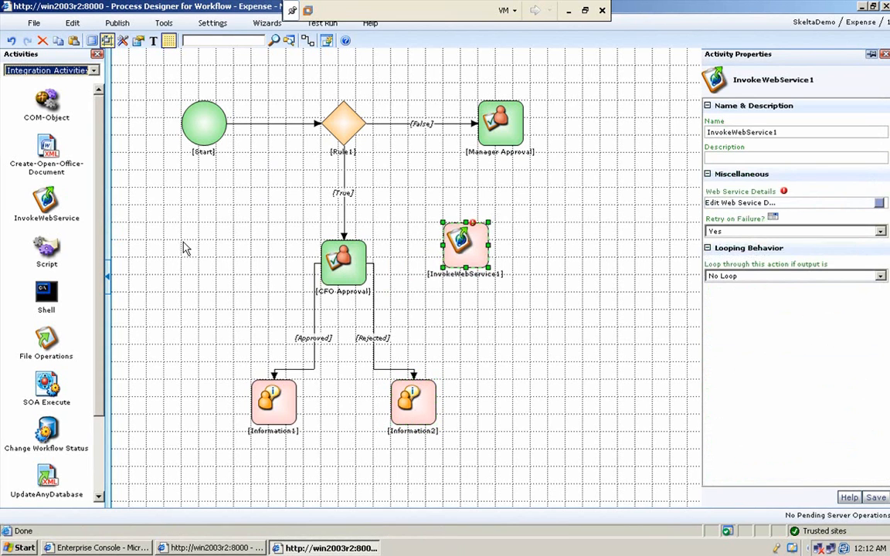
mouse_move(48, 247)
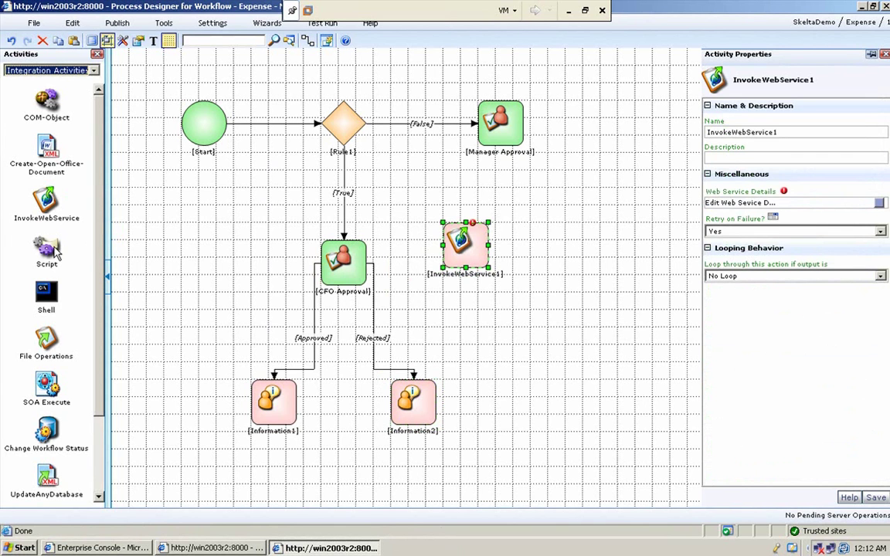
mouse_move(53, 251)
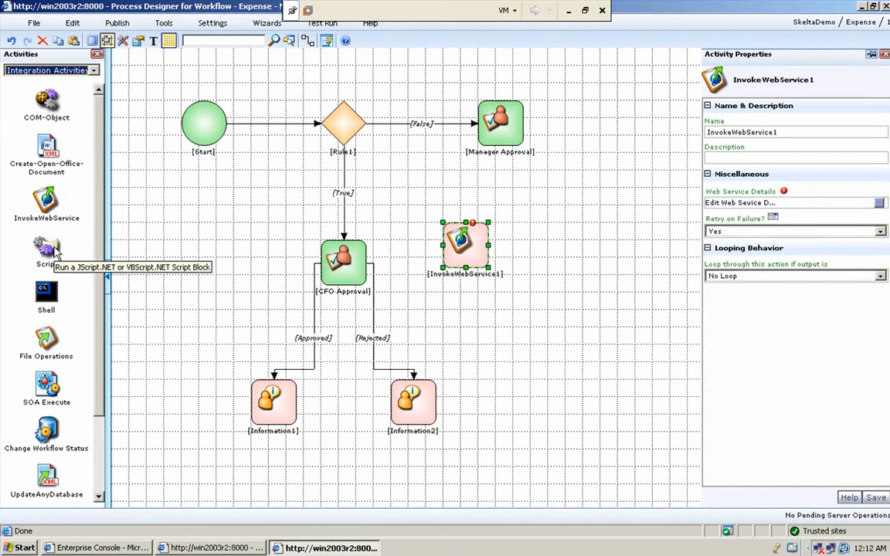
mouse_move(58, 354)
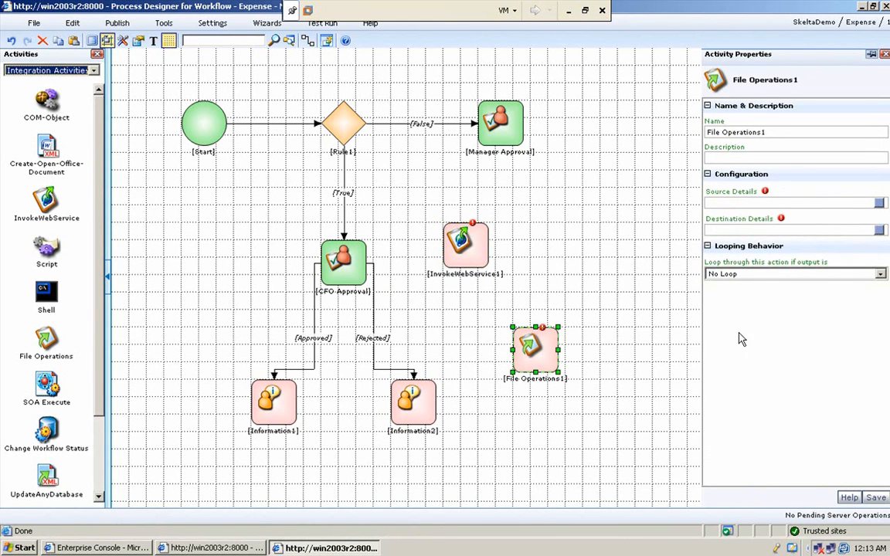
click(881, 202)
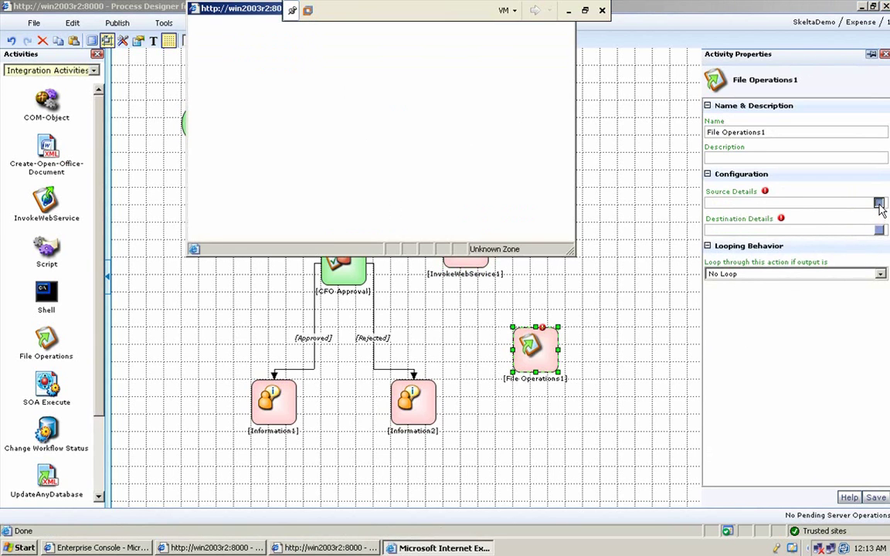
click(880, 203)
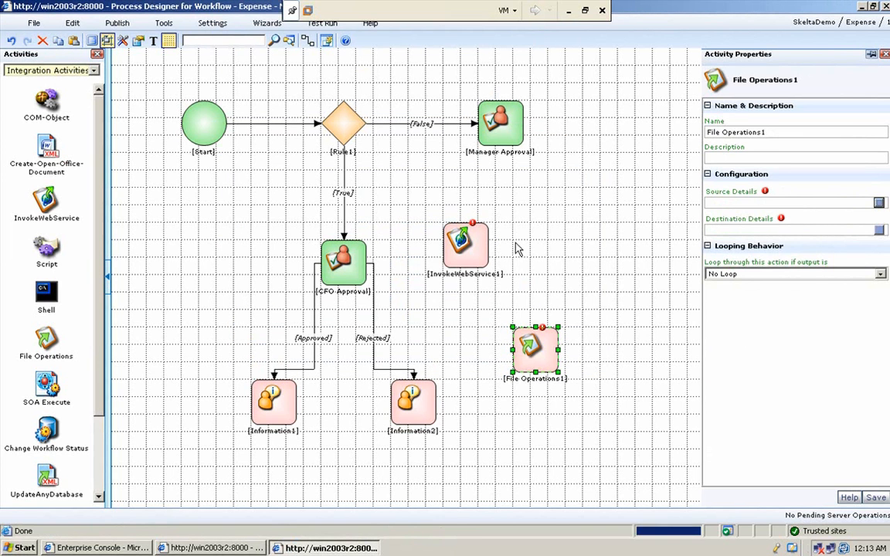
mouse_move(61, 404)
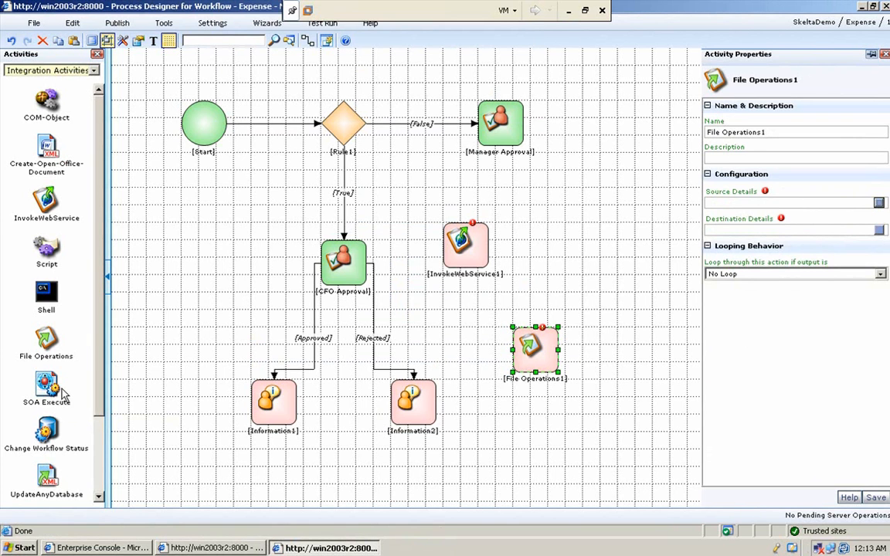
scroll(down, 3)
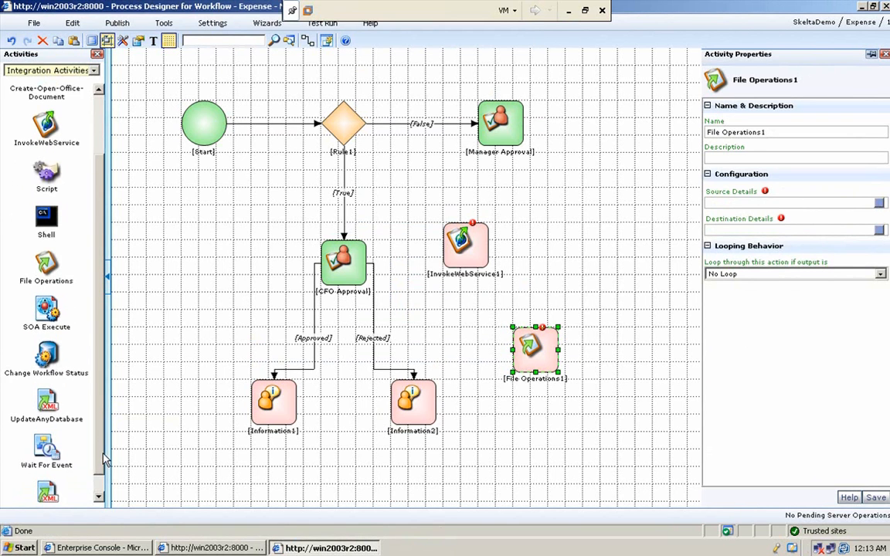
scroll(down, 3)
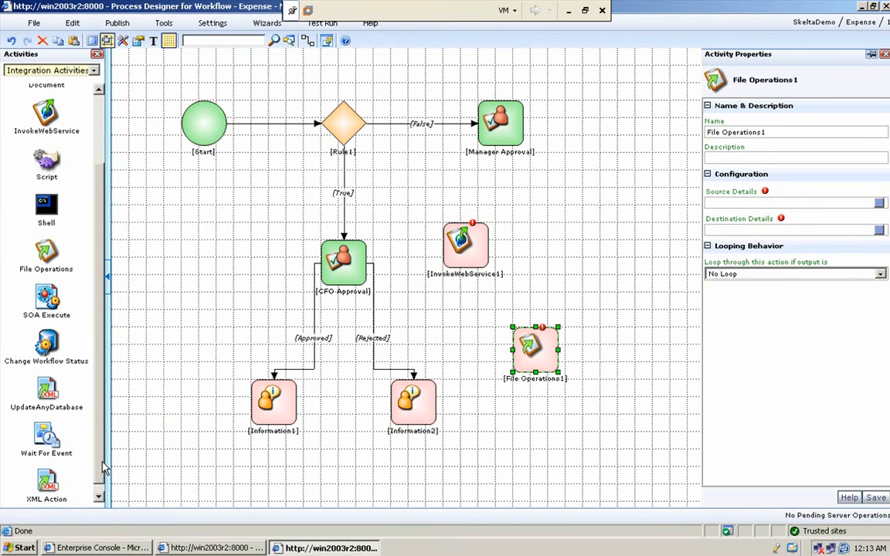
mouse_move(109, 439)
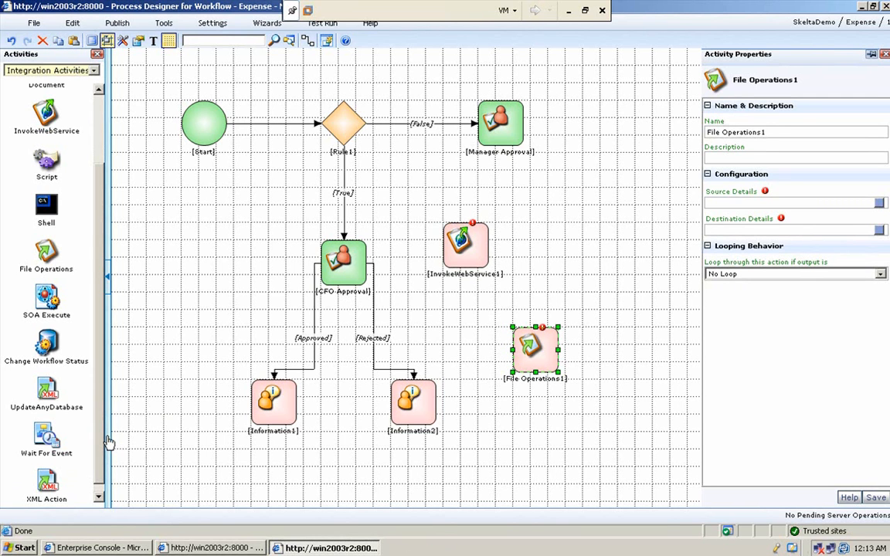
mouse_move(74, 392)
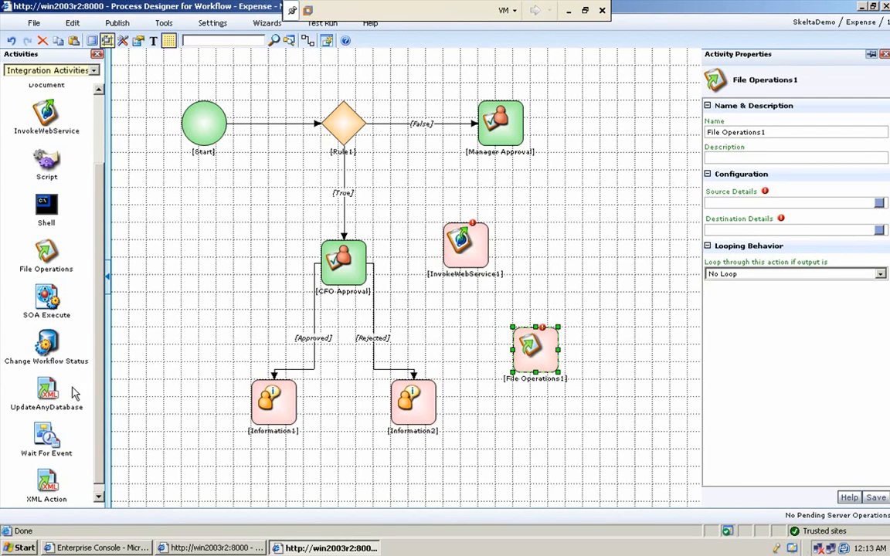
mouse_move(57, 396)
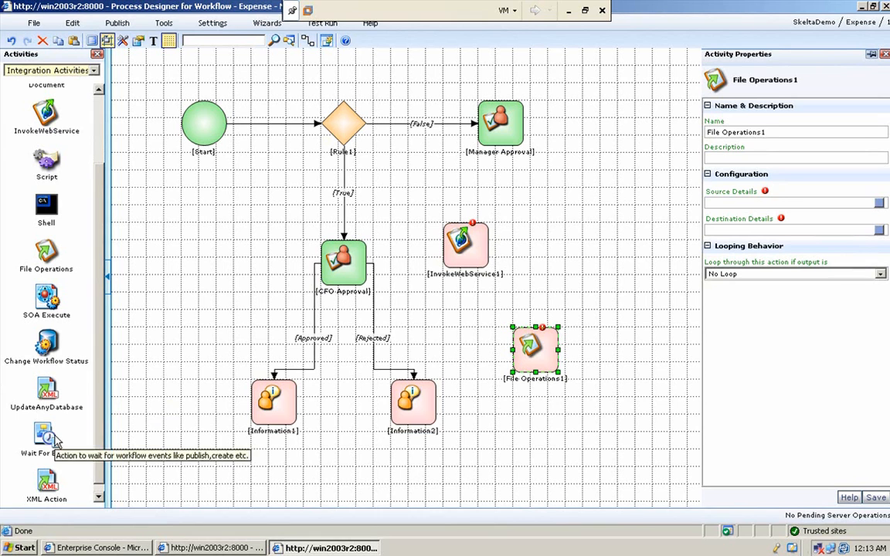
mouse_move(94, 177)
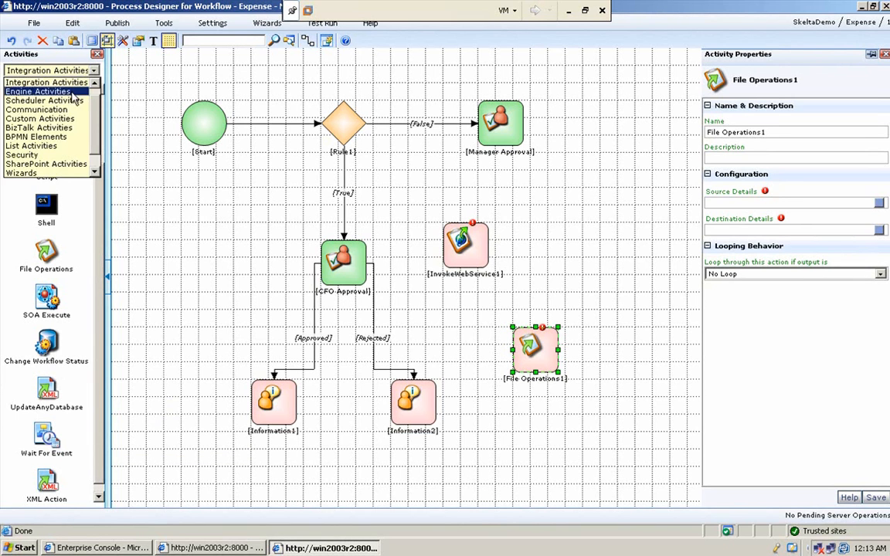
Show the Engine Activities palette, browse its list, and reselect it from the category dropdown
click(38, 91)
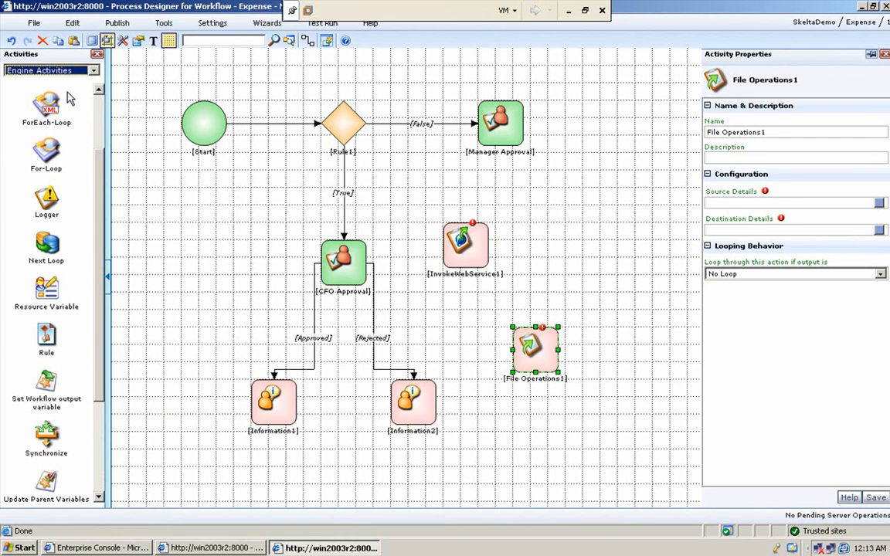
mouse_move(70, 160)
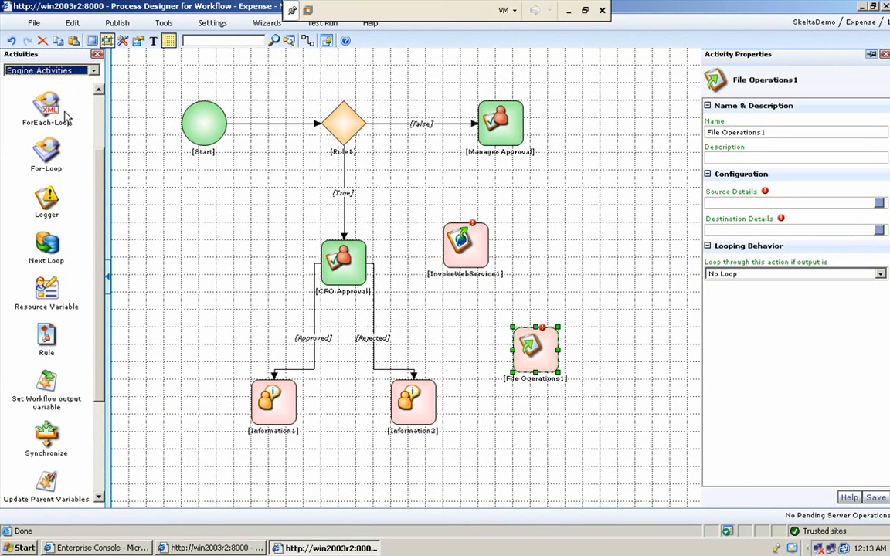
mouse_move(85, 254)
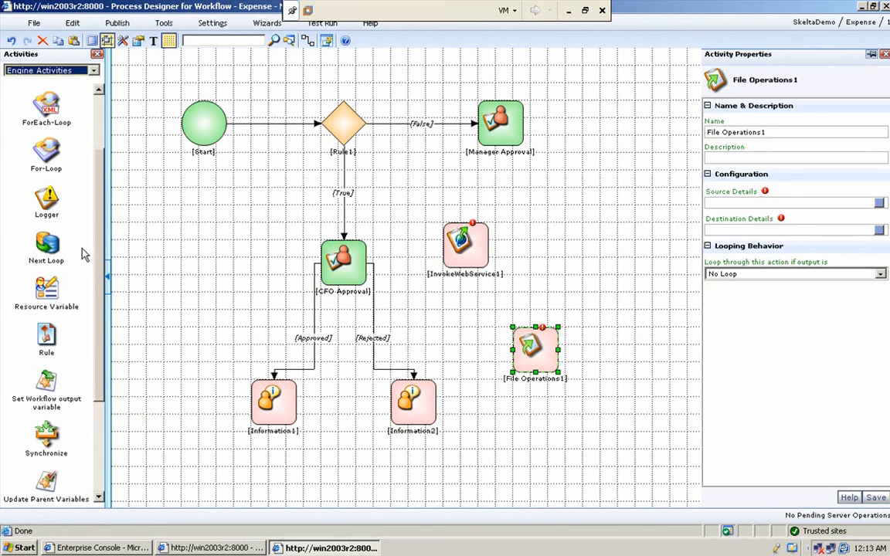
mouse_move(48, 335)
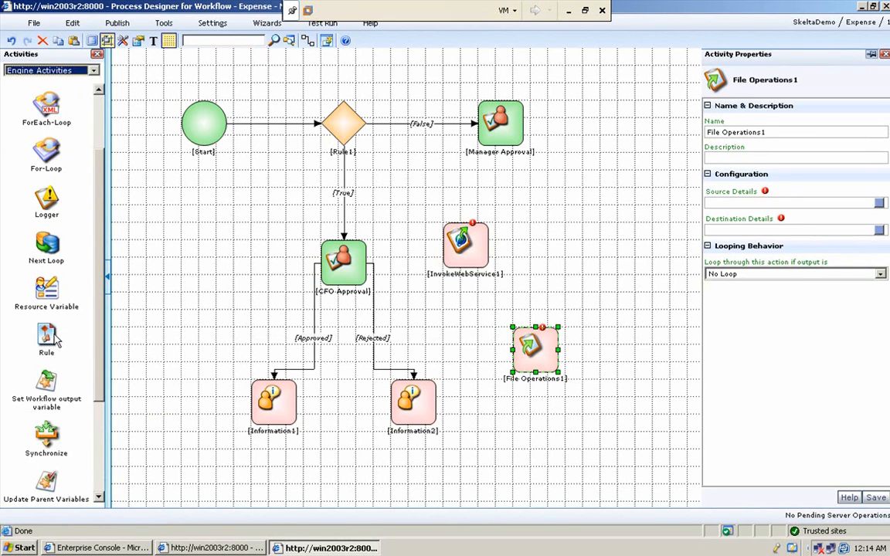
scroll(down, 3)
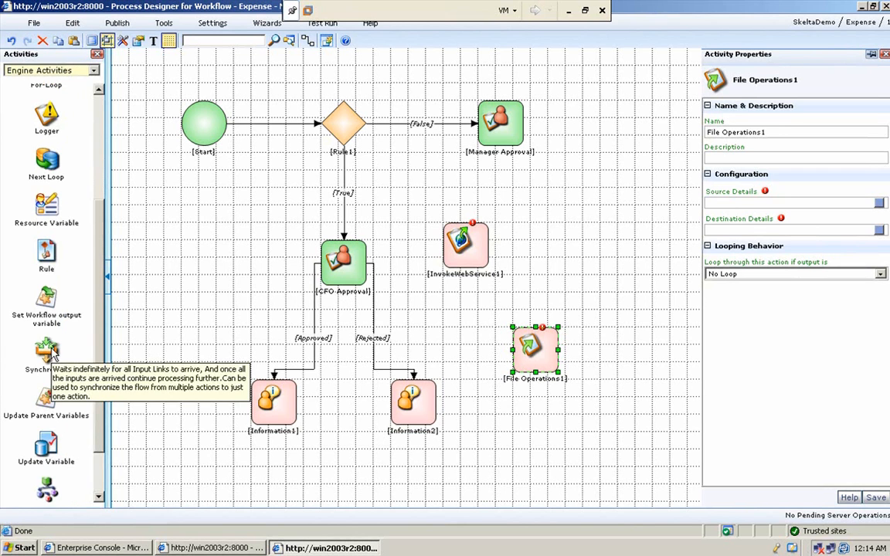
mouse_move(98, 423)
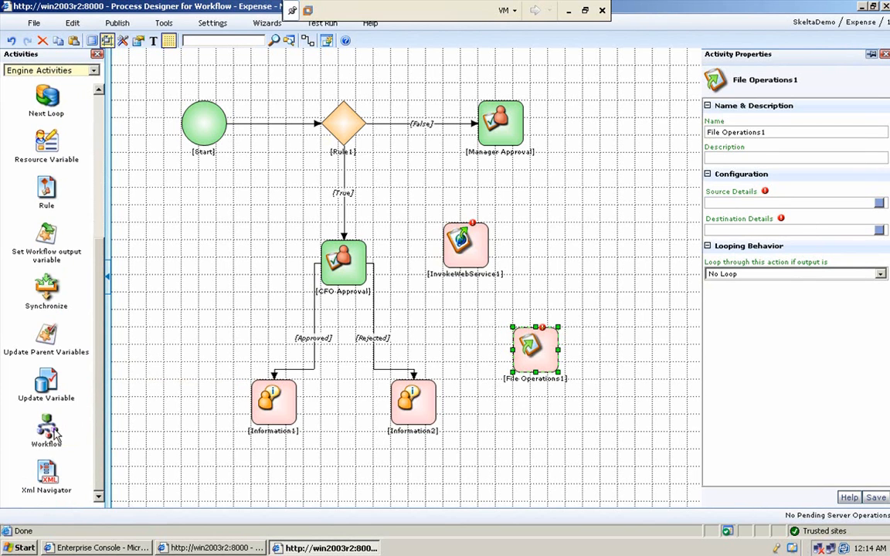
mouse_move(77, 70)
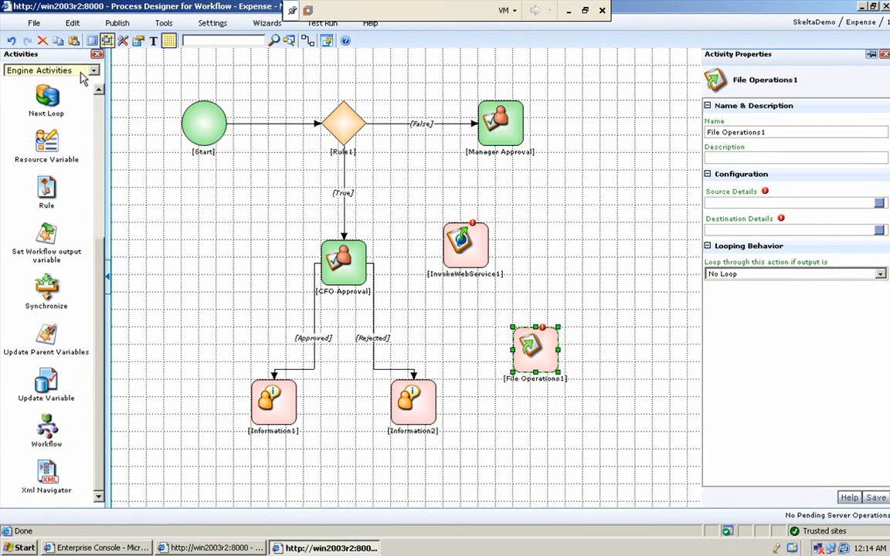
click(94, 71)
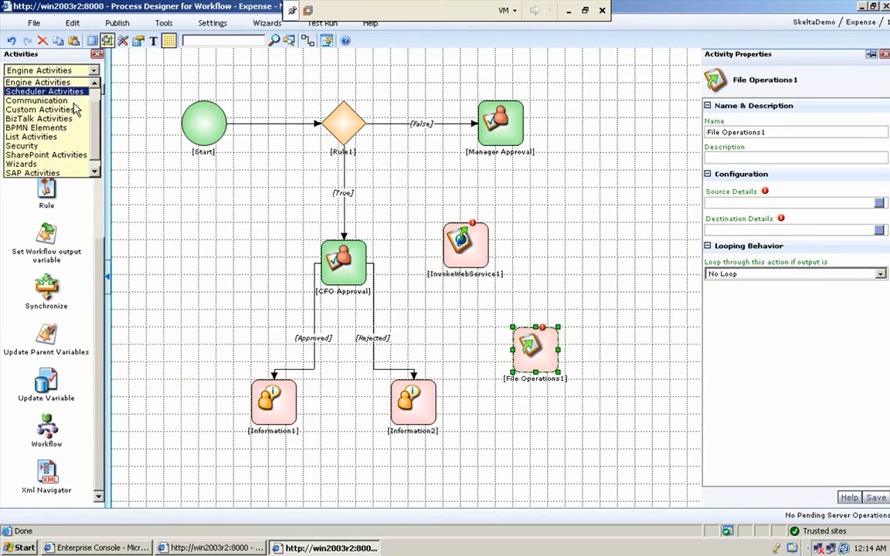
click(51, 71)
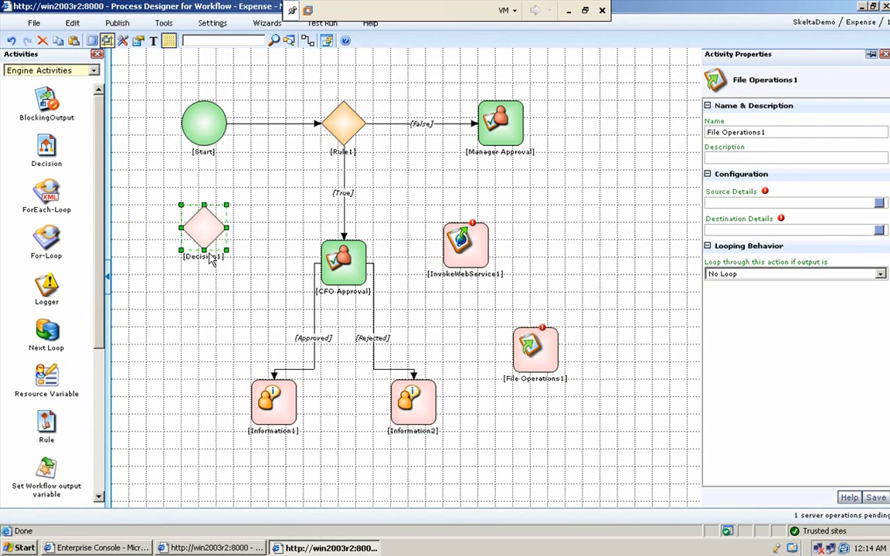
Open Decision1's rule condition and choose Build Expression for its subject
click(204, 228)
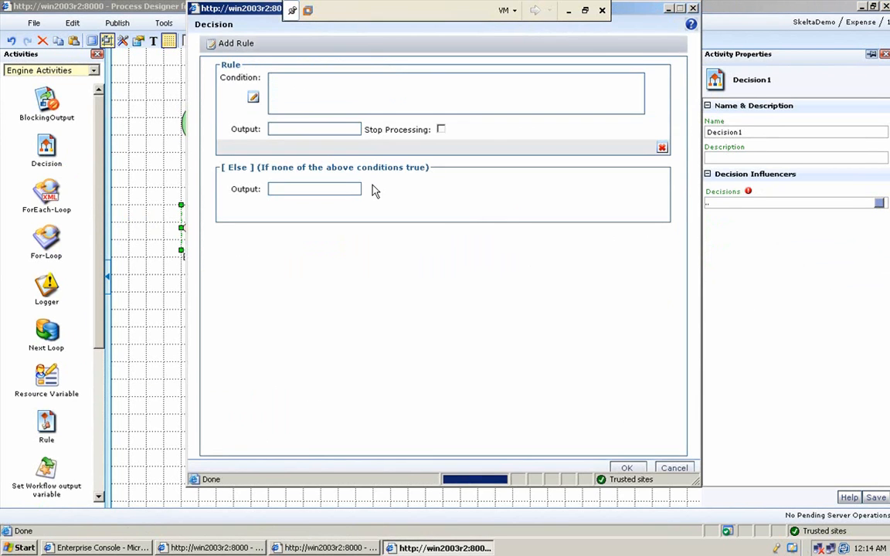
click(253, 97)
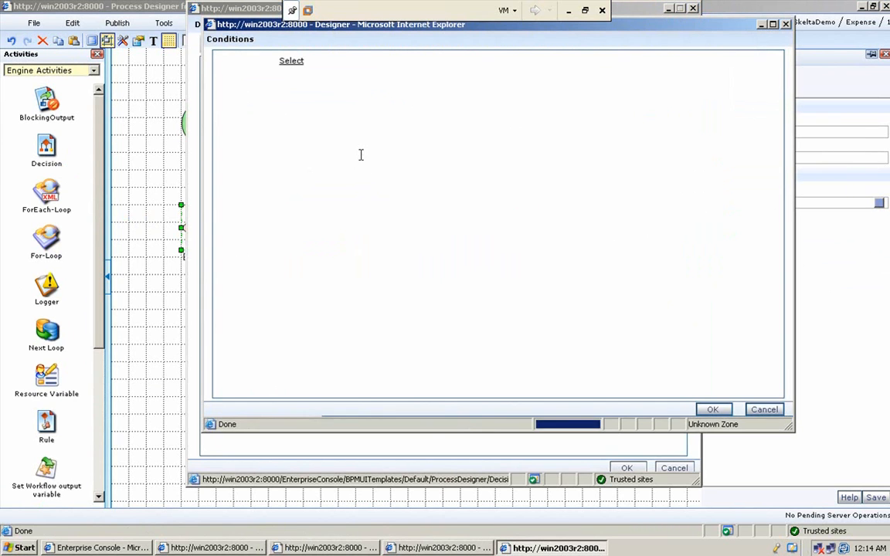
click(290, 61)
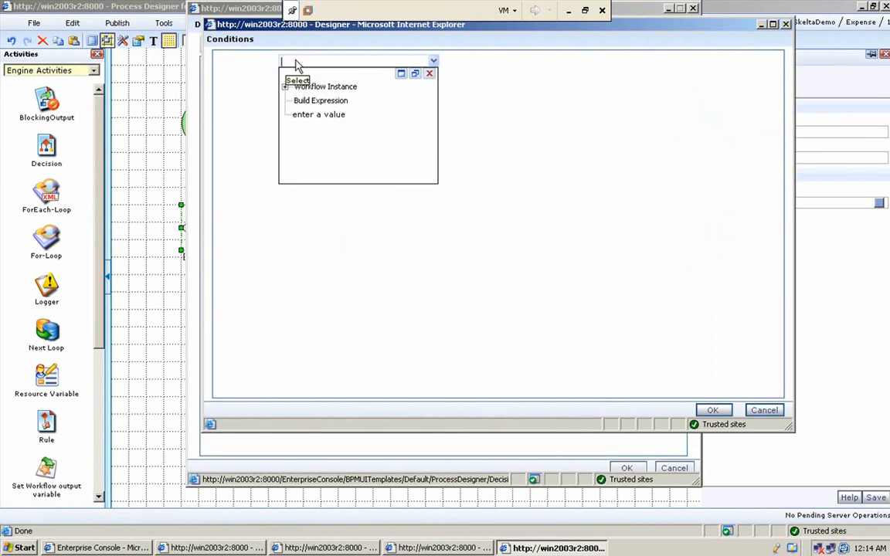
click(319, 101)
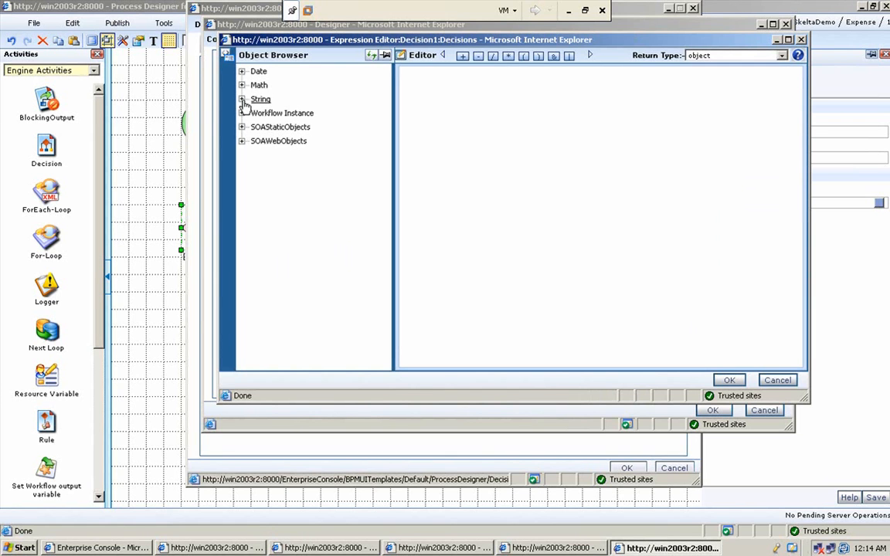
Expand the String functions and join a trial Concat and IndexOf expression with +
click(242, 99)
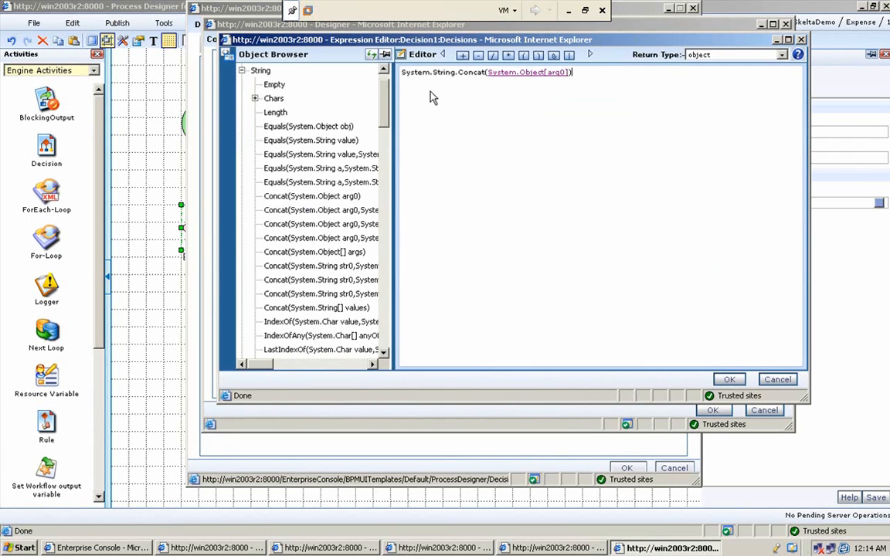
text(+)
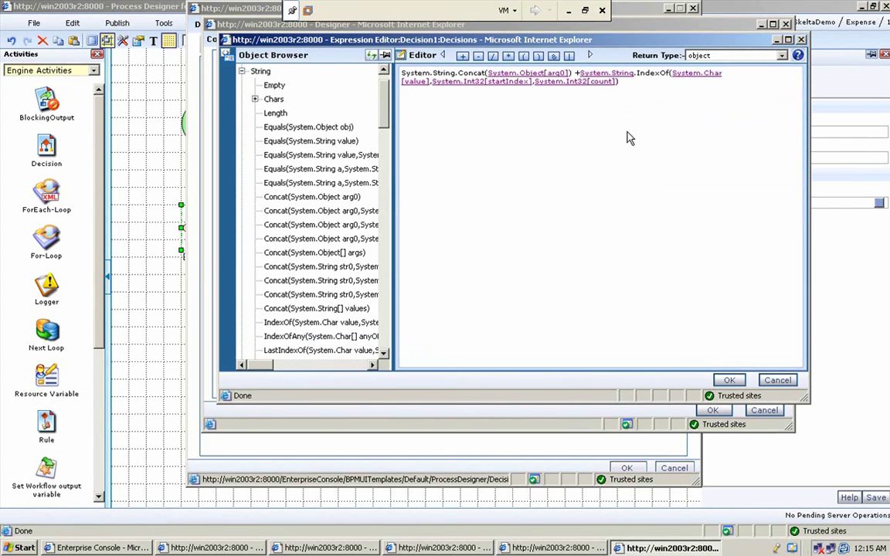
mouse_move(701, 242)
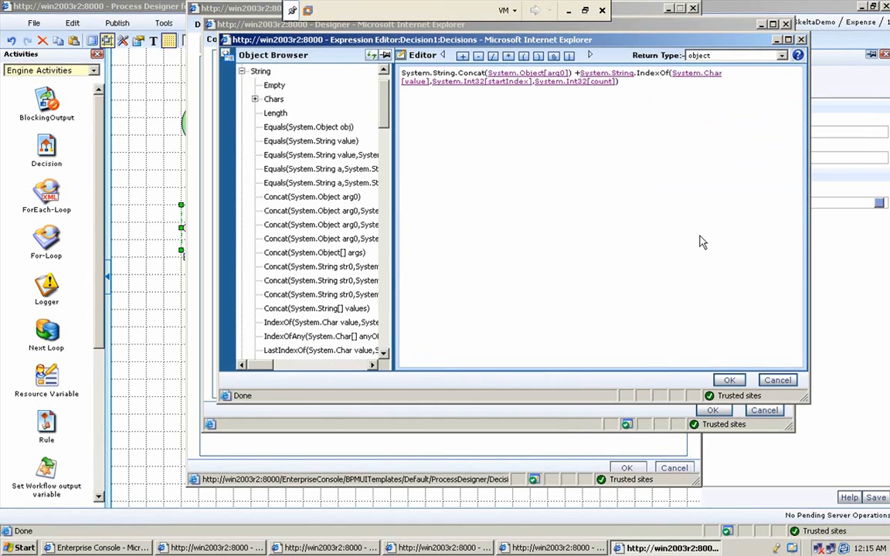
mouse_move(743, 121)
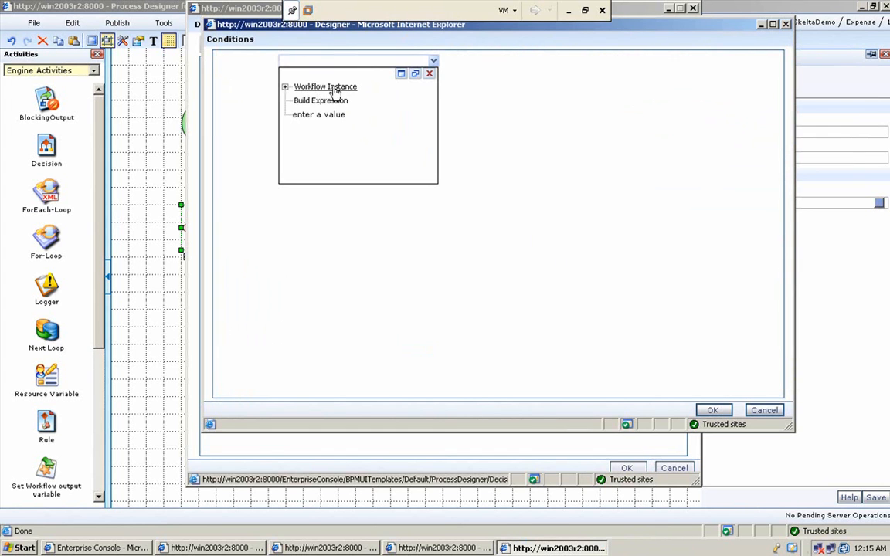
Build the condition Variable.ExpenseType Equals with comparison value Hotel
click(325, 86)
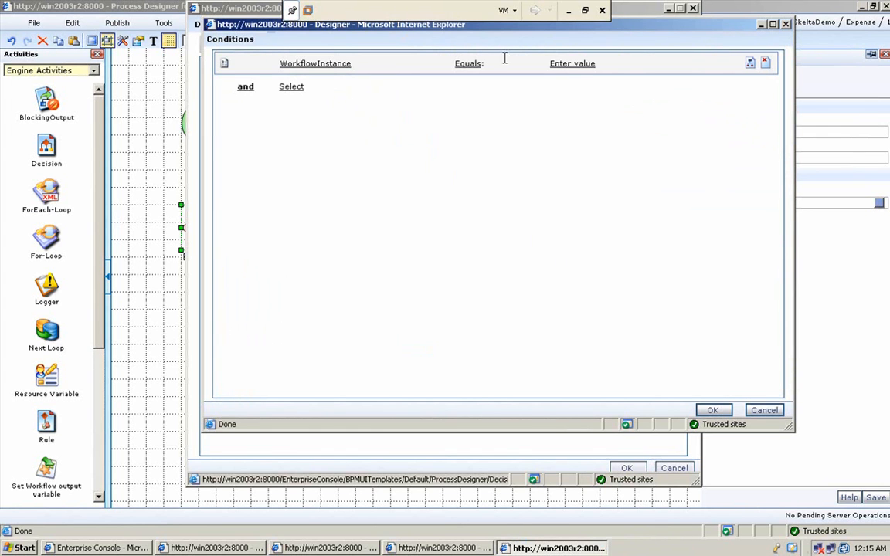
click(571, 64)
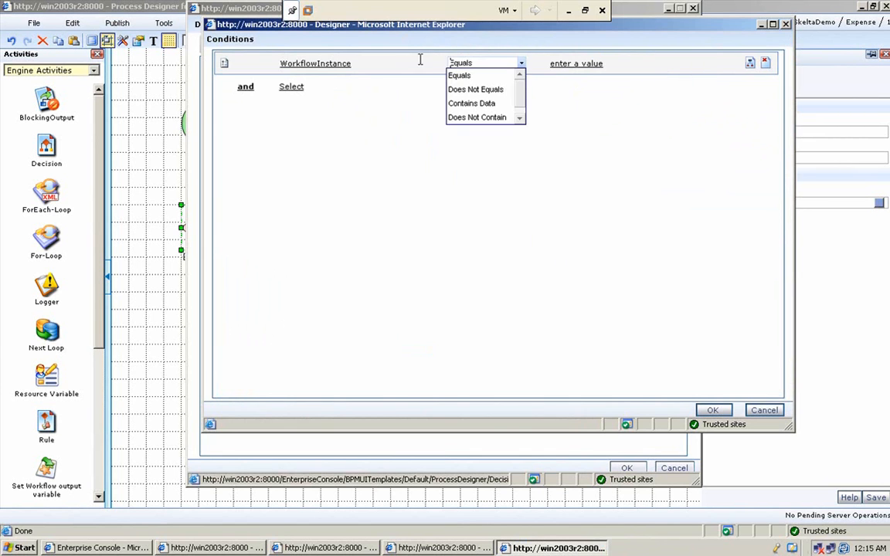
click(315, 63)
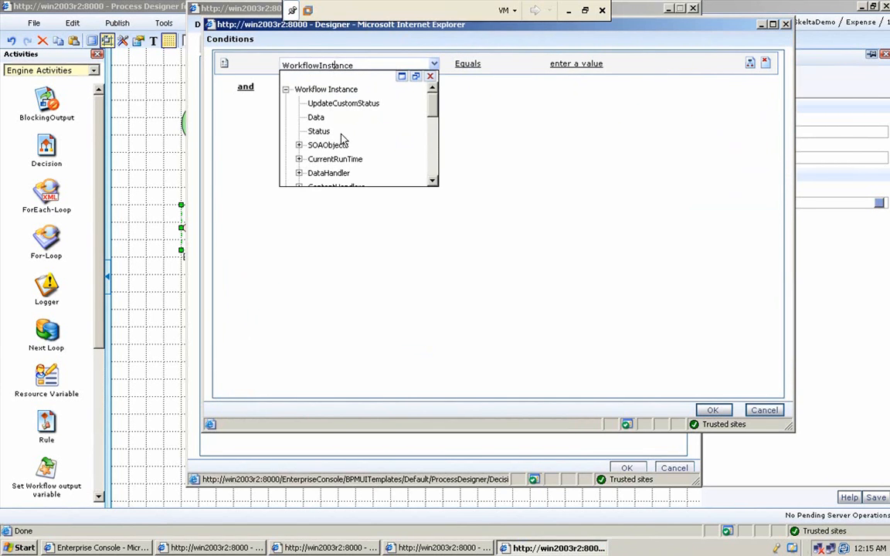
scroll(down, 3)
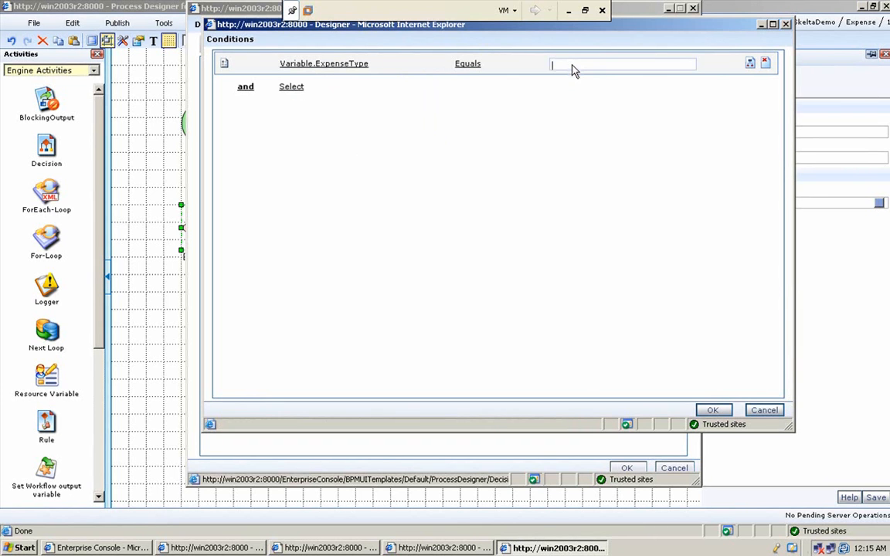
text(Hotel)
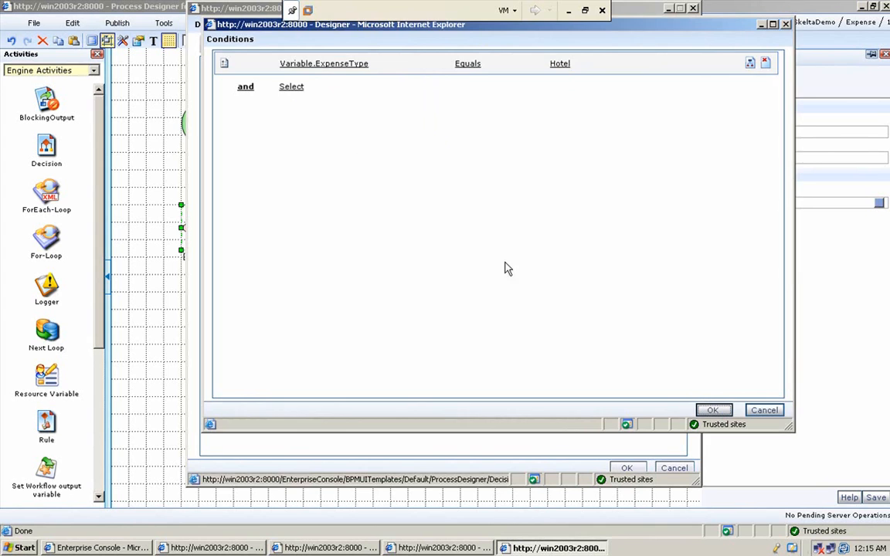
Confirm the condition, set output Hotel and else output Other, and save the rules
click(713, 410)
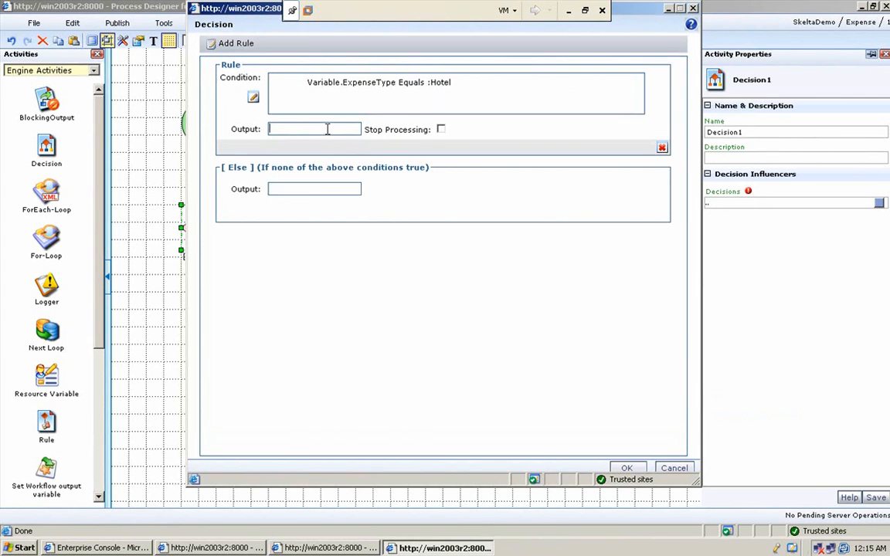
text(Hotel)
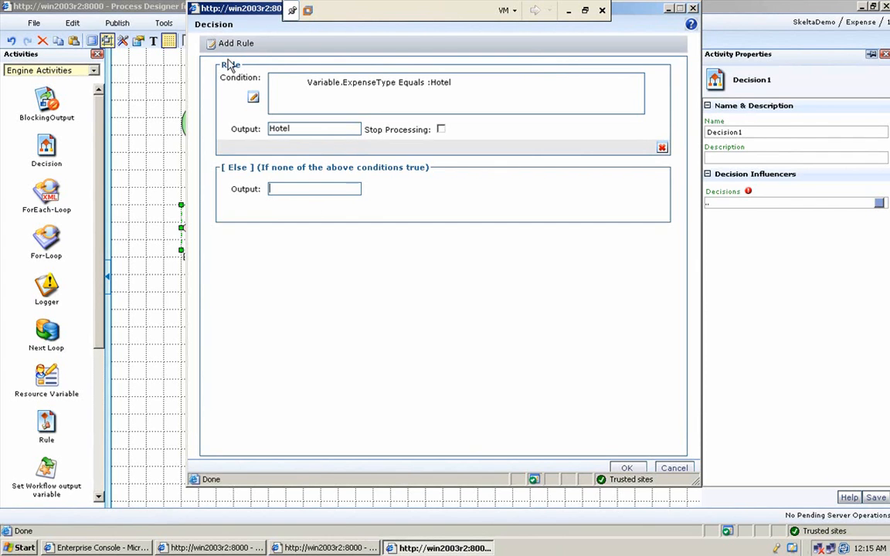
click(236, 43)
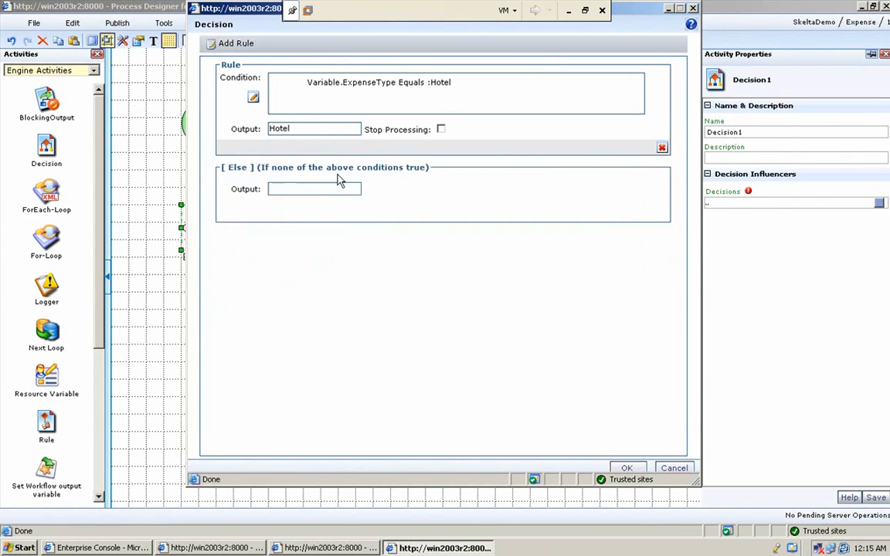
text(Others)
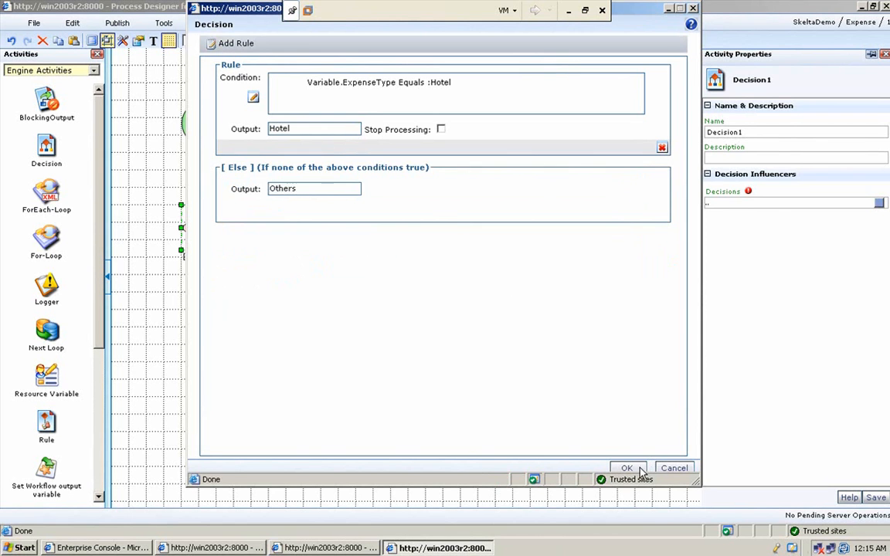
click(626, 469)
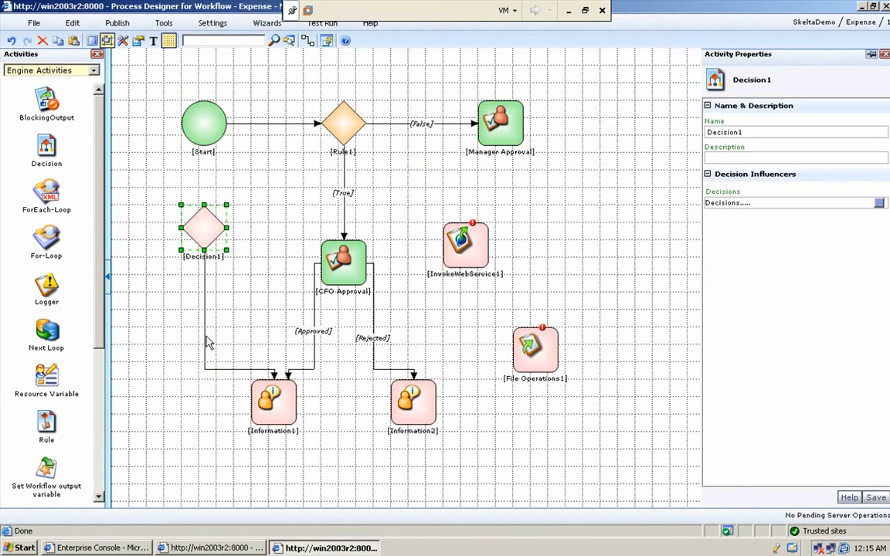
Review the Hotel and Others output choices on the Decision1–Information1 link
right_click(204, 340)
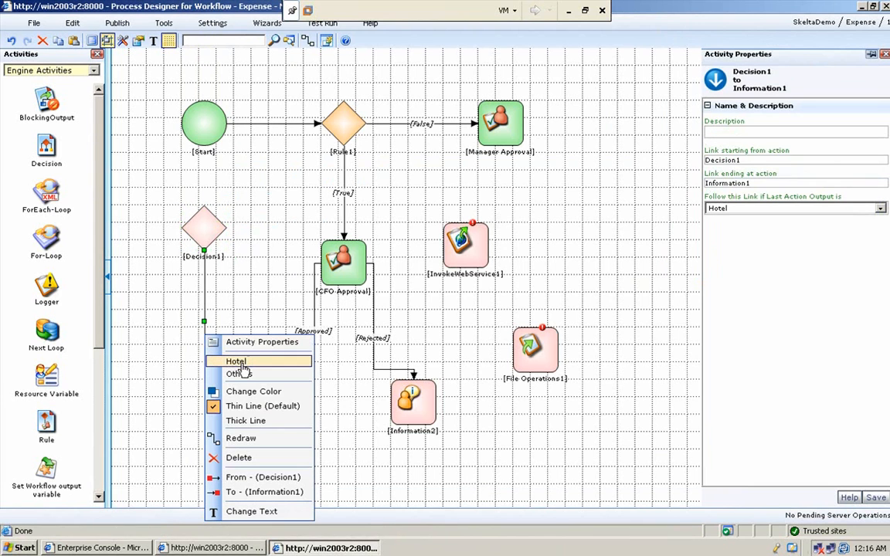
mouse_move(240, 374)
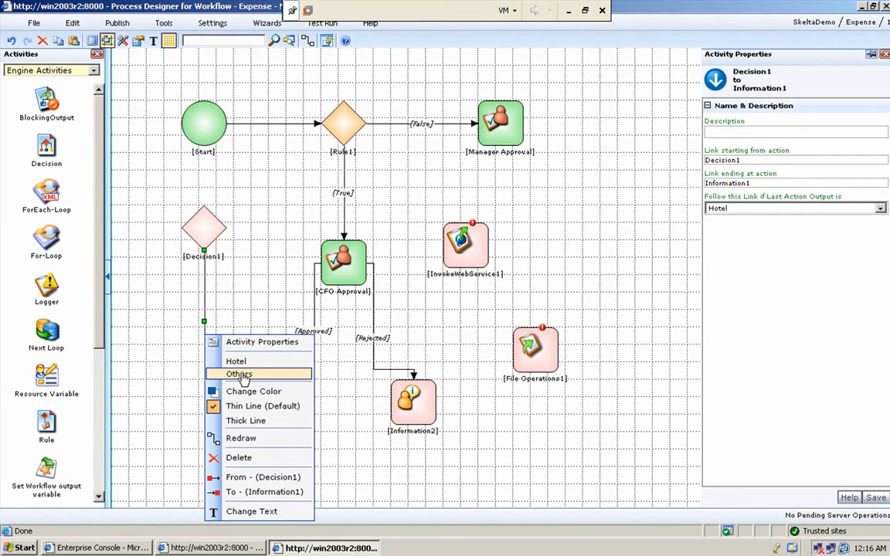
mouse_move(255, 374)
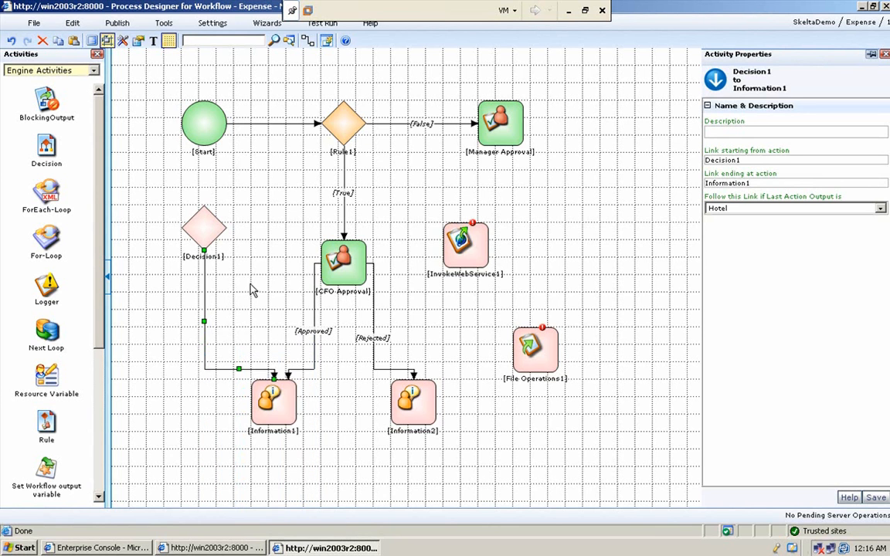
Delete Decision1, InvokeWebService1 and File Operations1 from the canvas
right_click(203, 232)
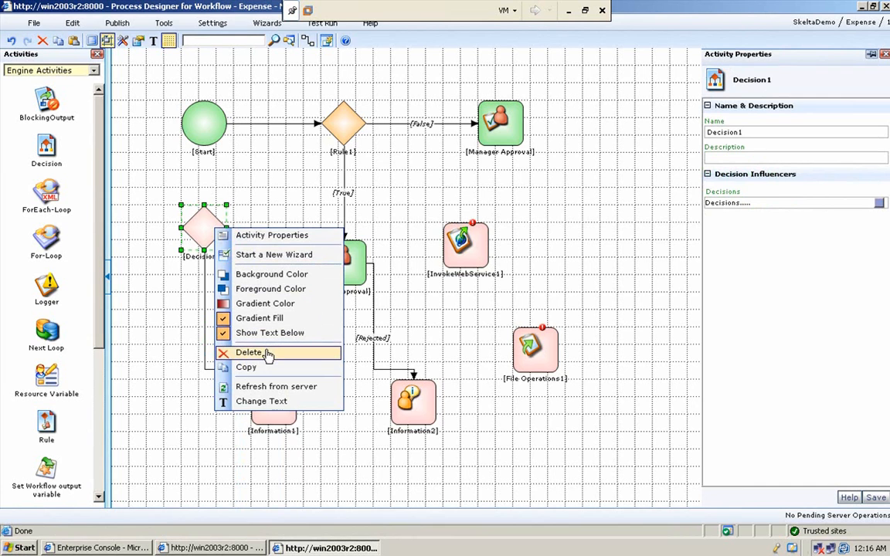
mouse_move(263, 353)
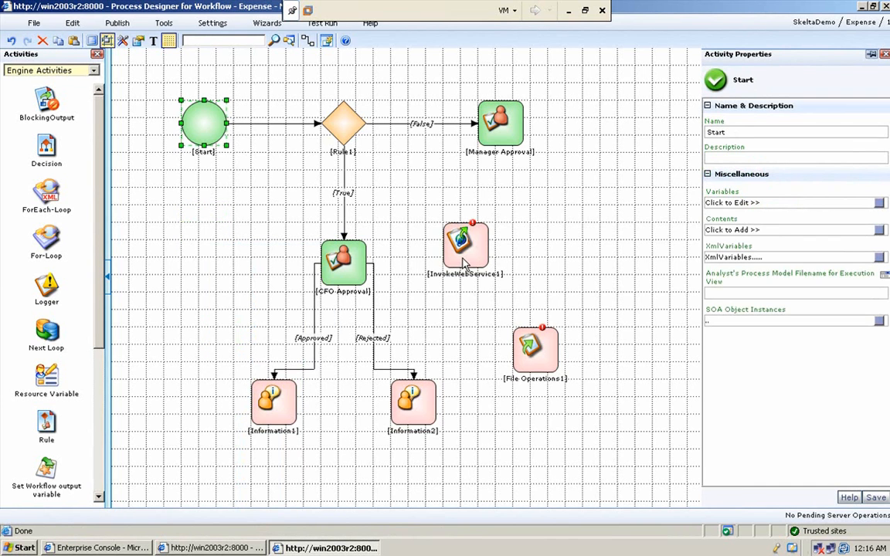
right_click(463, 244)
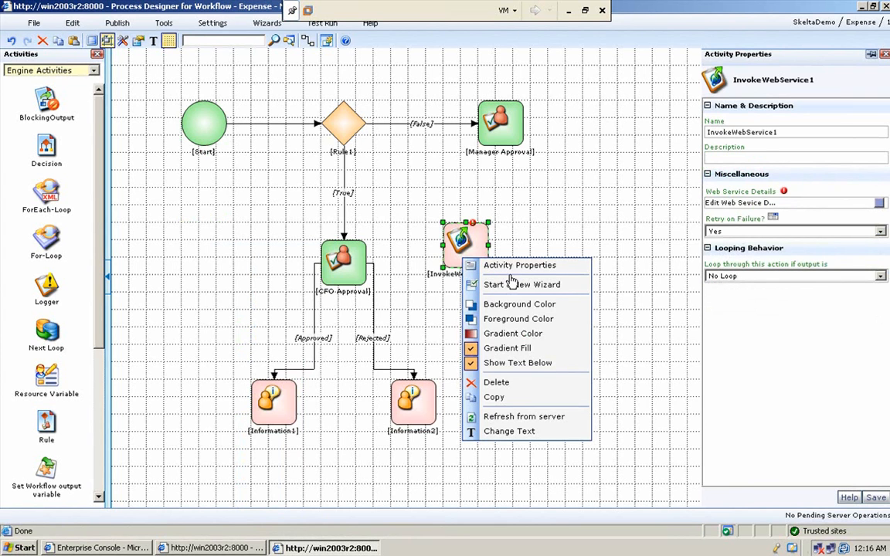
mouse_move(513, 334)
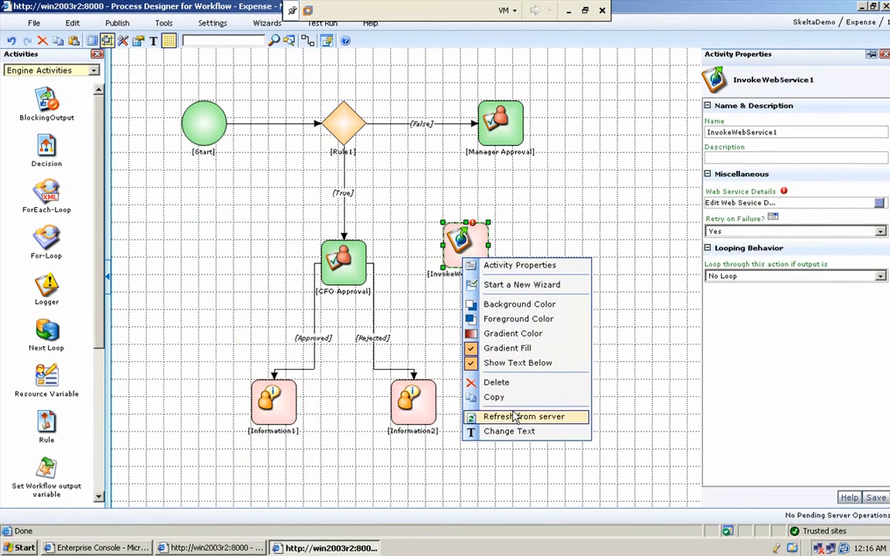
mouse_move(523, 284)
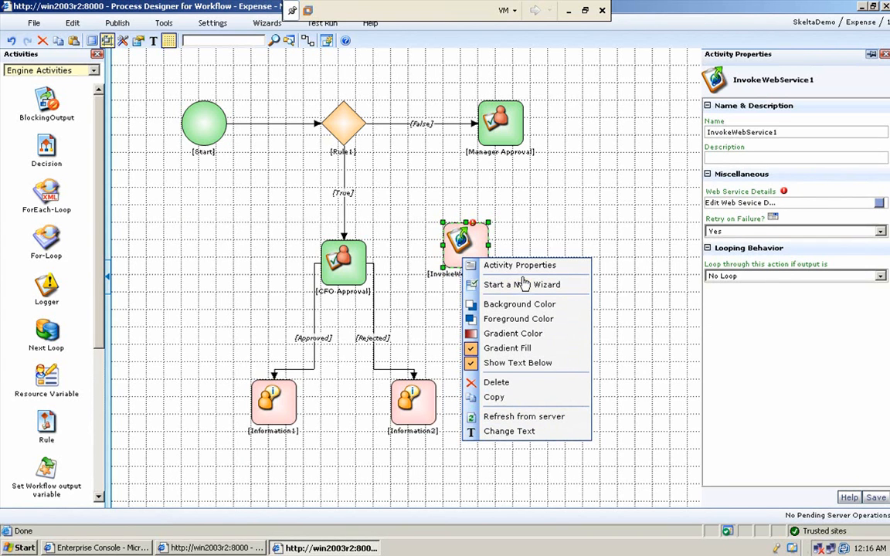
mouse_move(521, 343)
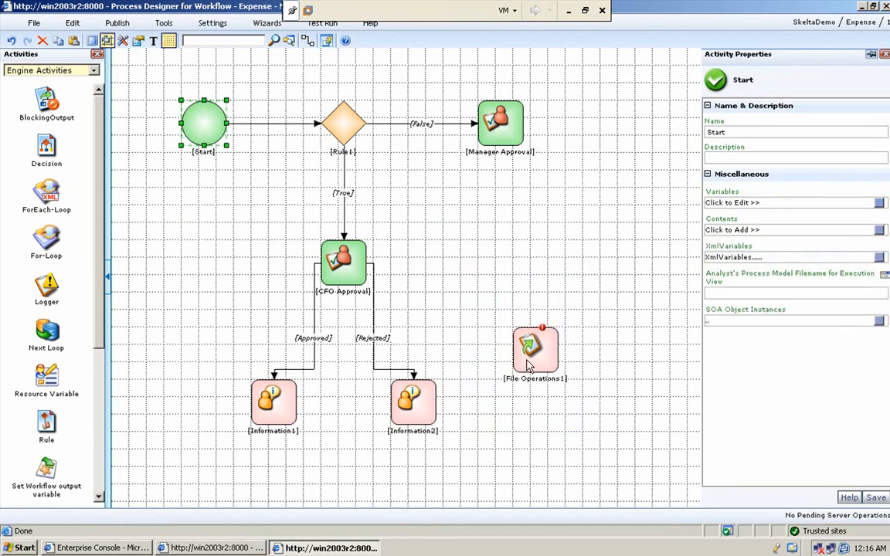
right_click(535, 350)
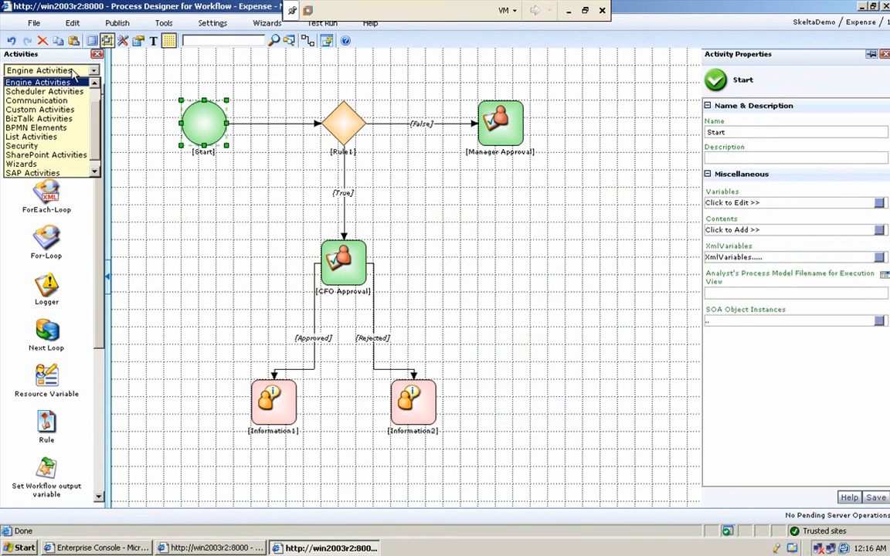
Switch the activity palette to Scheduler Activities
click(44, 91)
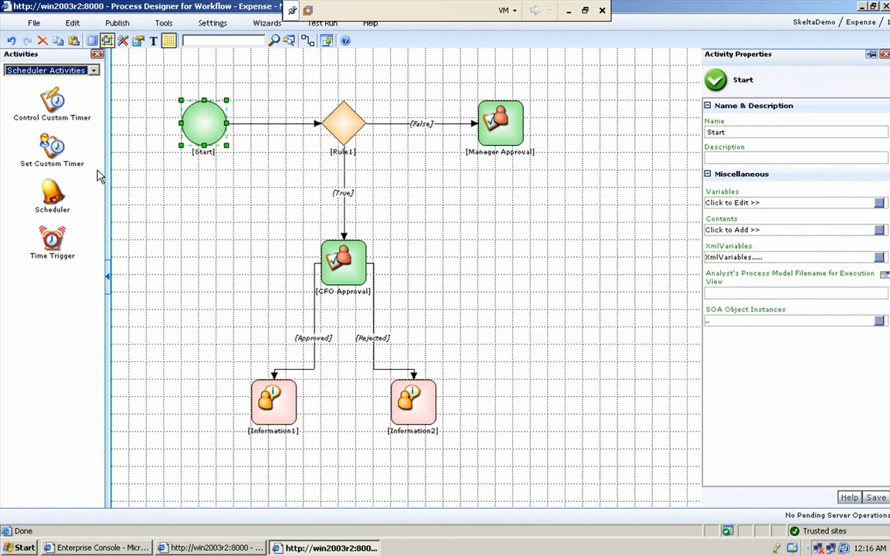
mouse_move(89, 218)
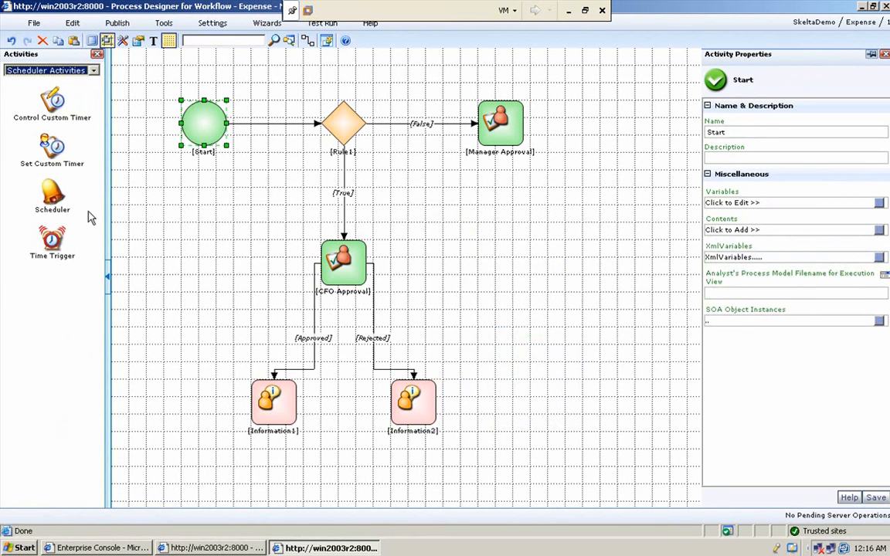
mouse_move(62, 70)
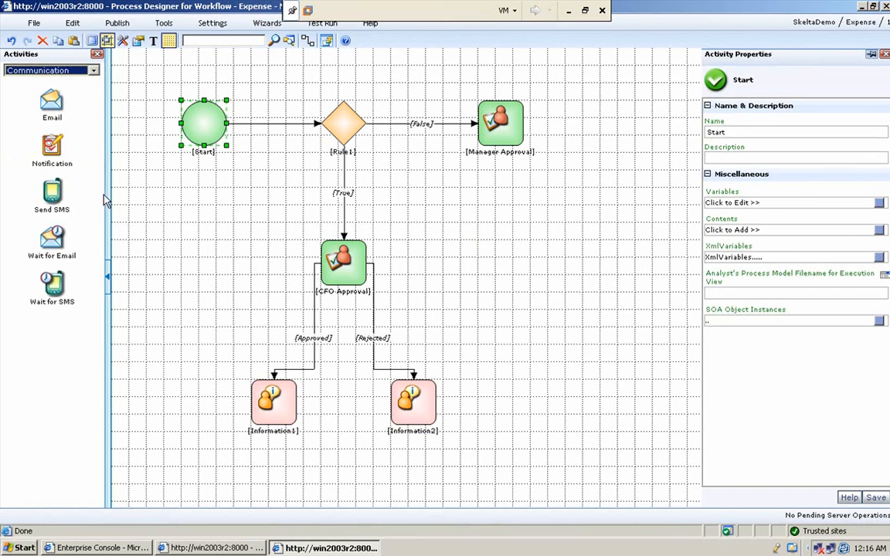
mouse_move(106, 273)
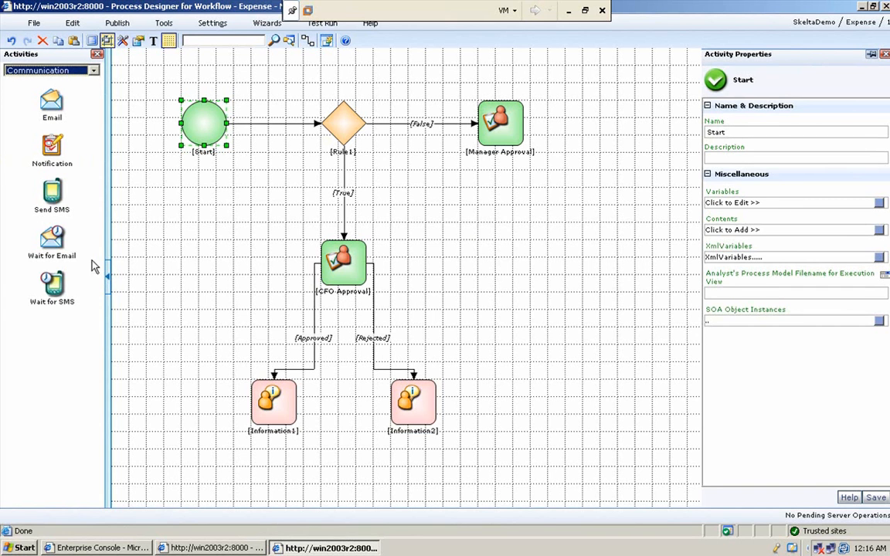
mouse_move(51, 238)
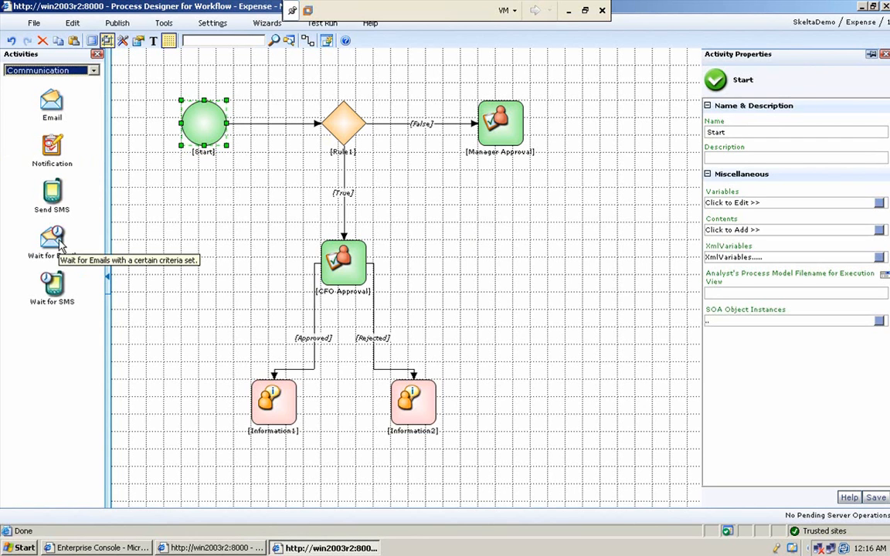
mouse_move(55, 241)
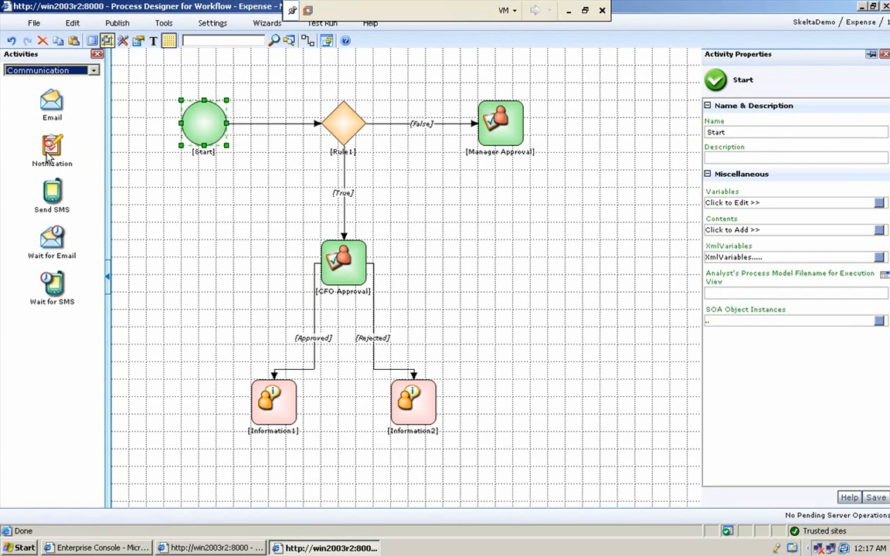
mouse_move(51, 193)
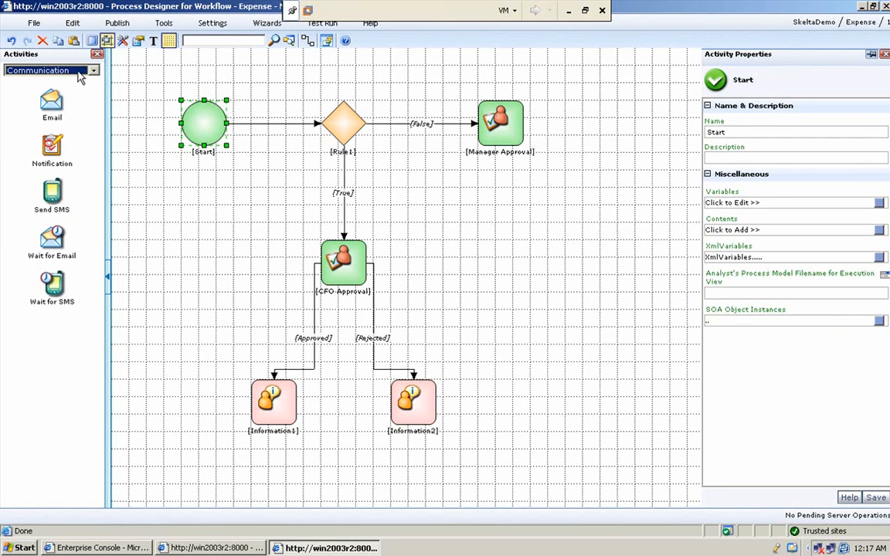
Show BizTalk Activities in the palette: Execute Business Rule, Send Message To BizTalk, Wait For BizTalk Message
click(94, 70)
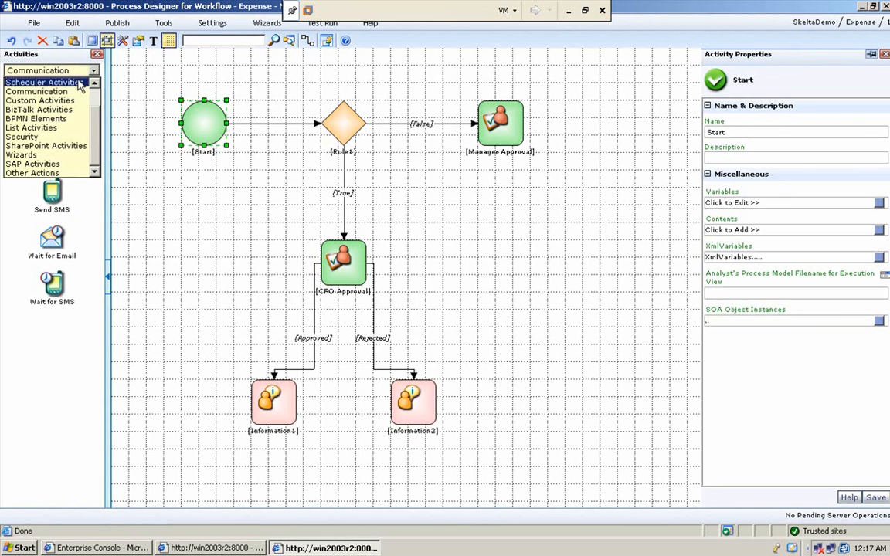
click(39, 109)
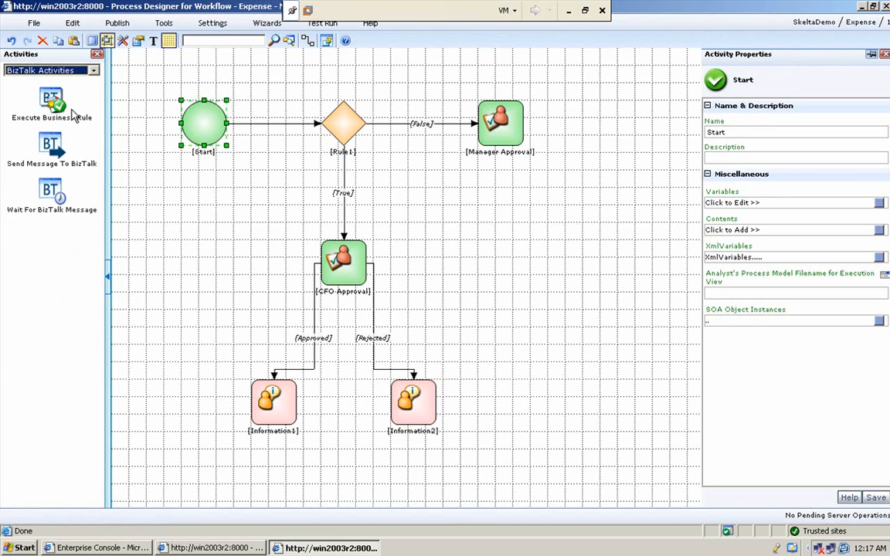
mouse_move(90, 185)
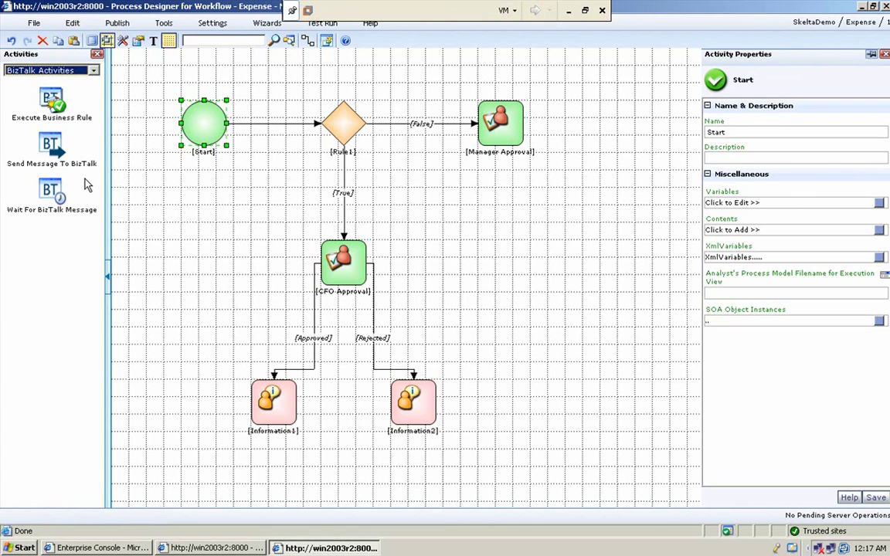
mouse_move(32, 118)
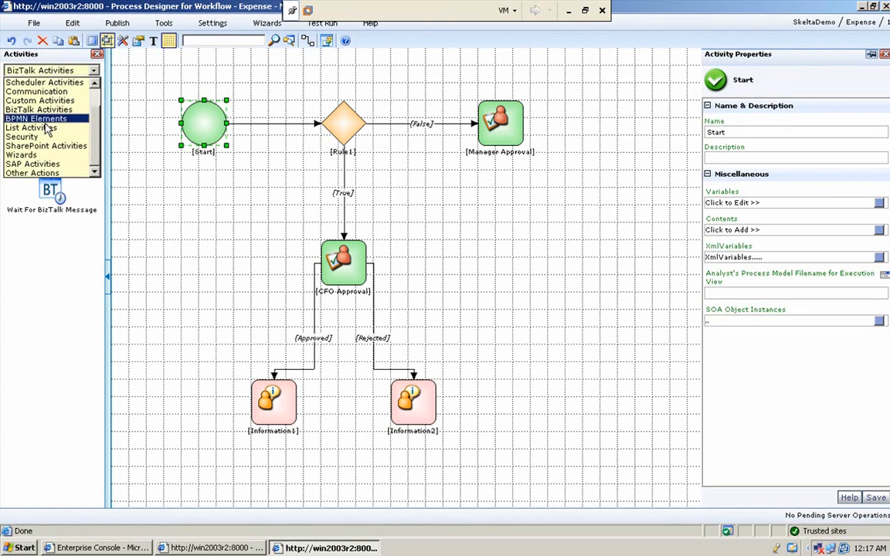
Switch the palette to BPMN Elements such as Gateway Placeholder, Group Box, Lane and Pool
click(44, 119)
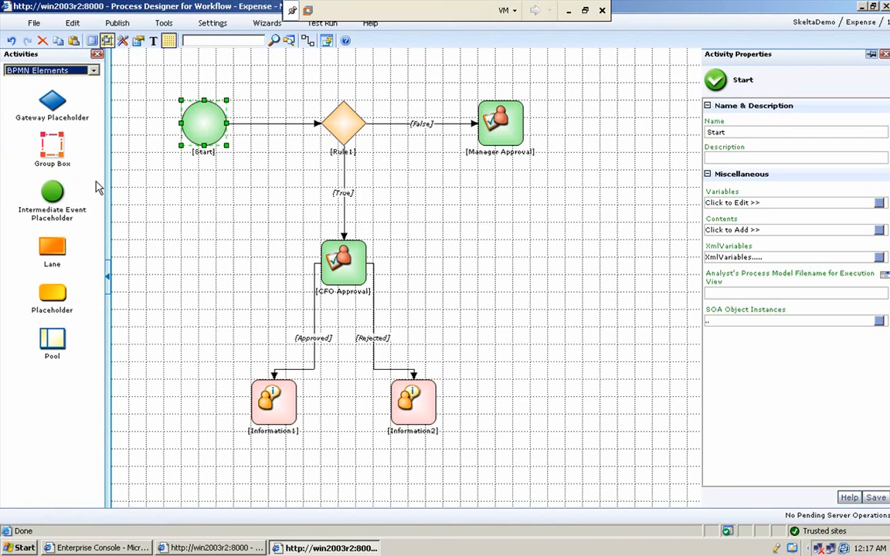
mouse_move(65, 336)
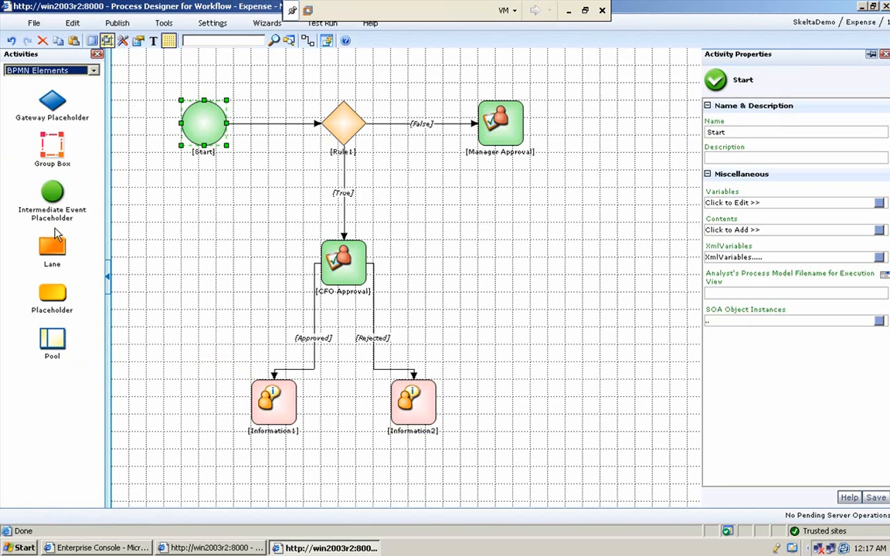
mouse_move(114, 222)
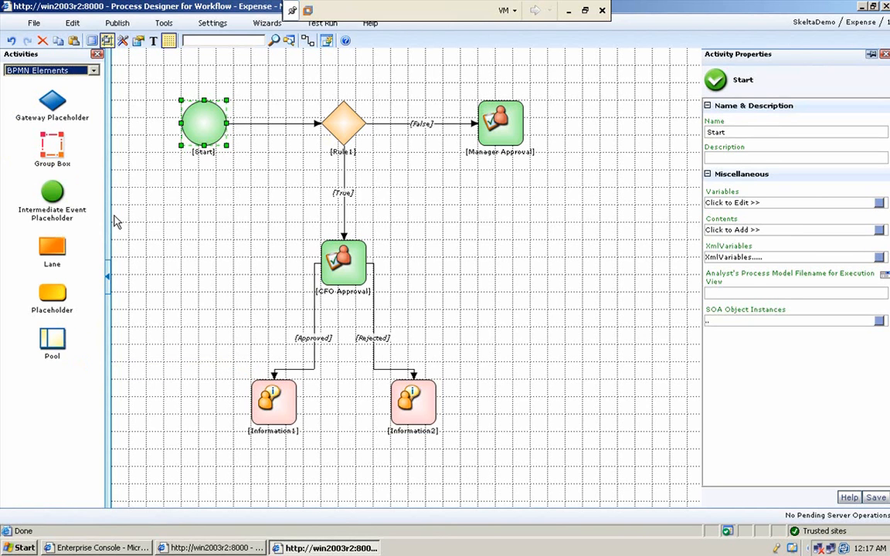
mouse_move(294, 188)
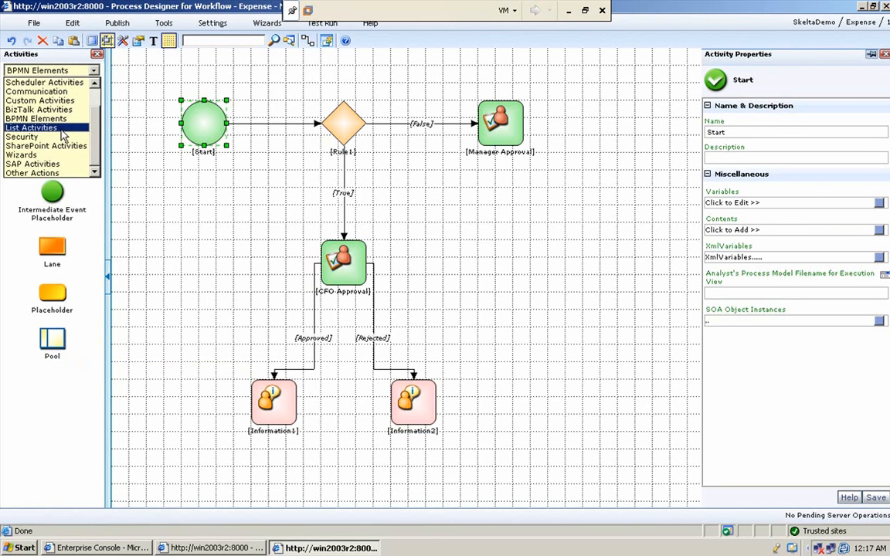
Browse the List activities, then the Security activities, and bring up the category list again
click(38, 127)
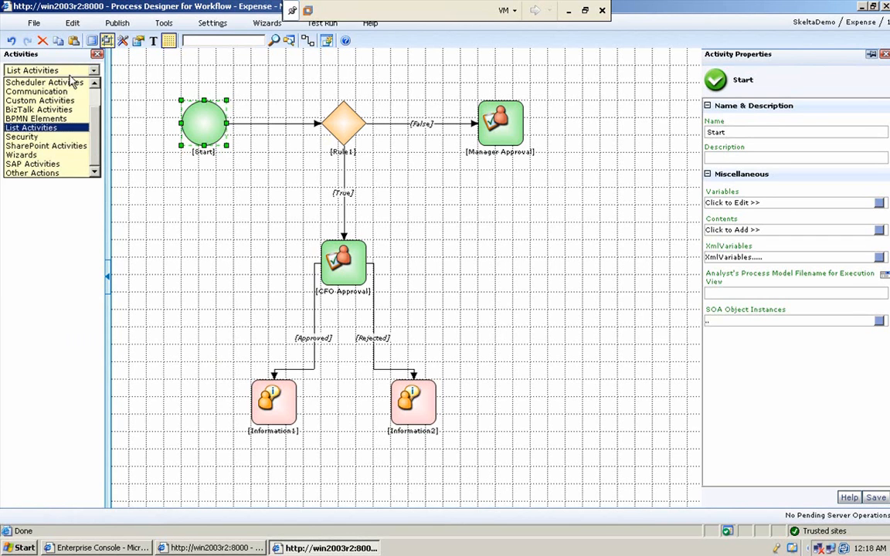
click(24, 136)
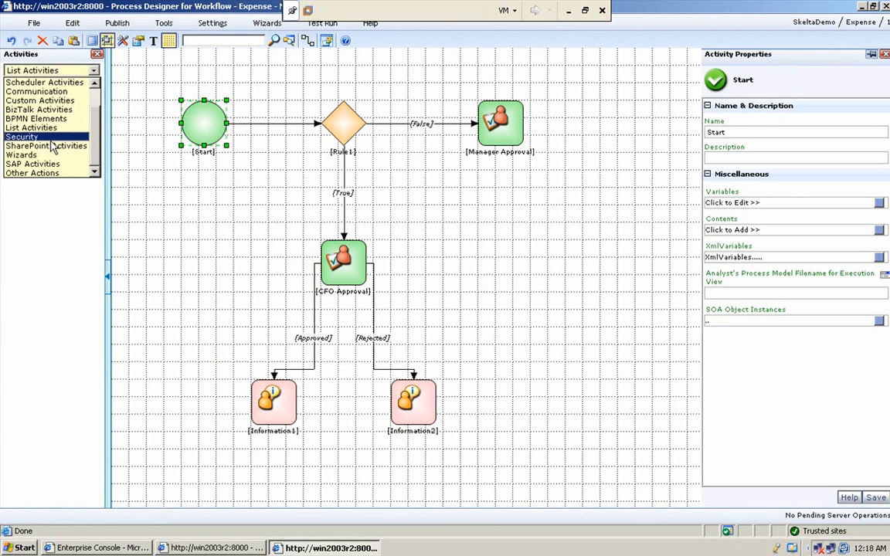
click(25, 137)
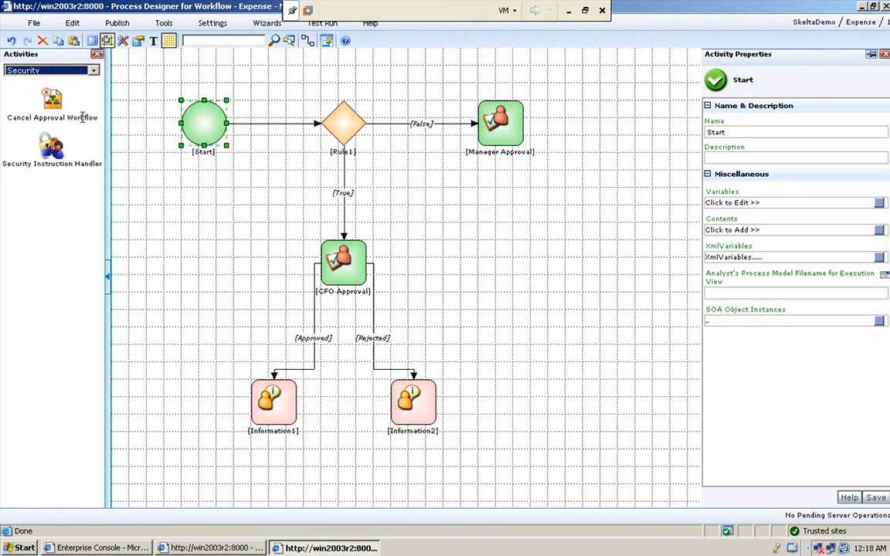
click(93, 70)
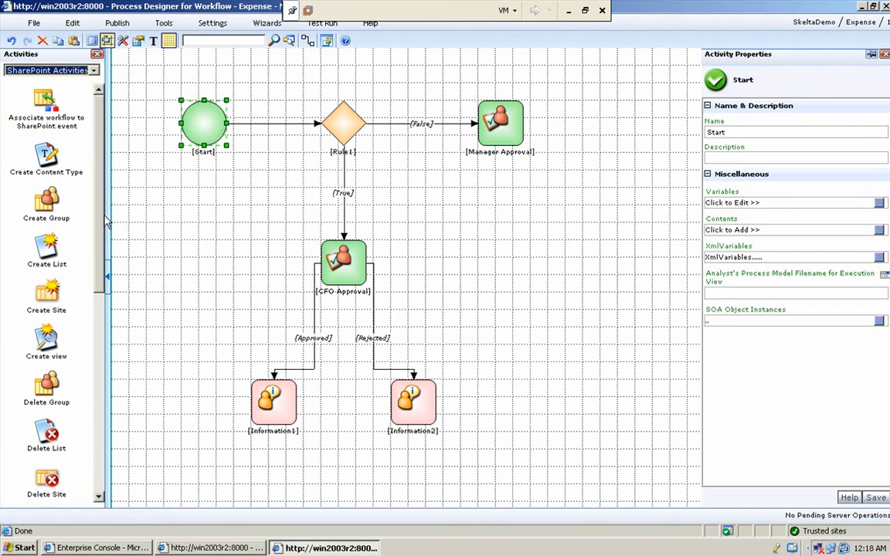
mouse_move(60, 348)
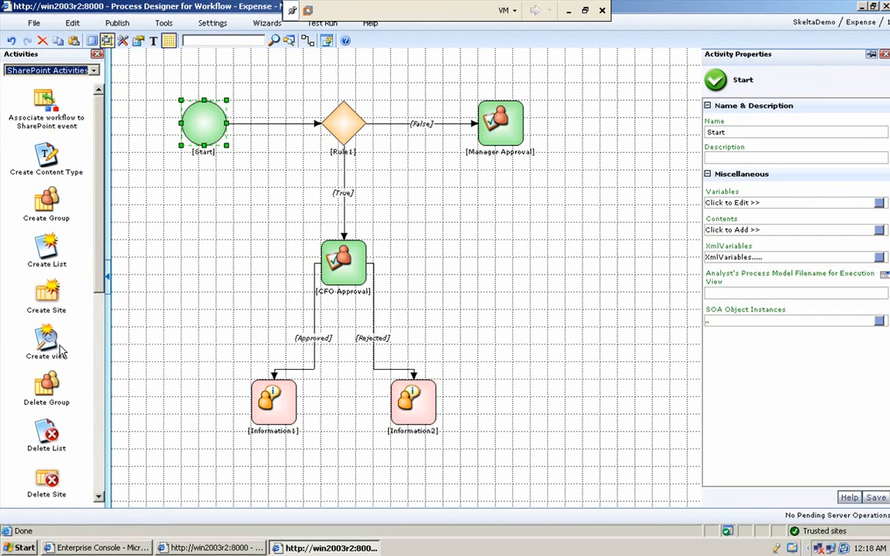
mouse_move(204, 285)
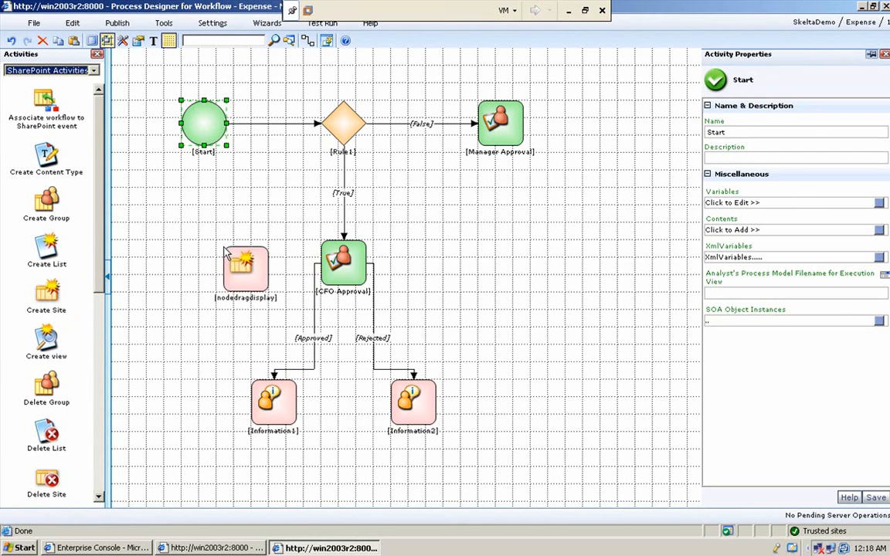
Select the trial Create Site1 activity beside CFO Approval and delete it
click(238, 269)
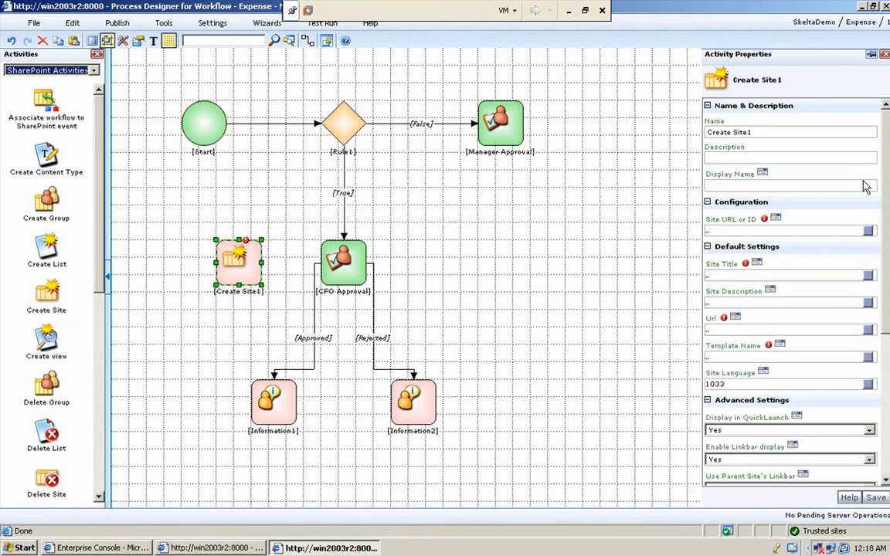
mouse_move(815, 310)
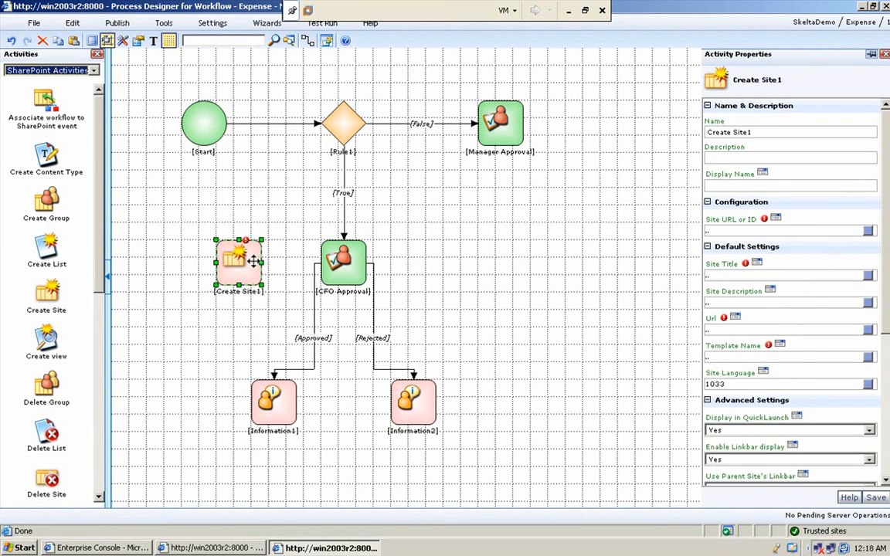
mouse_move(623, 269)
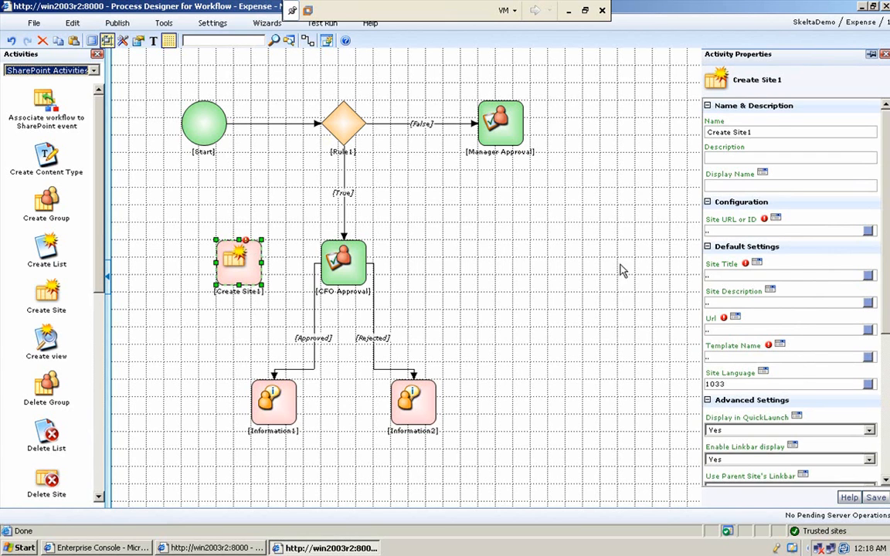
mouse_move(245, 266)
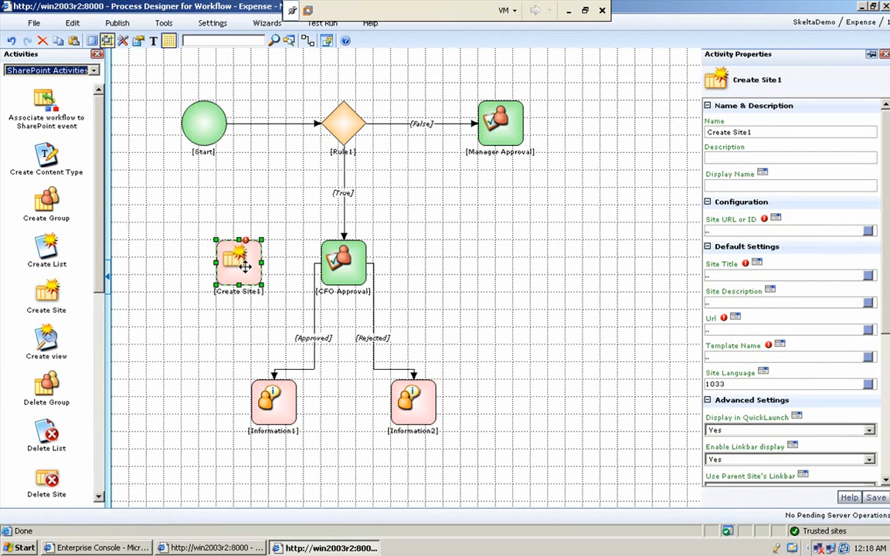
right_click(240, 266)
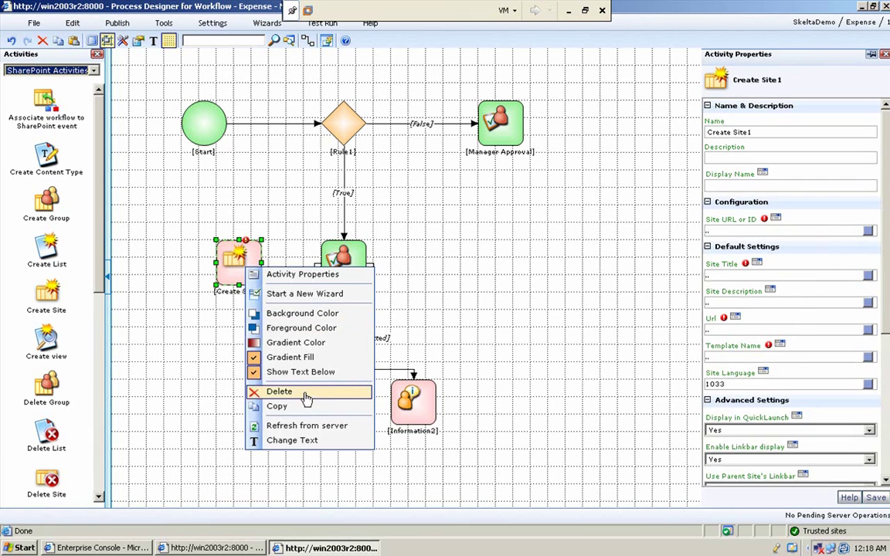
click(279, 392)
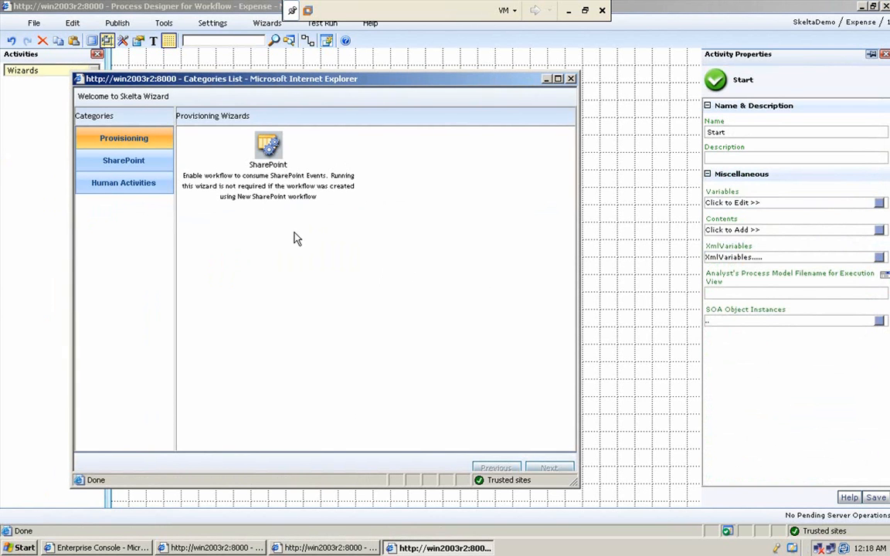
mouse_move(289, 232)
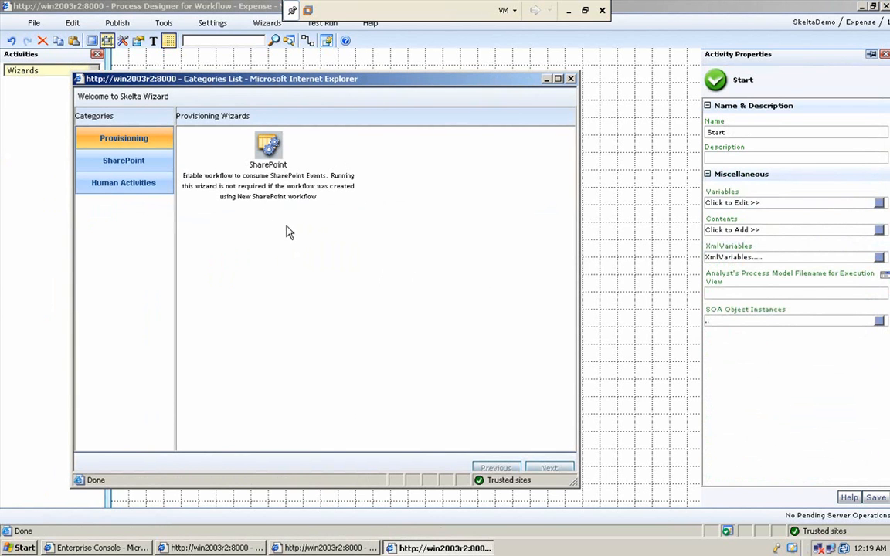
mouse_move(104, 189)
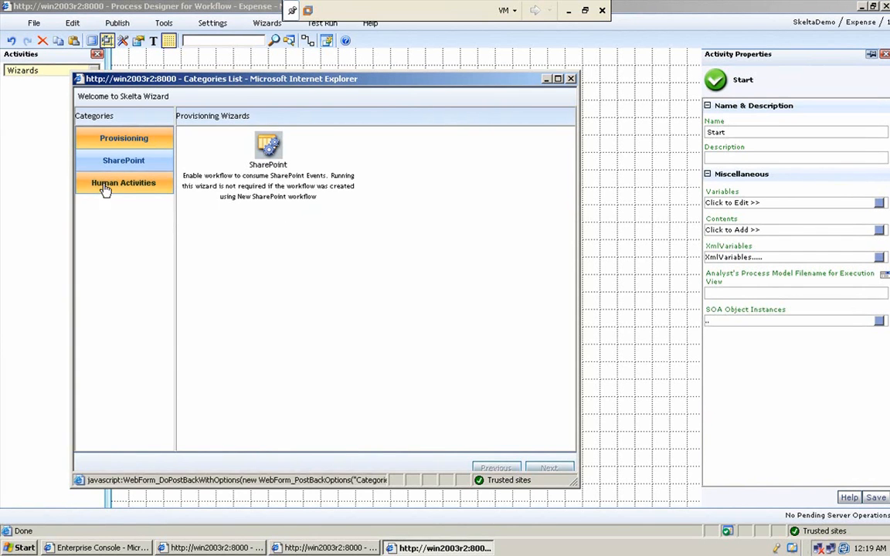
click(124, 183)
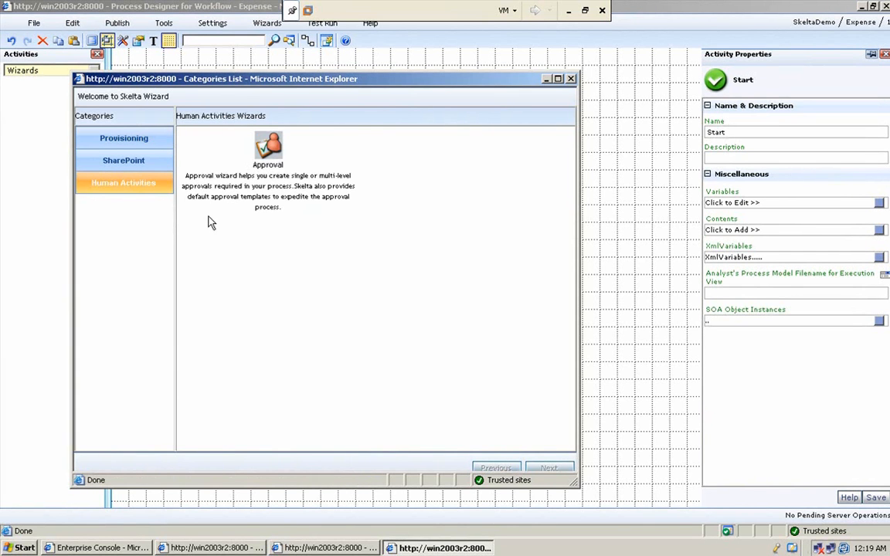
click(123, 160)
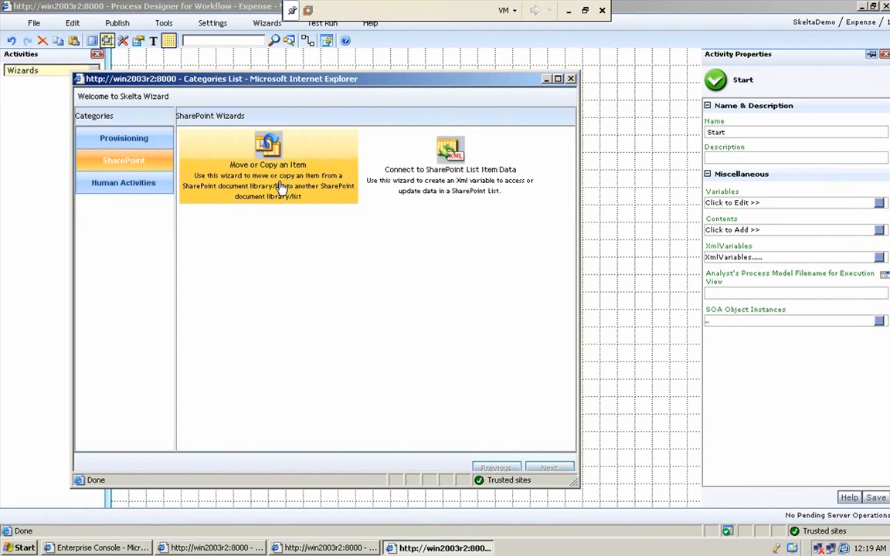
mouse_move(321, 189)
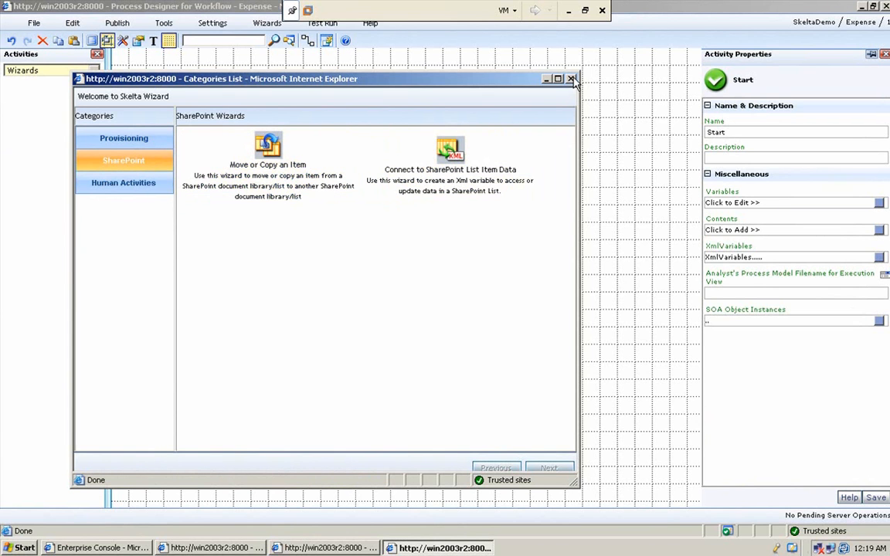
mouse_move(571, 81)
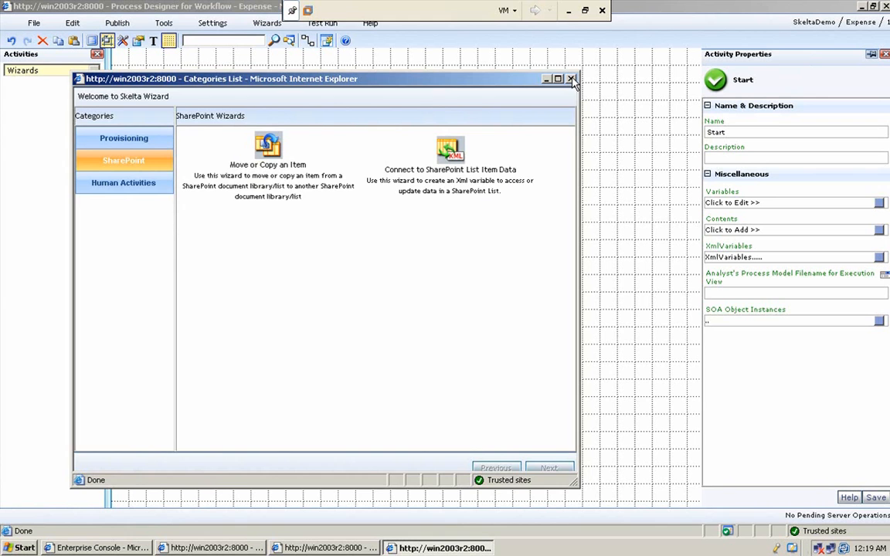
click(572, 81)
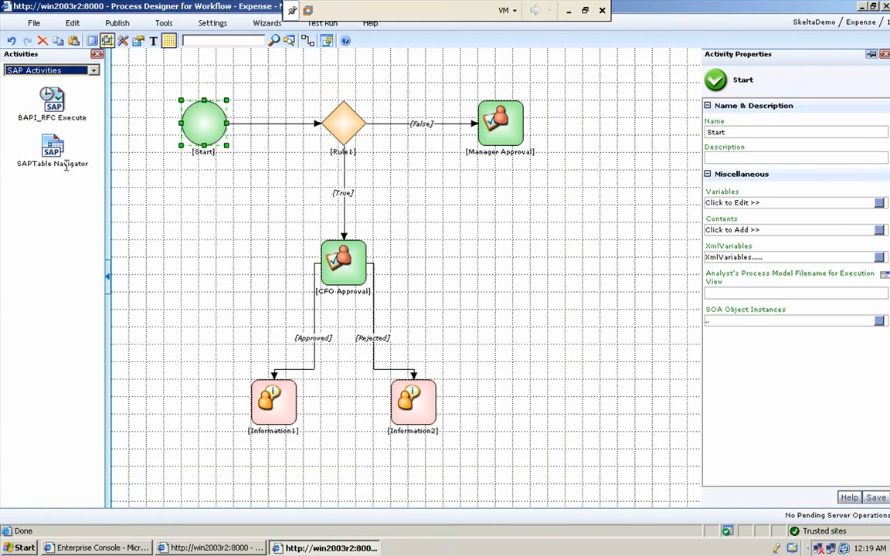
mouse_move(175, 235)
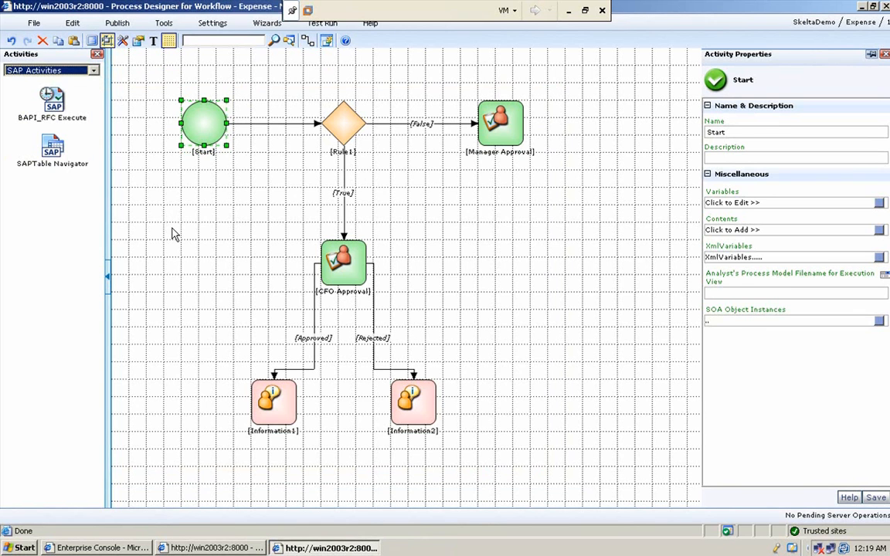
mouse_move(149, 217)
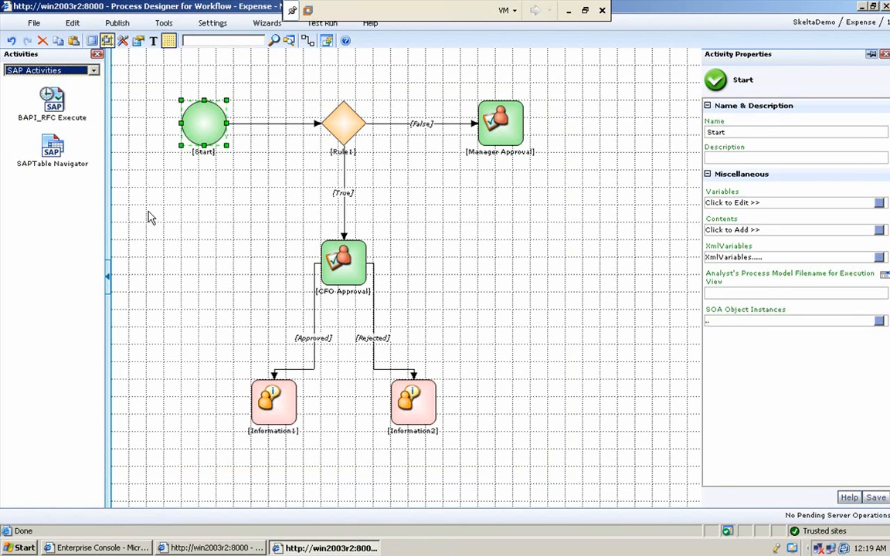
mouse_move(143, 211)
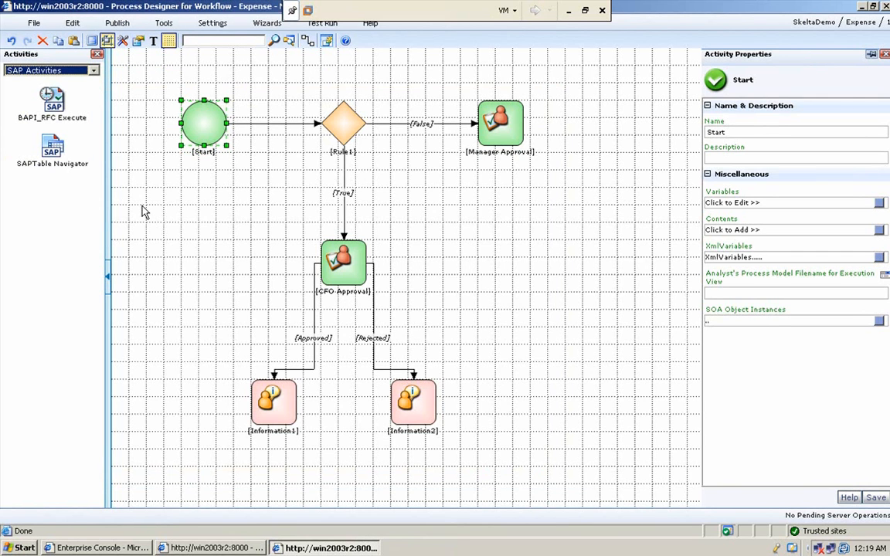
Move the palette from SAP activities to the empty Other Actions category
click(92, 70)
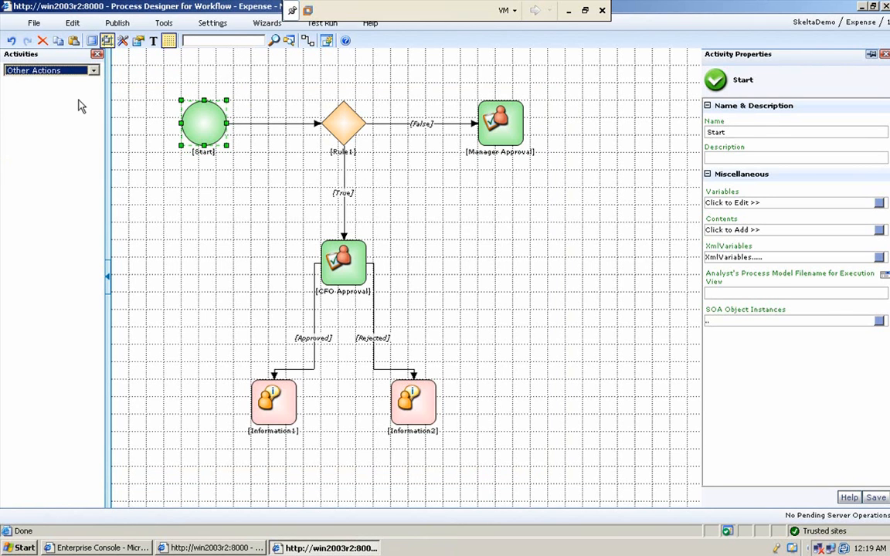
mouse_move(82, 155)
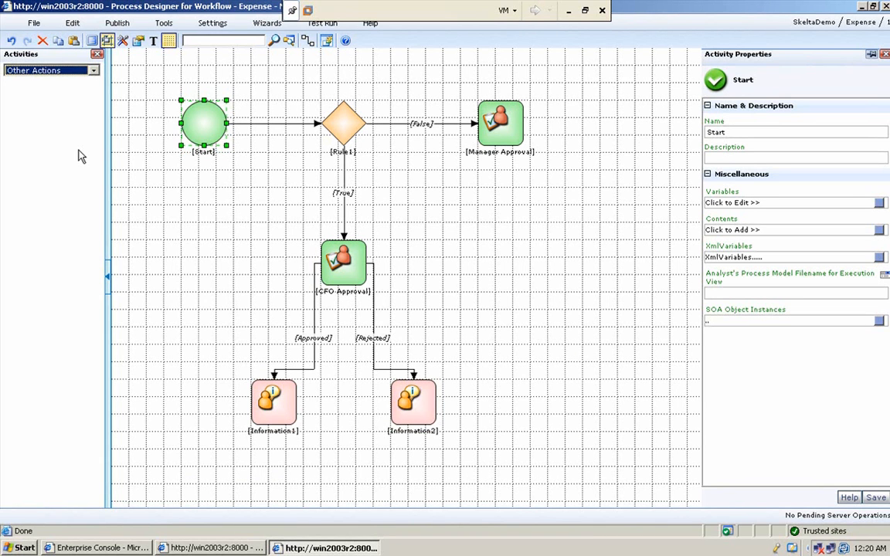
mouse_move(193, 114)
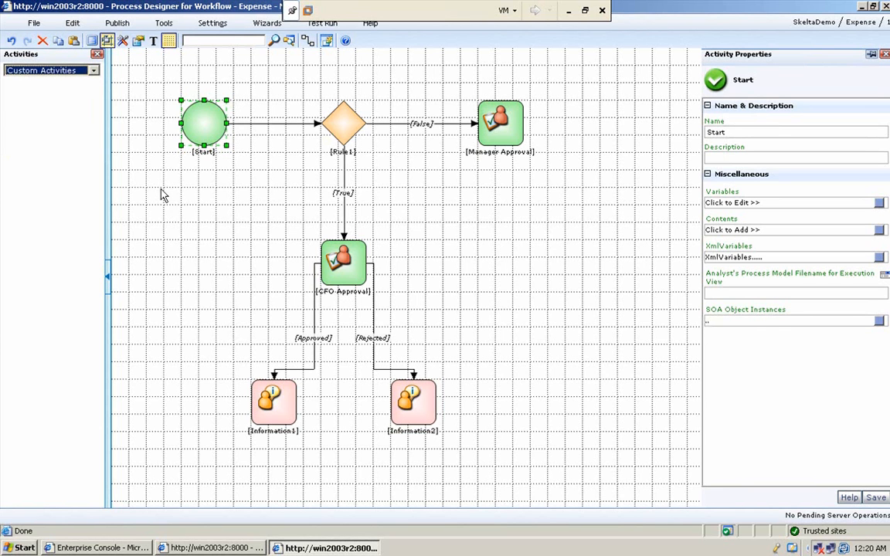
mouse_move(183, 210)
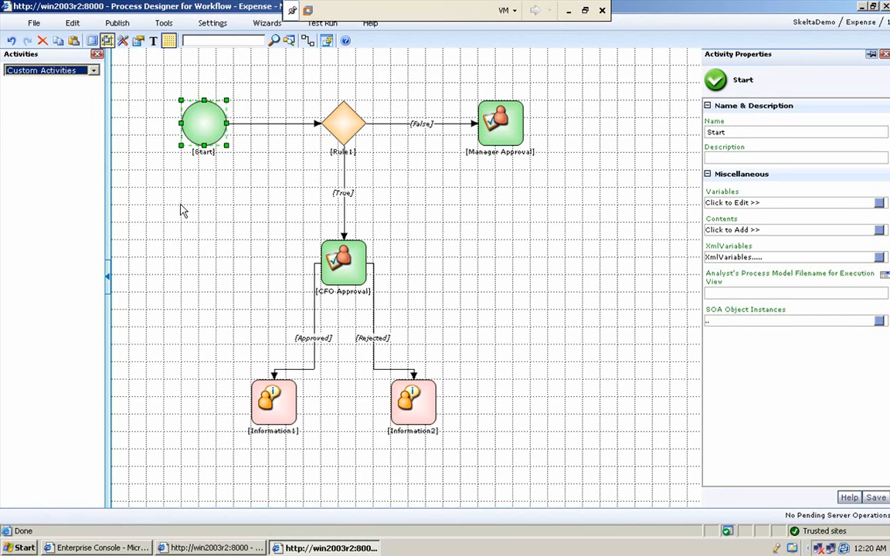
mouse_move(207, 190)
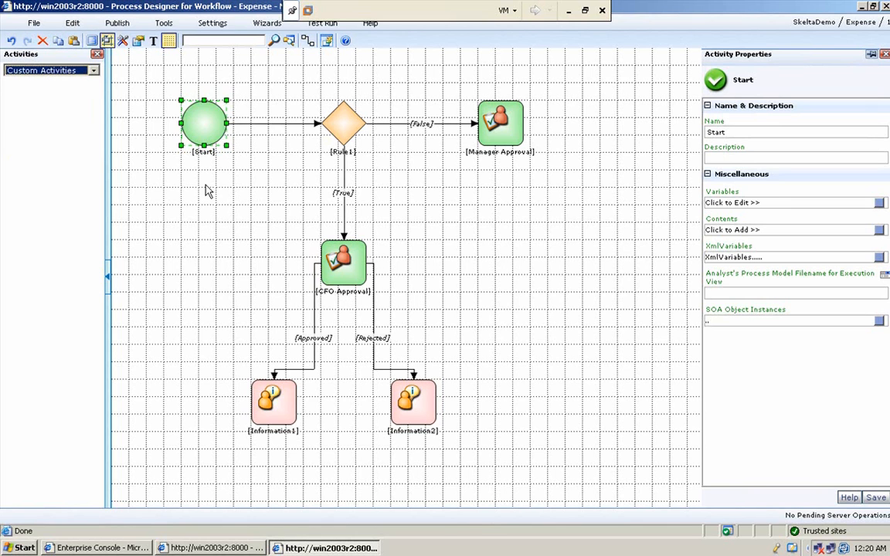
Show the workflow settings options, such as BAM Configuration, from the Settings menu
click(214, 23)
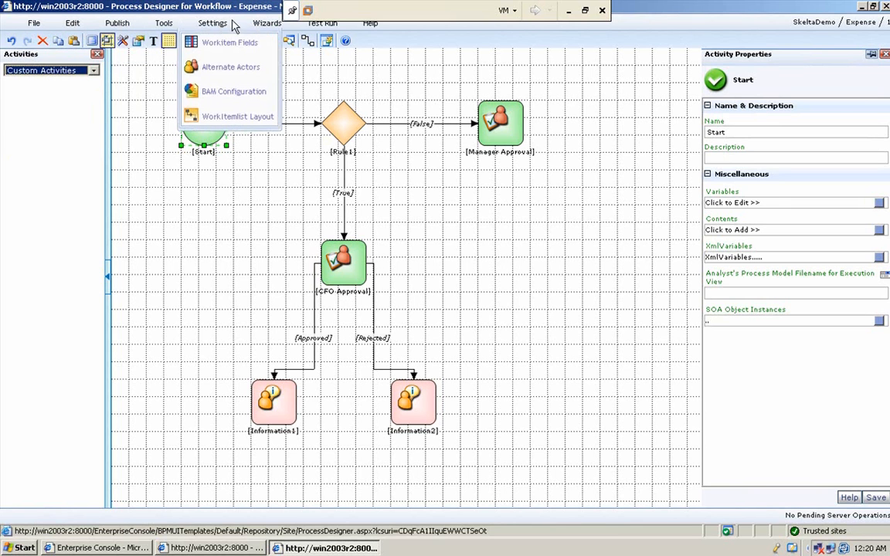